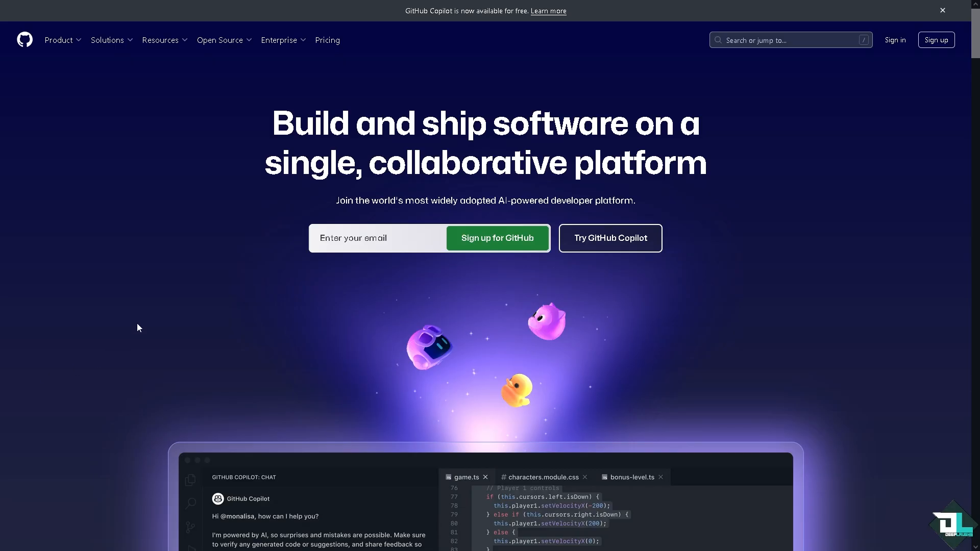
mouse_move(100, 308)
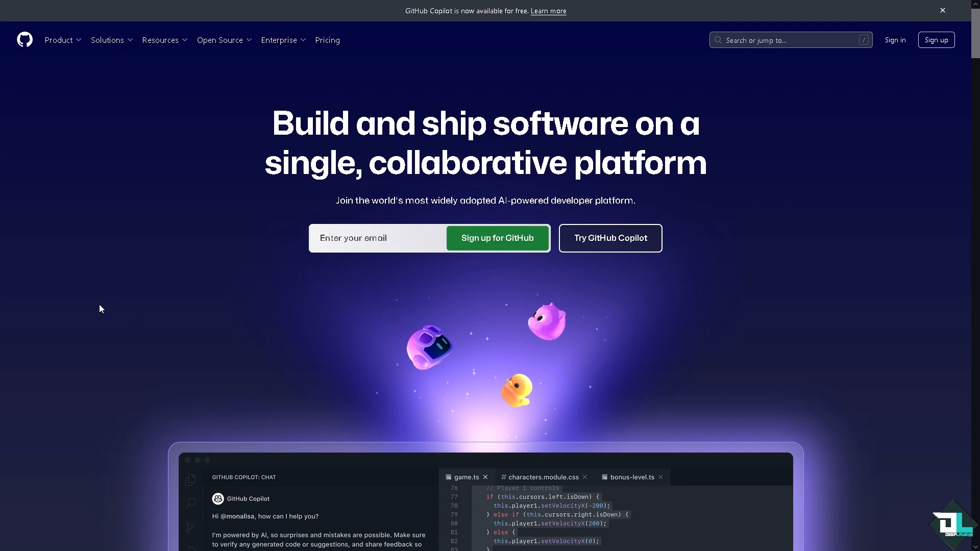
mouse_move(878, 115)
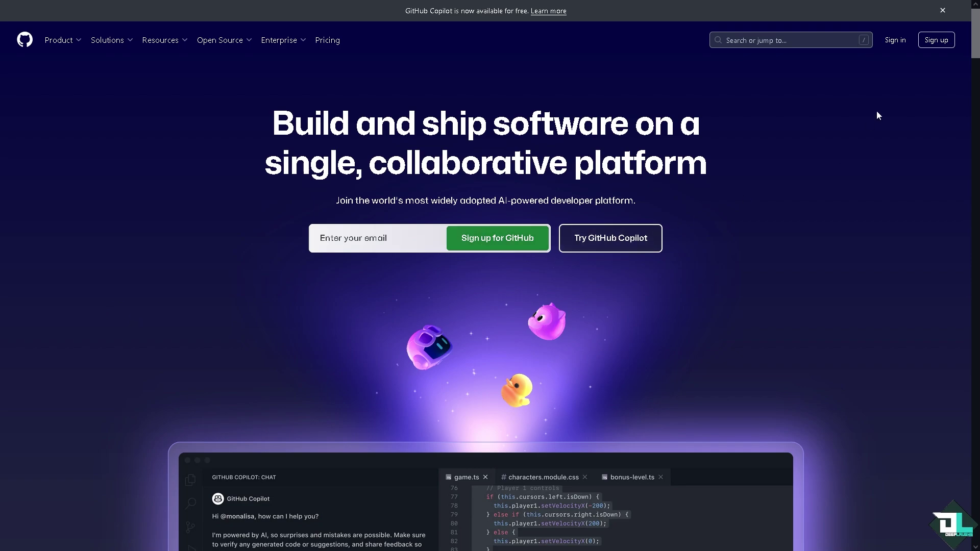
mouse_move(112, 194)
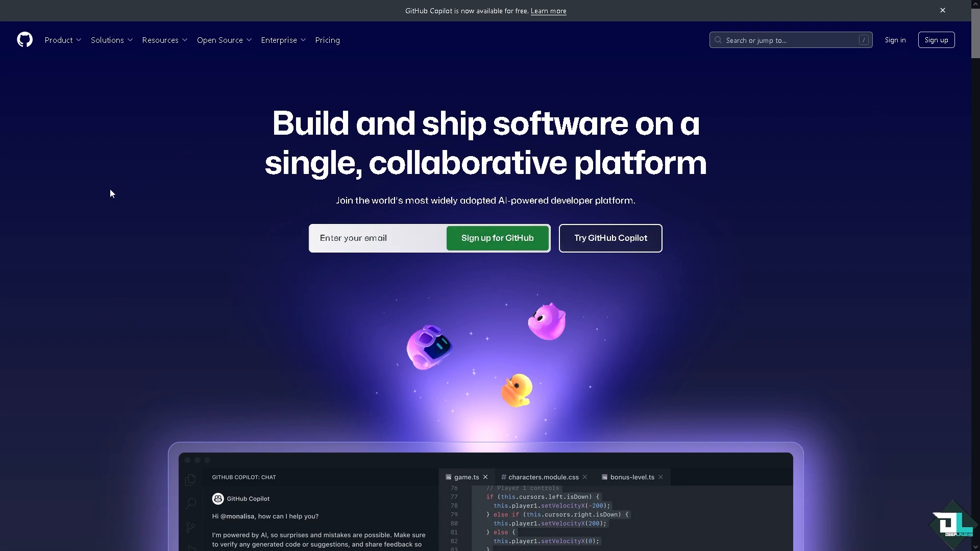
mouse_move(497, 245)
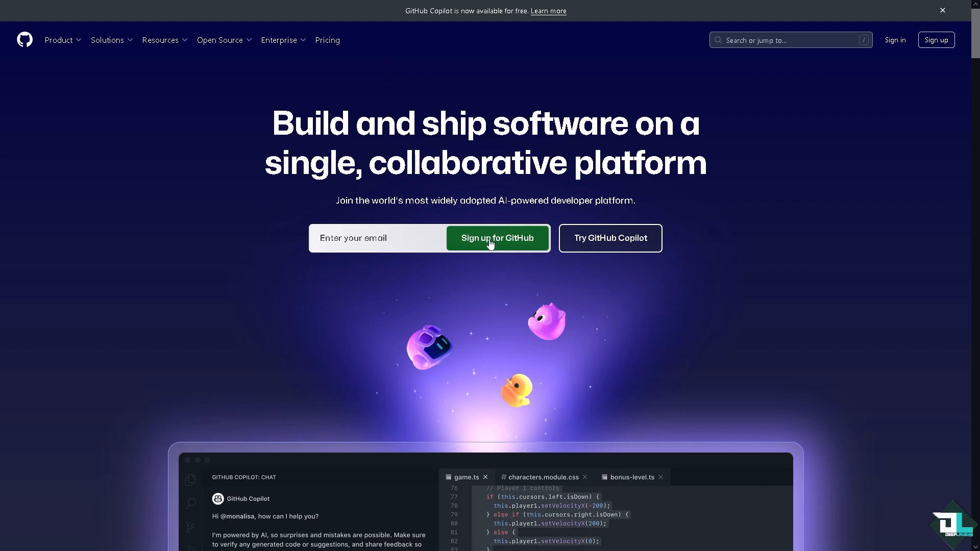
- Launch the draw.io web app from the website so it asks where to save diagrams
left_click(497, 238)
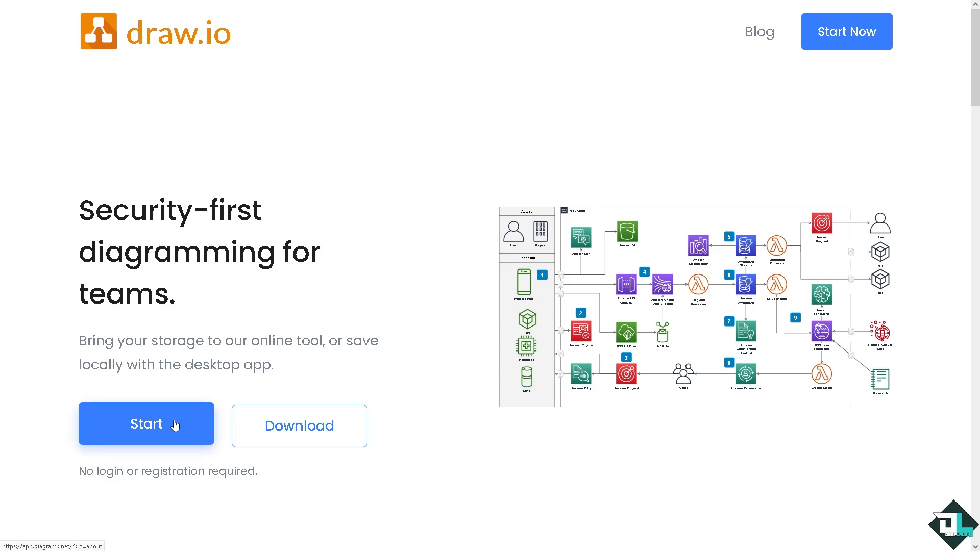
left_click(147, 424)
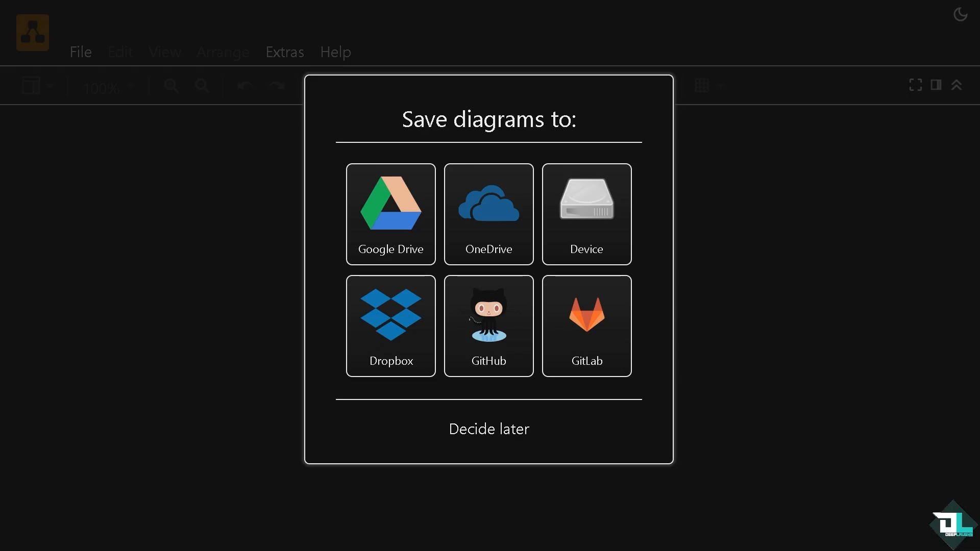
mouse_move(307, 229)
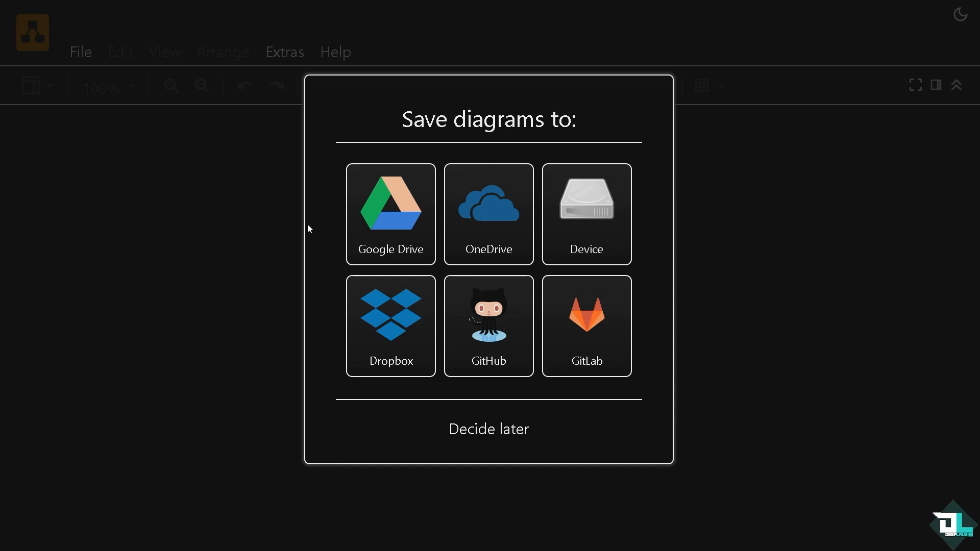
mouse_move(318, 218)
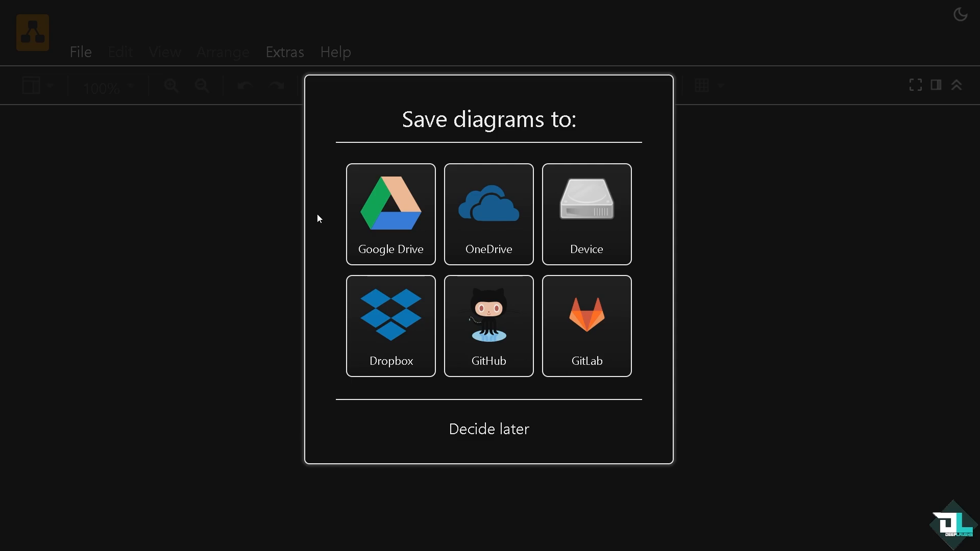
mouse_move(414, 261)
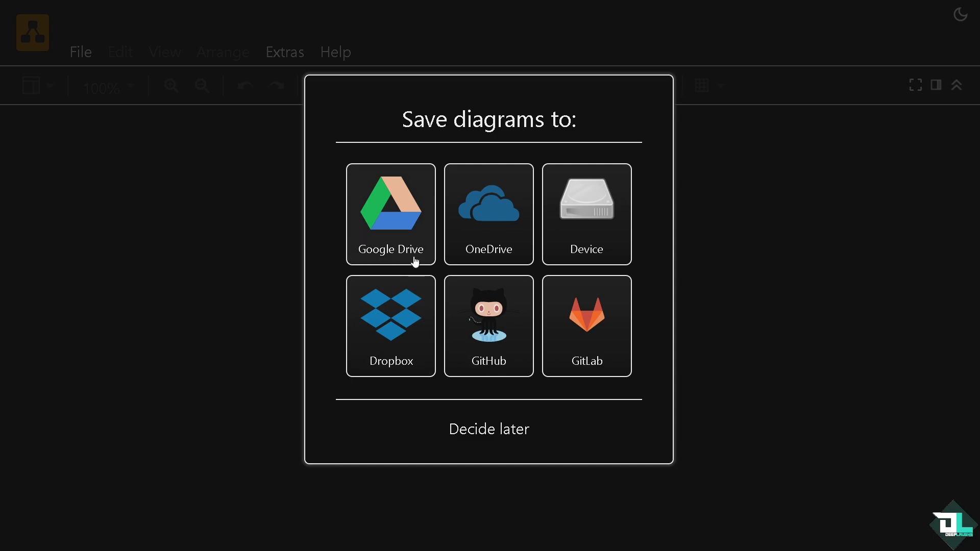
mouse_move(307, 238)
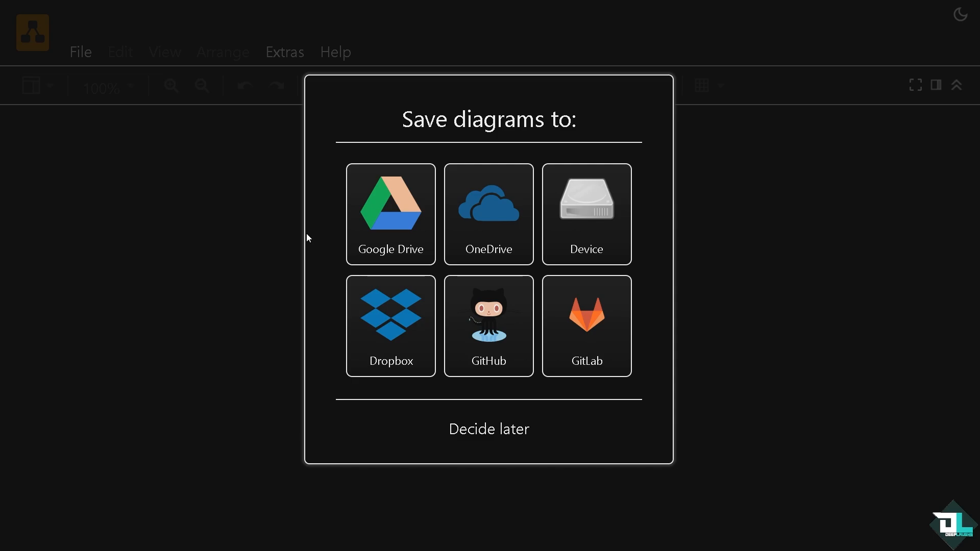
mouse_move(398, 270)
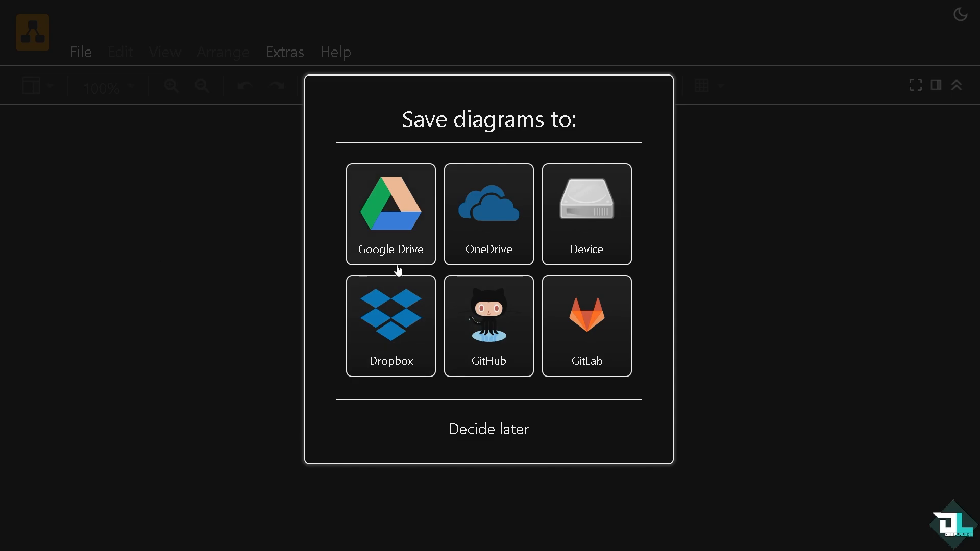
mouse_move(597, 240)
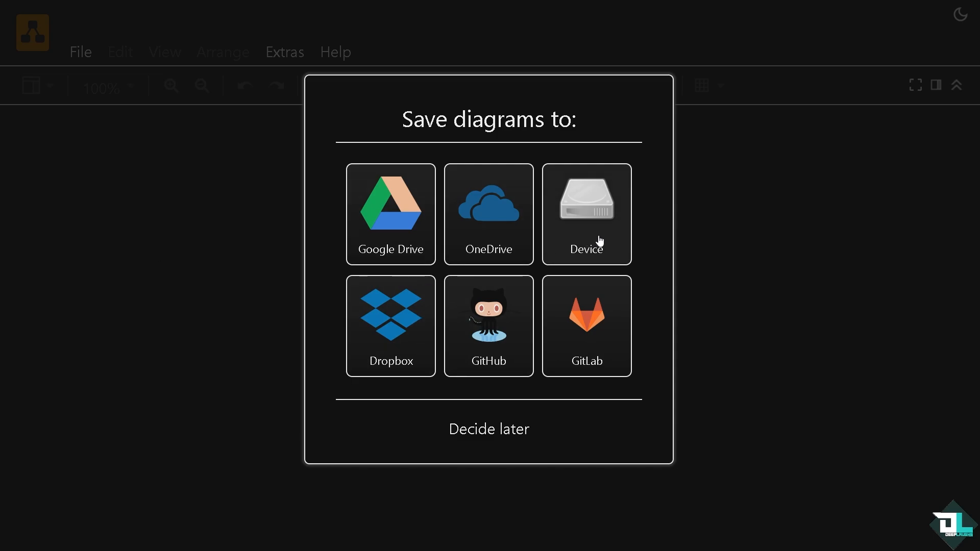
mouse_move(496, 335)
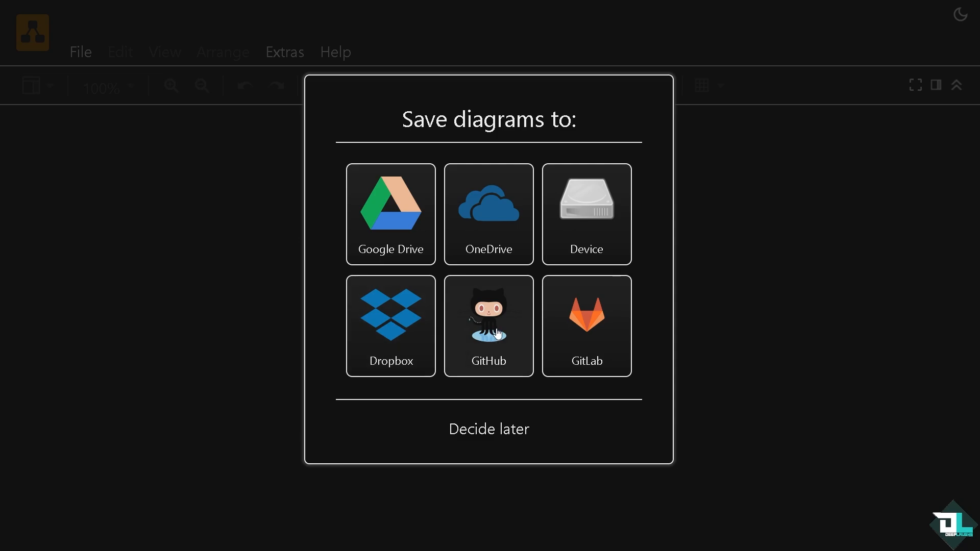
mouse_move(40, 307)
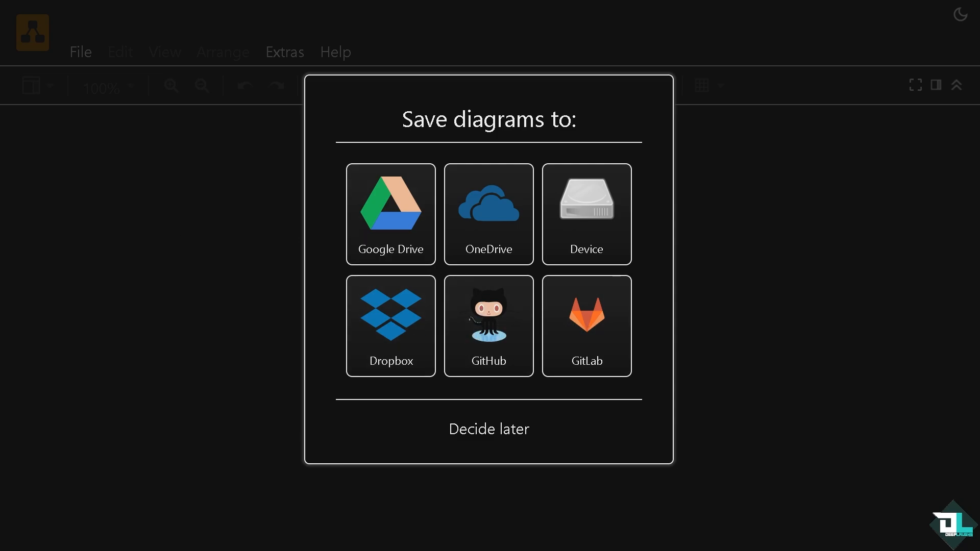
- Pick GitHub as diagram storage and start creating a new diagram
left_click(489, 325)
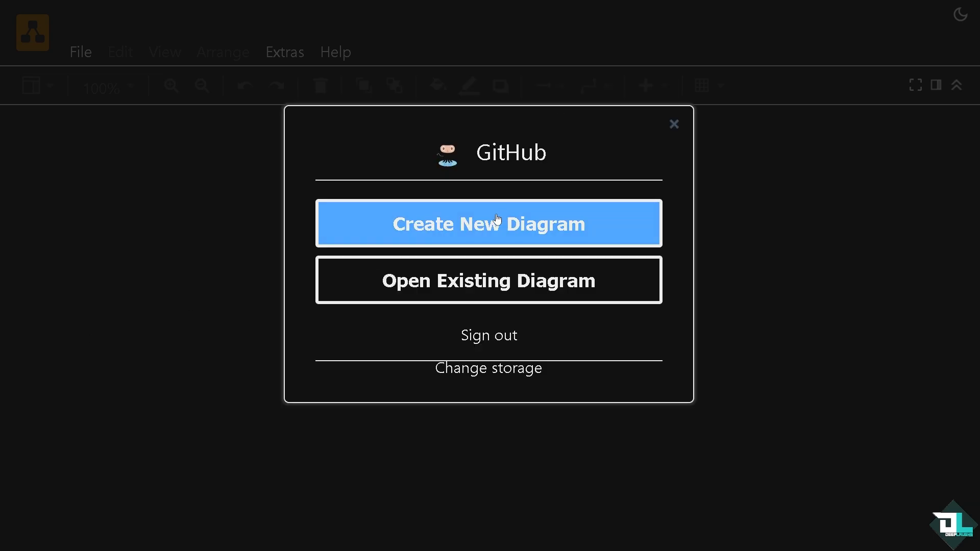
mouse_move(467, 239)
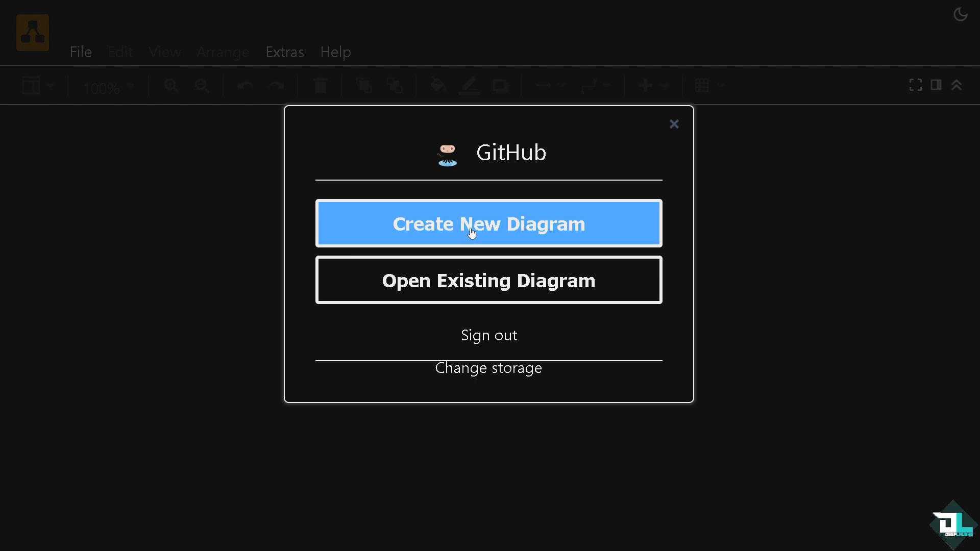
left_click(489, 223)
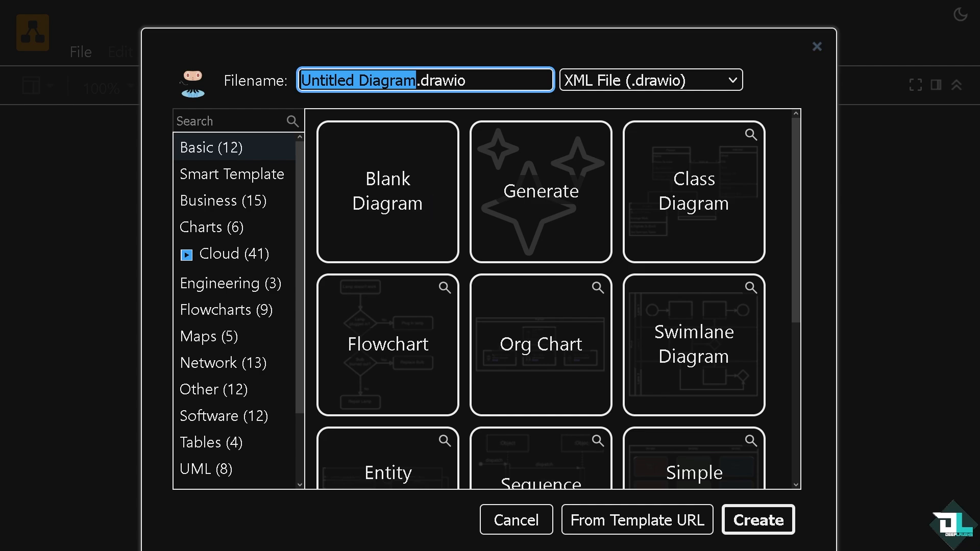
mouse_move(342, 250)
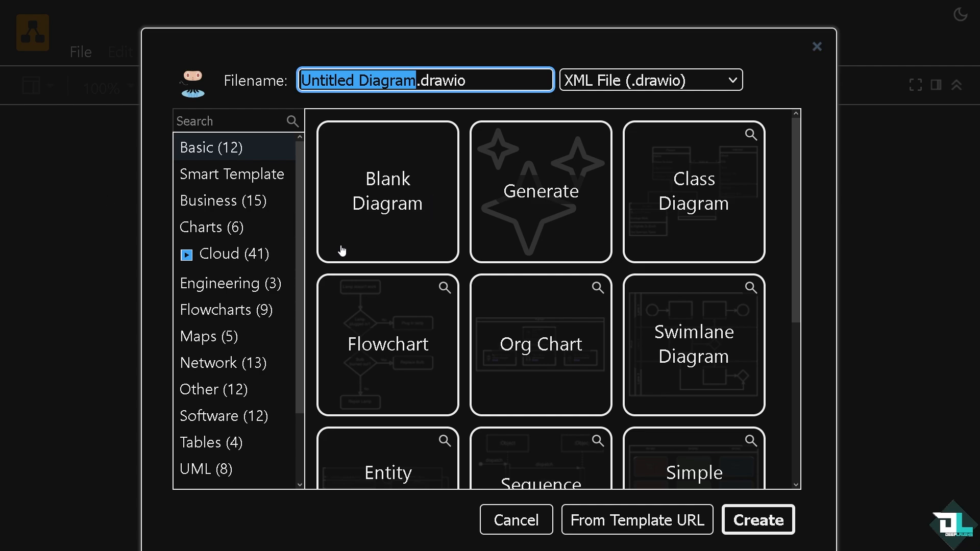
mouse_move(548, 221)
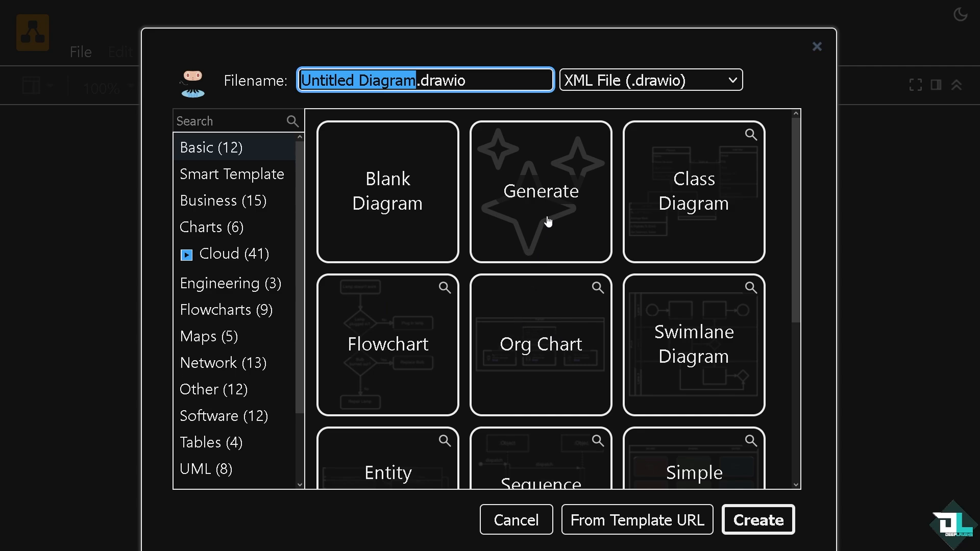
mouse_move(708, 197)
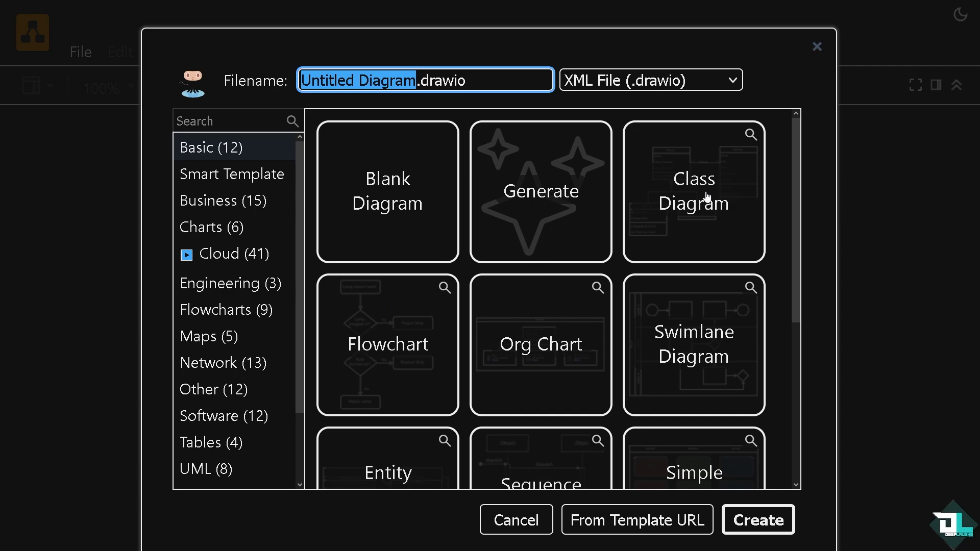
- Browse the basic templates in the gallery, looking for the Simple Kanban Board
scroll("down", 3)
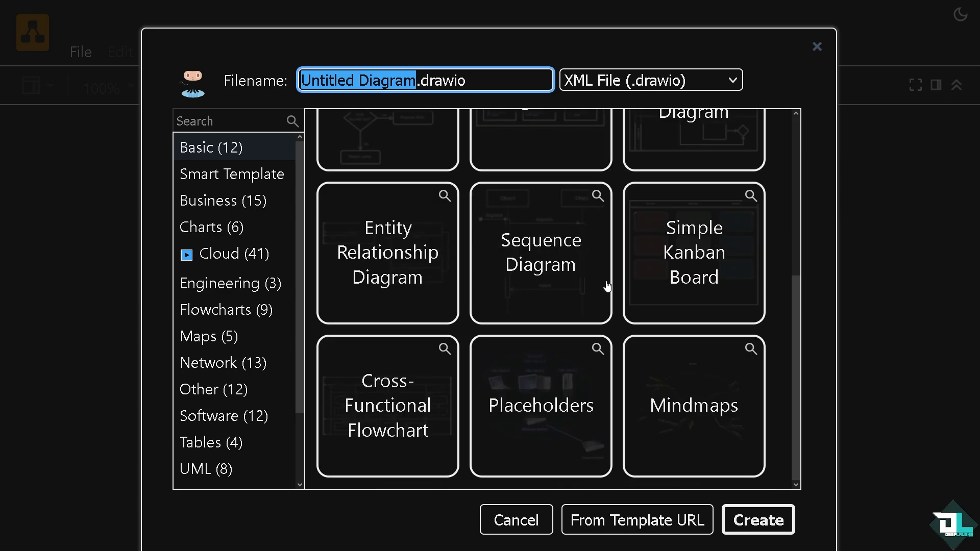
scroll("up", 3)
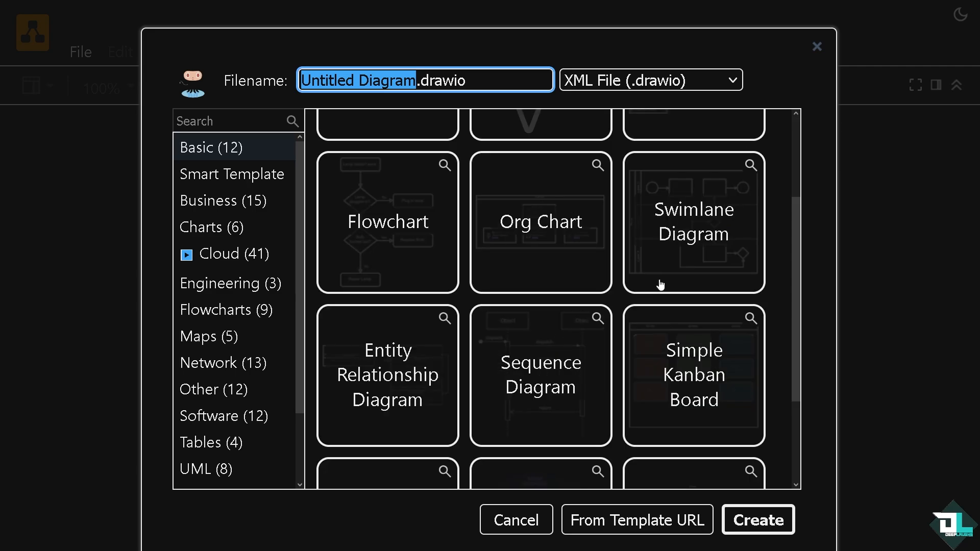
mouse_move(395, 377)
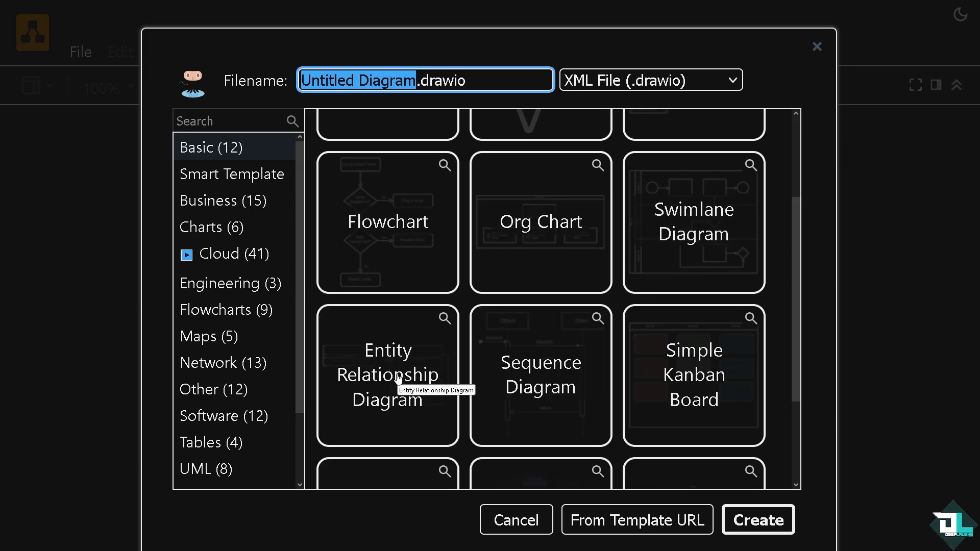
scroll("down", 3)
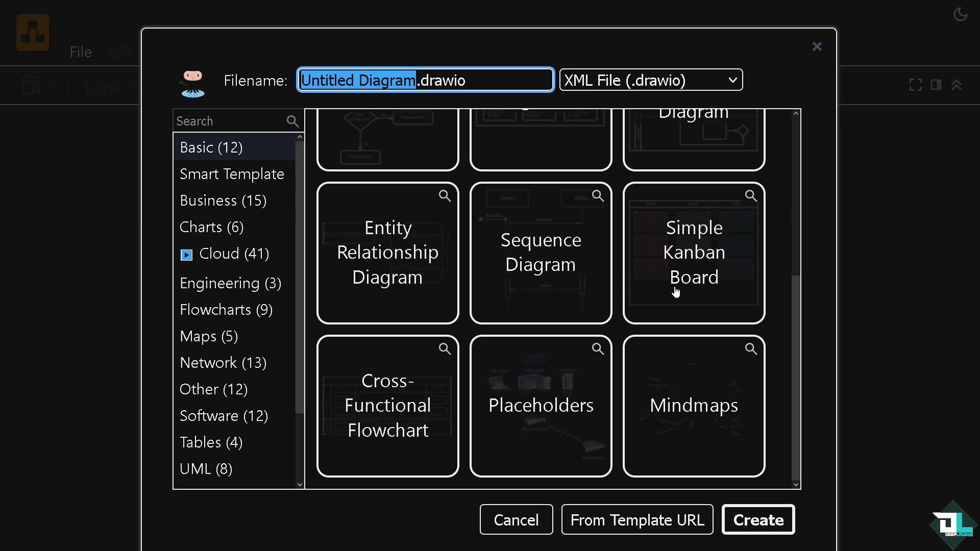
scroll("up", 3)
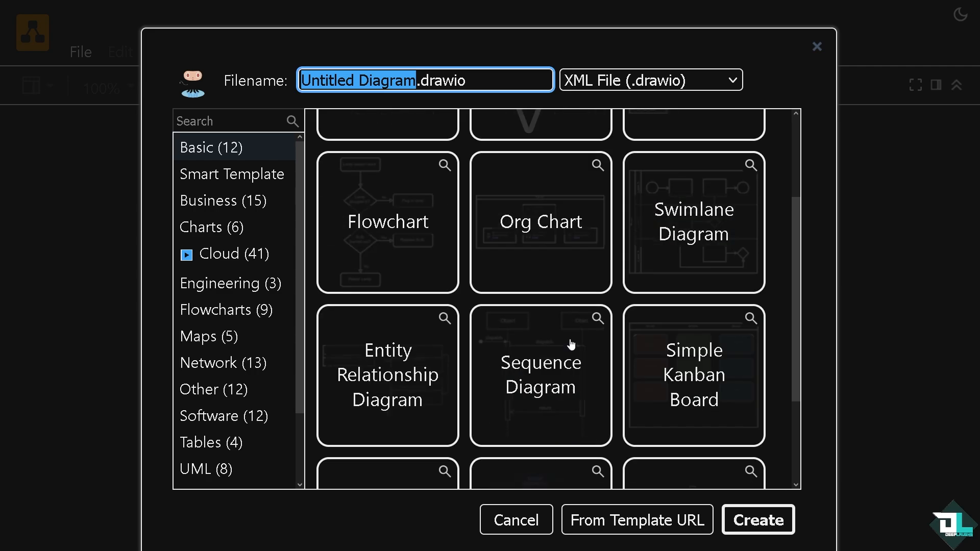
scroll("down", 3)
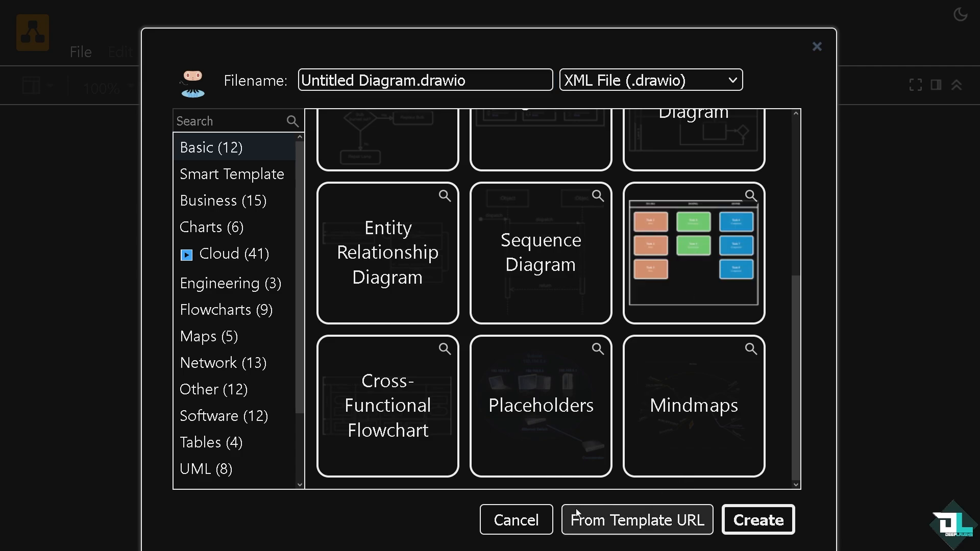
- Create the Kanban board diagram and authorize draw.io to browse GitHub folders
left_click(758, 520)
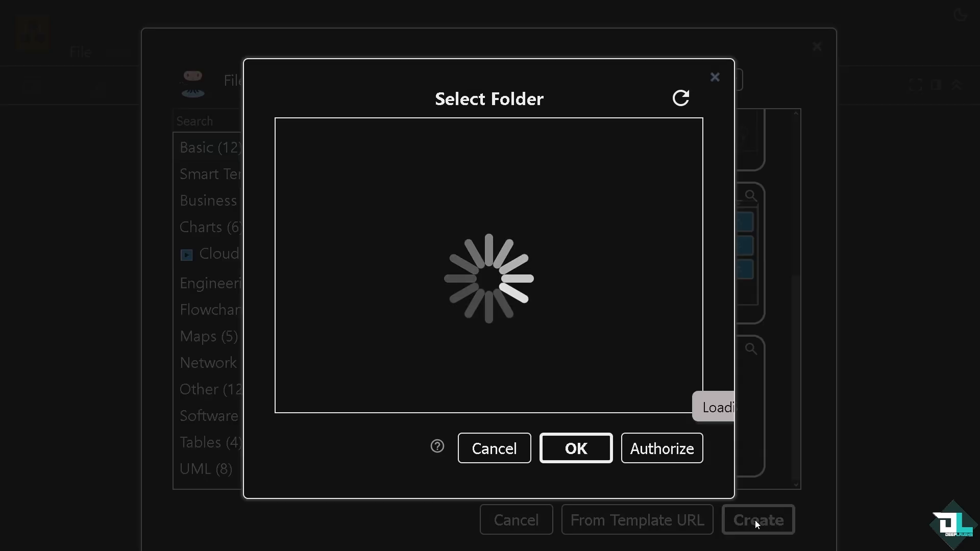
left_click(661, 448)
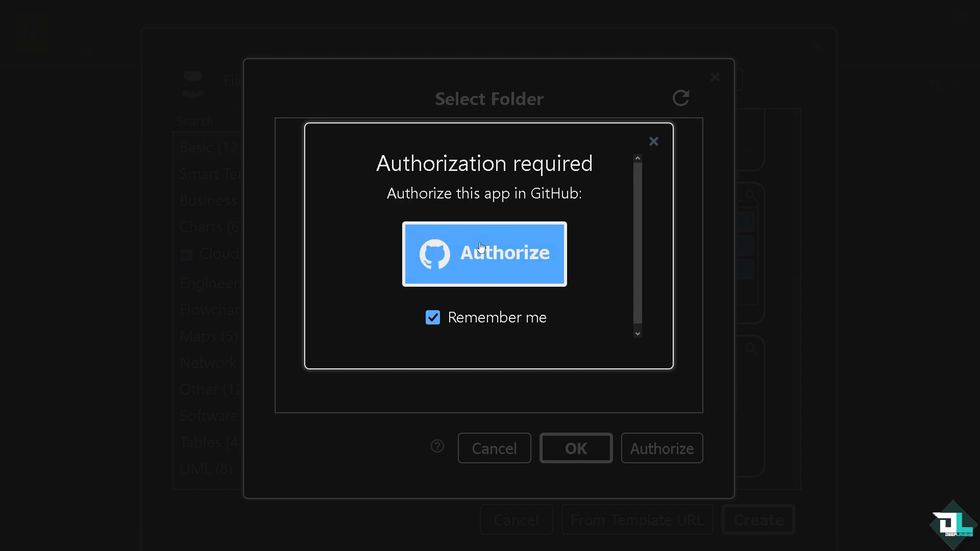
mouse_move(452, 232)
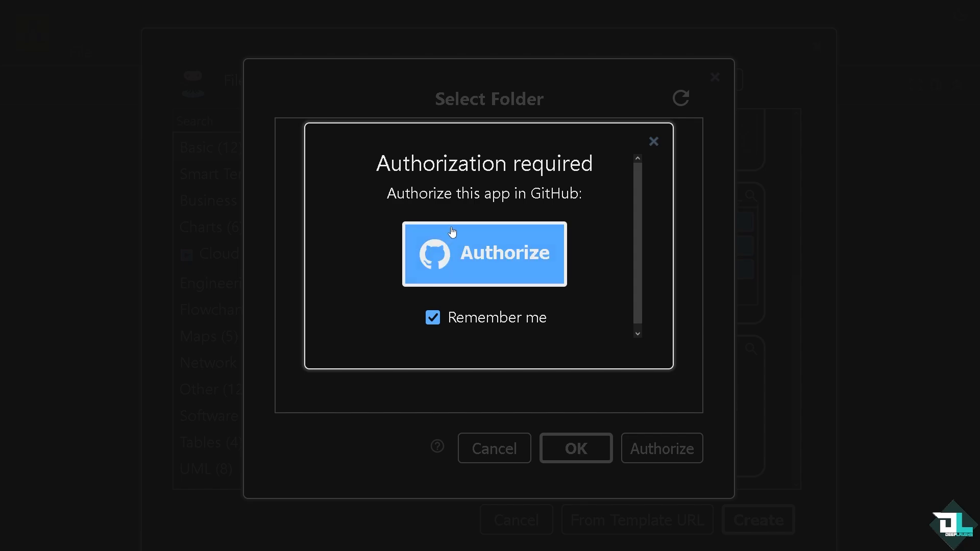
left_click(484, 253)
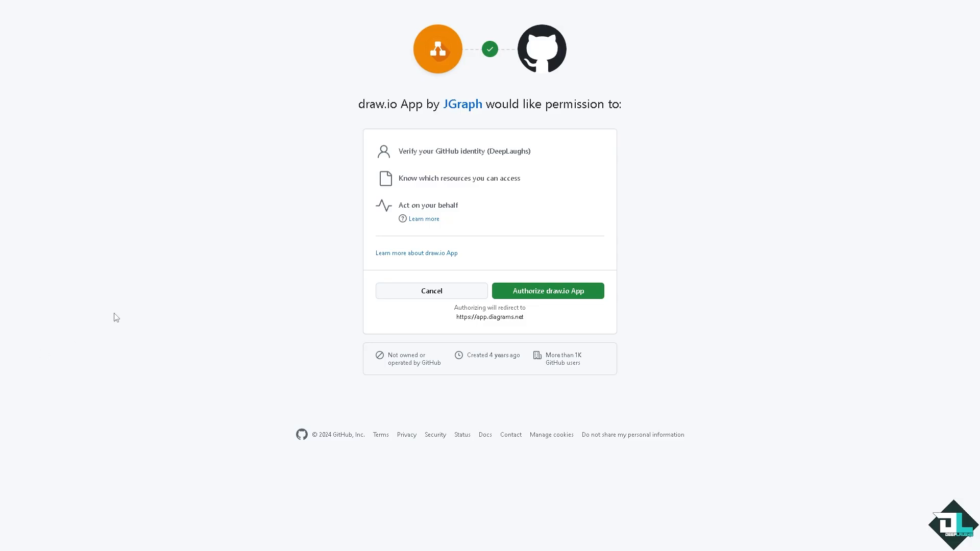
mouse_move(134, 292)
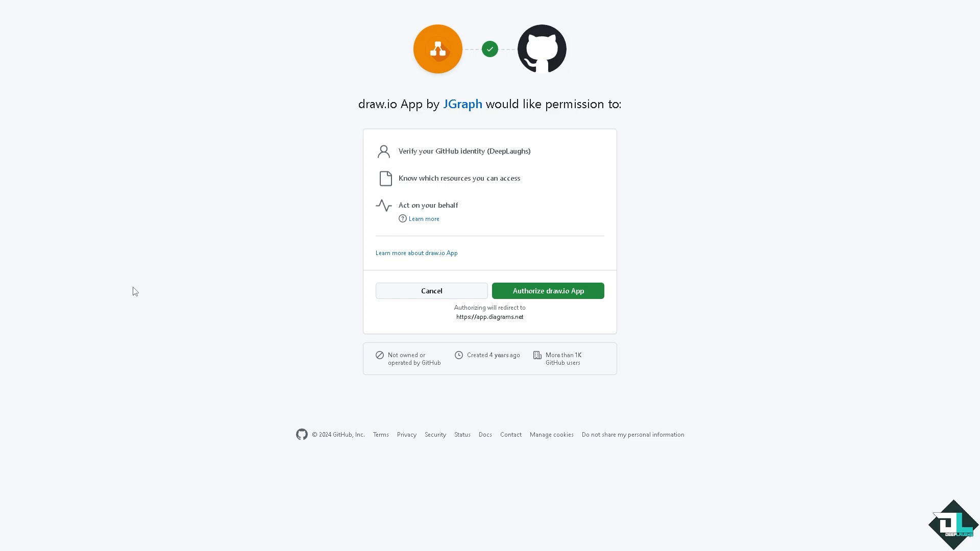
mouse_move(328, 256)
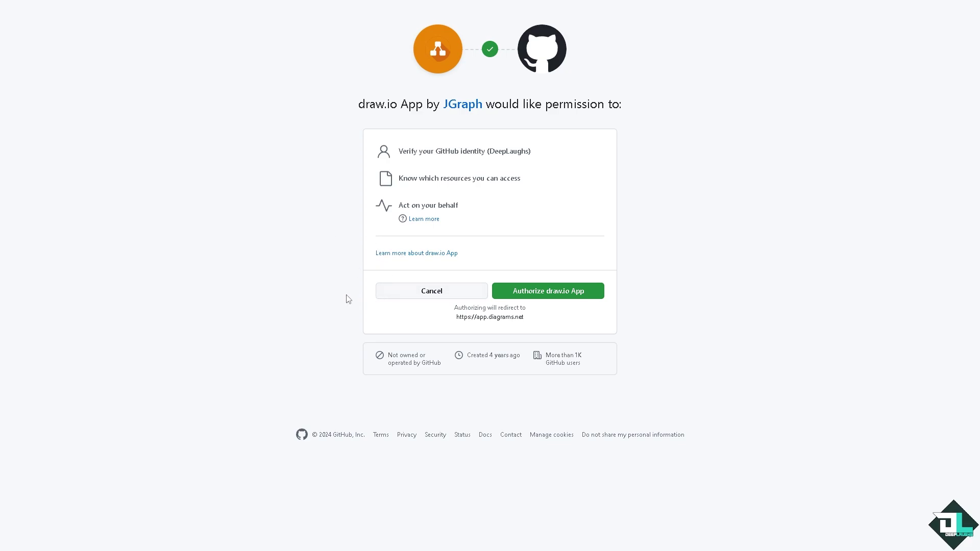
mouse_move(552, 301)
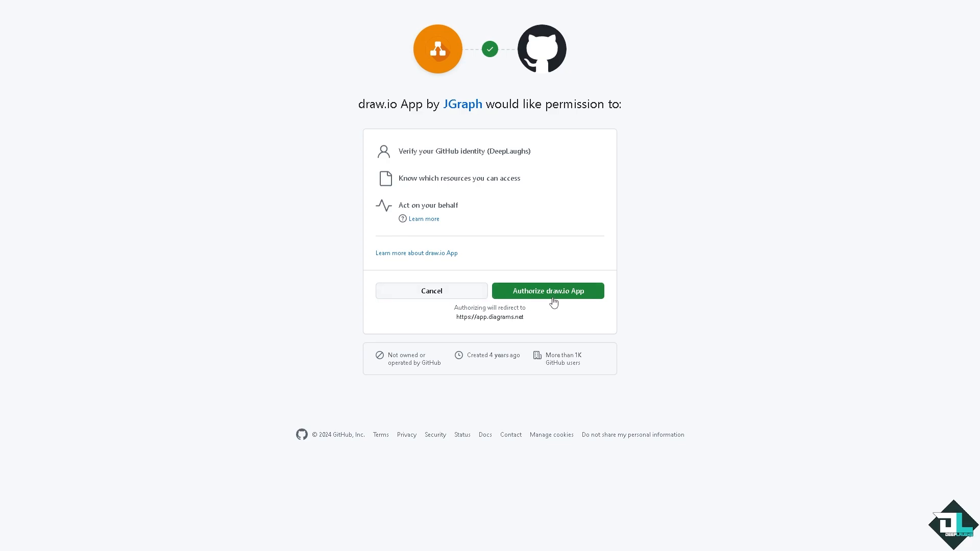
mouse_move(552, 302)
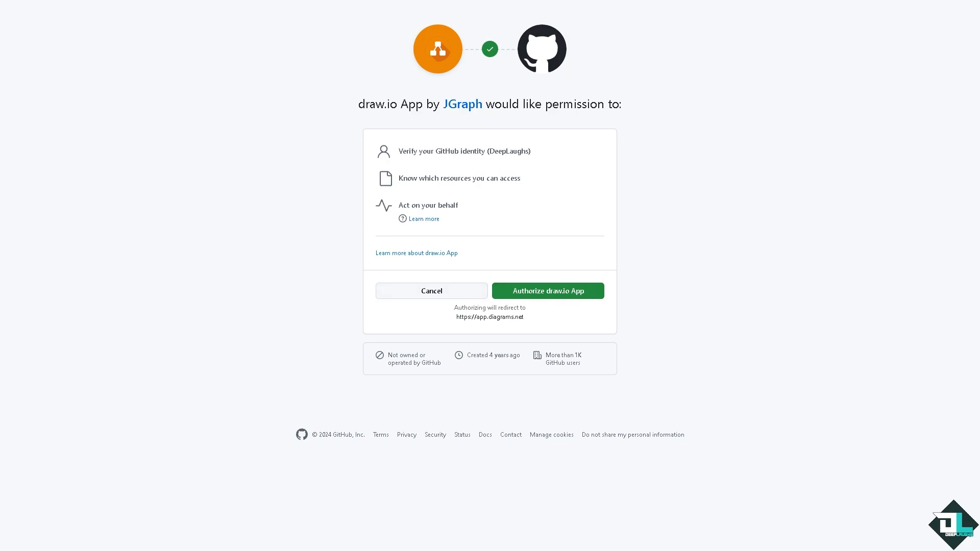
- Authorize the draw.io App on GitHub's permission page
left_click(546, 291)
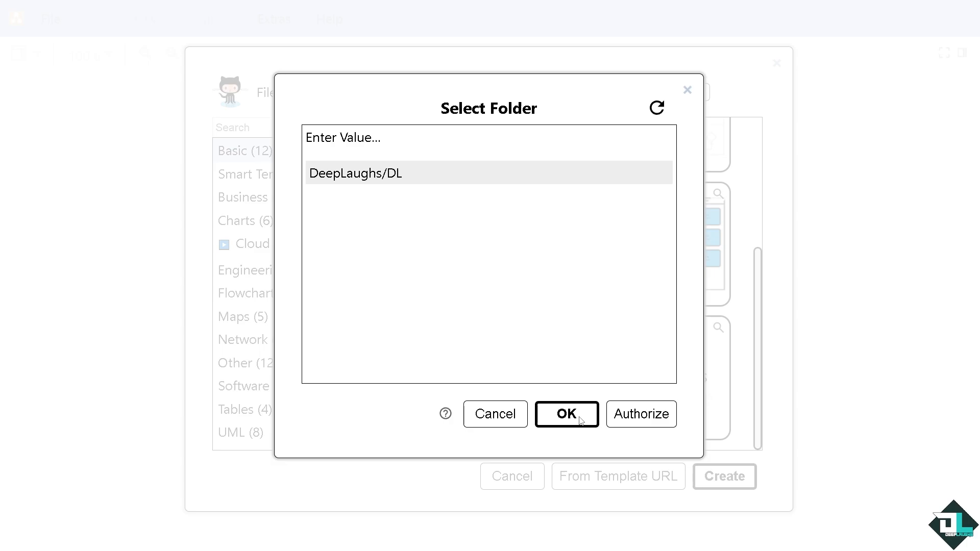
- Request draw.io access to more repositories than DL in the Select Folder dialog
left_click(641, 414)
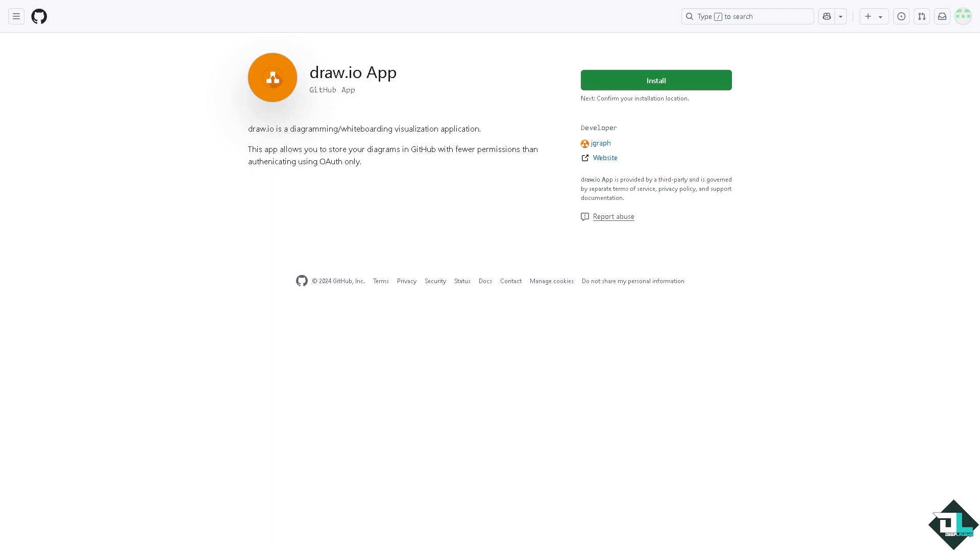
mouse_move(683, 87)
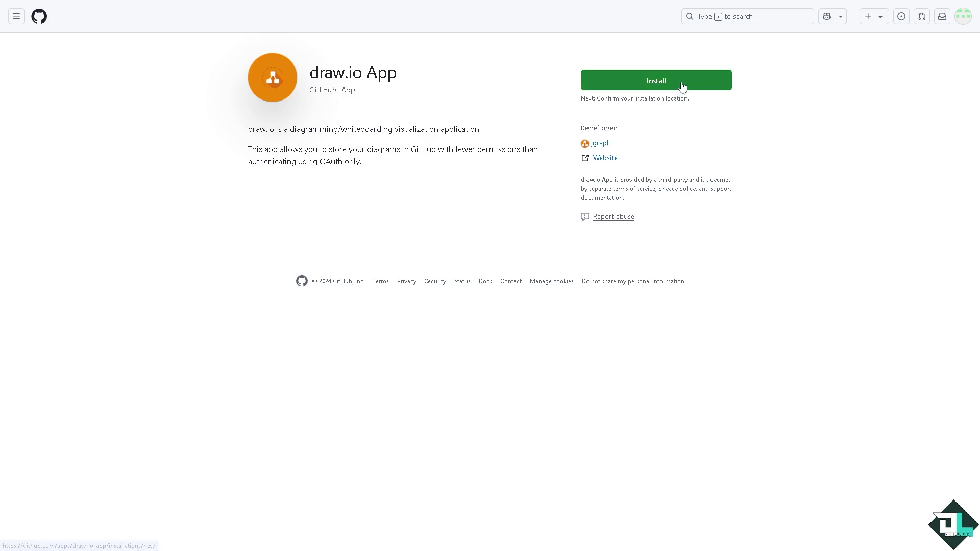
- Install the draw.io App for all repositories and confirm access
left_click(655, 80)
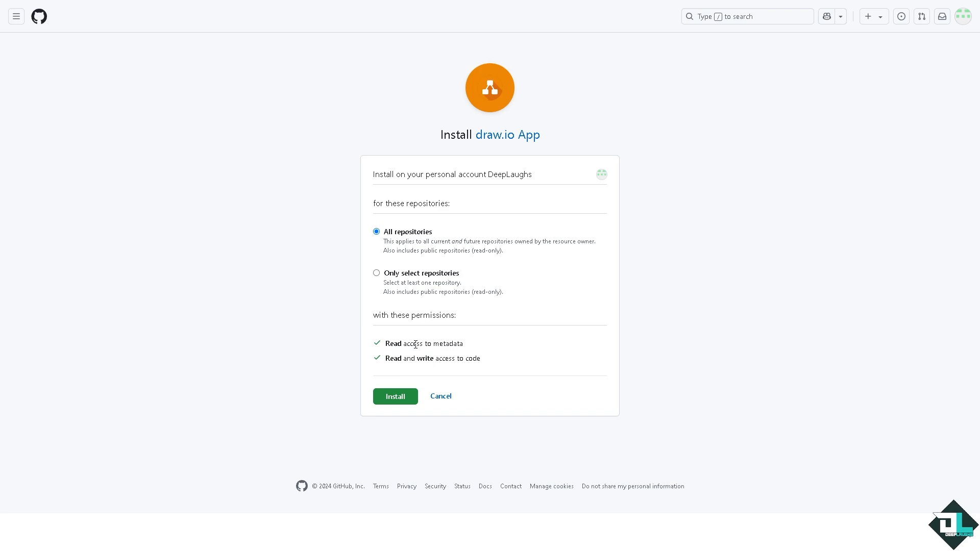
mouse_move(415, 343)
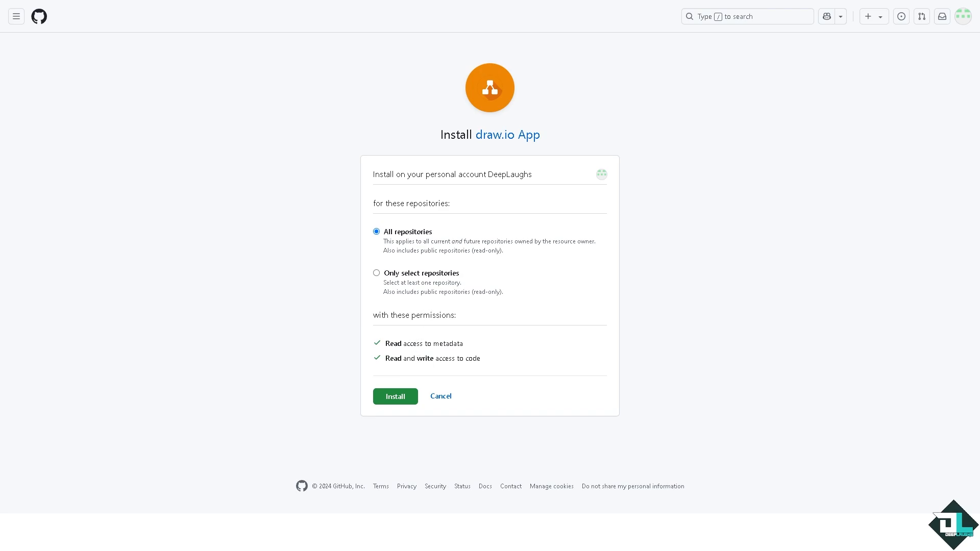
left_click(395, 396)
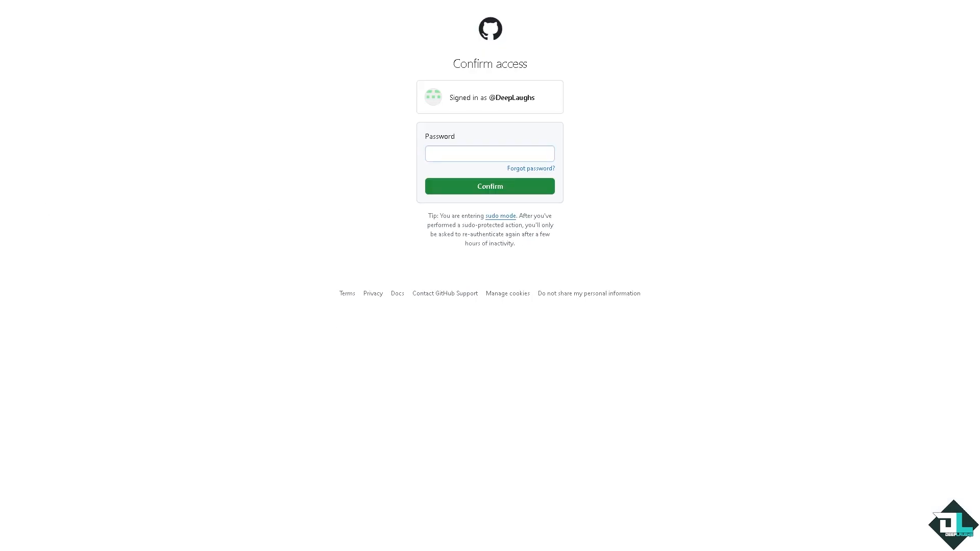
left_click(490, 186)
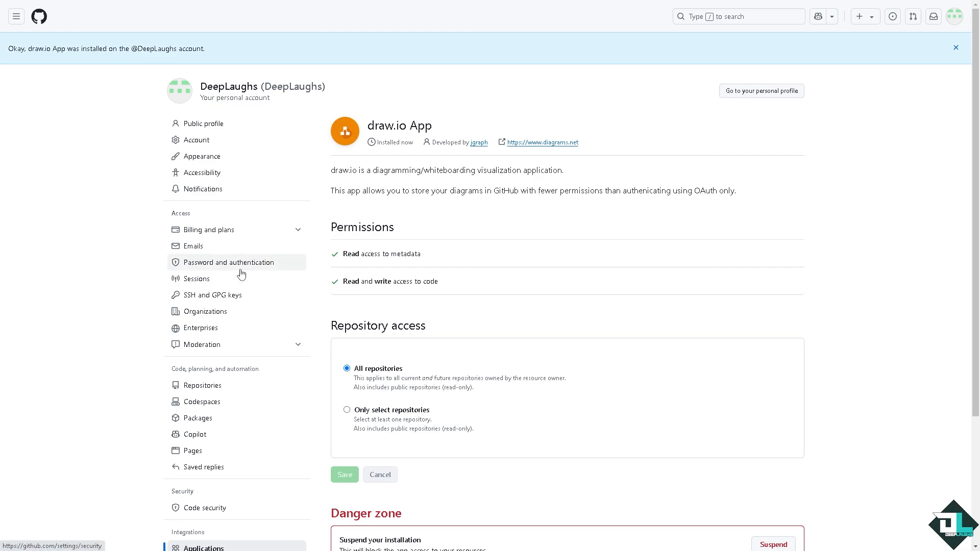
mouse_move(390, 117)
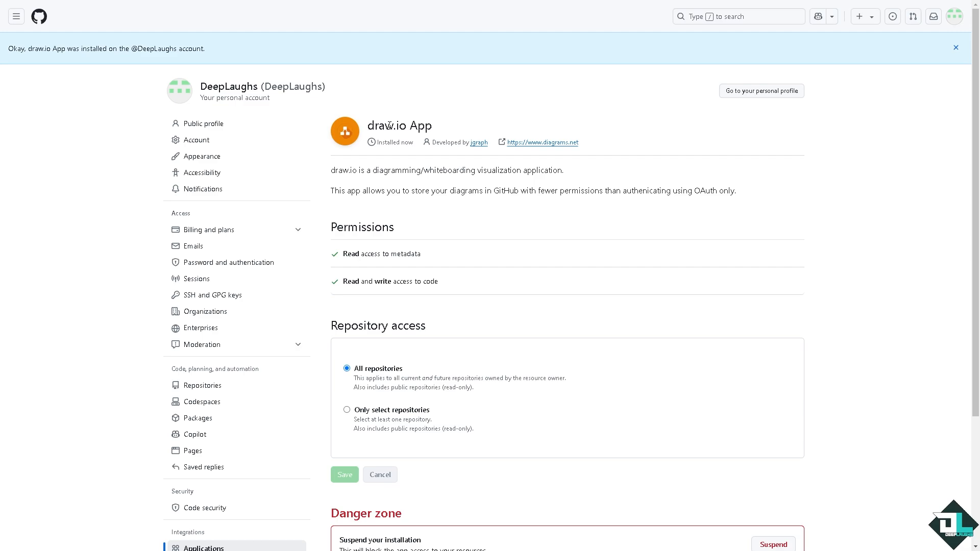
mouse_move(64, 359)
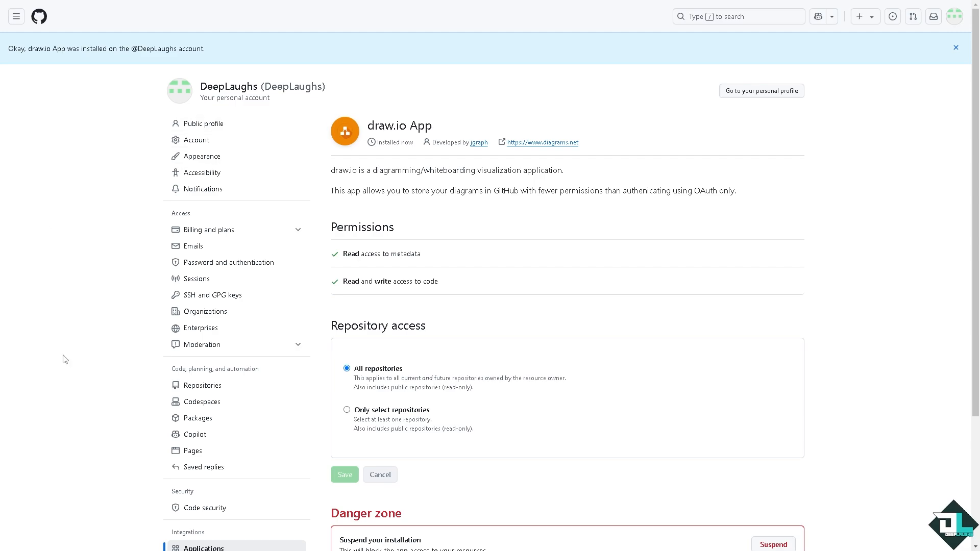
mouse_move(761, 91)
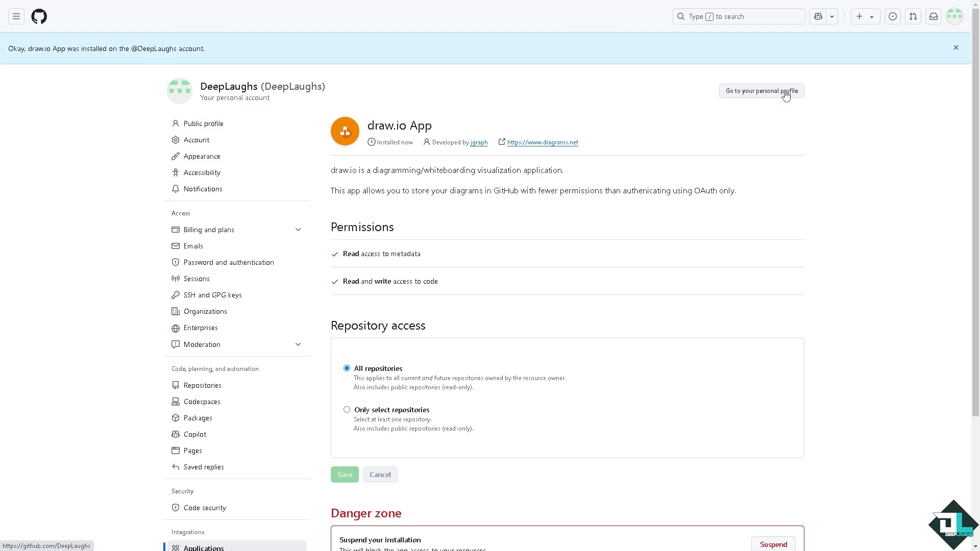
mouse_move(749, 97)
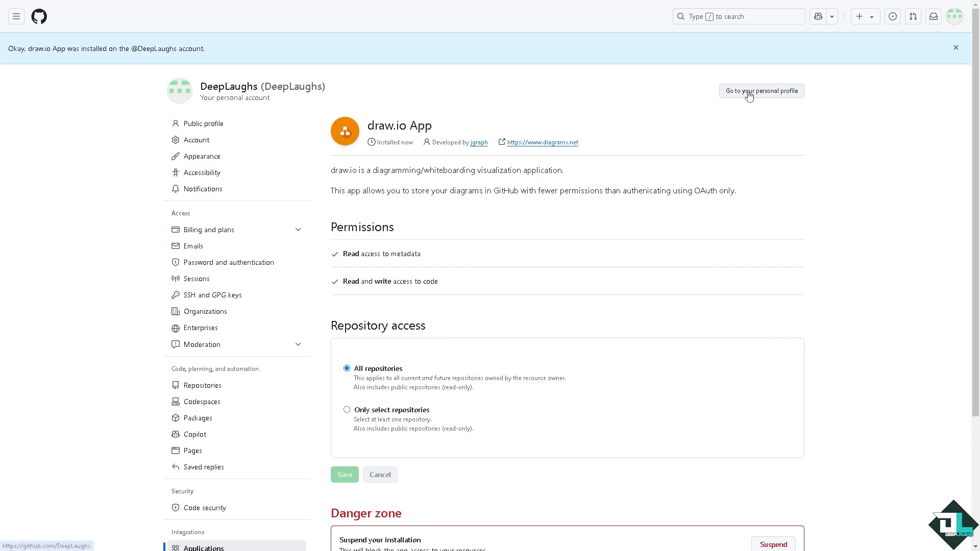
left_click(761, 90)
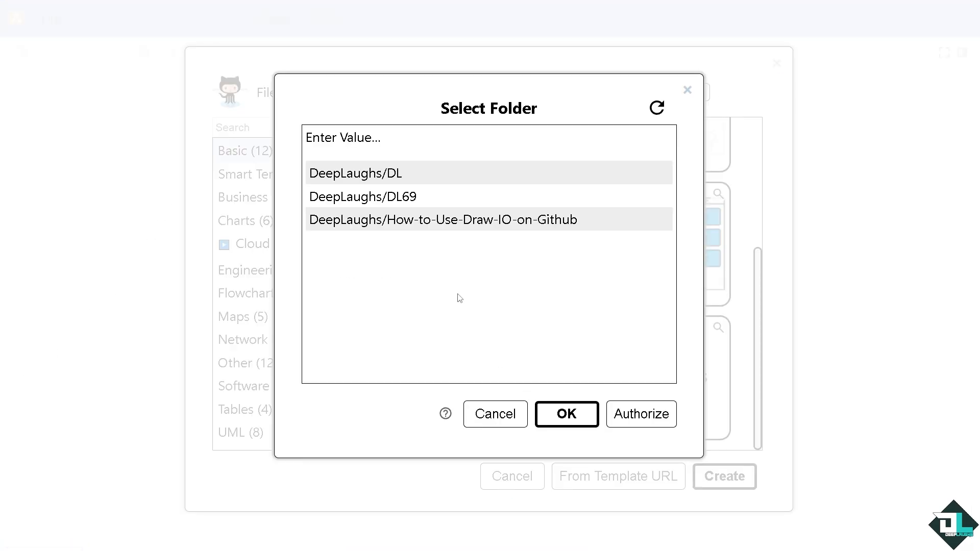
mouse_move(463, 290)
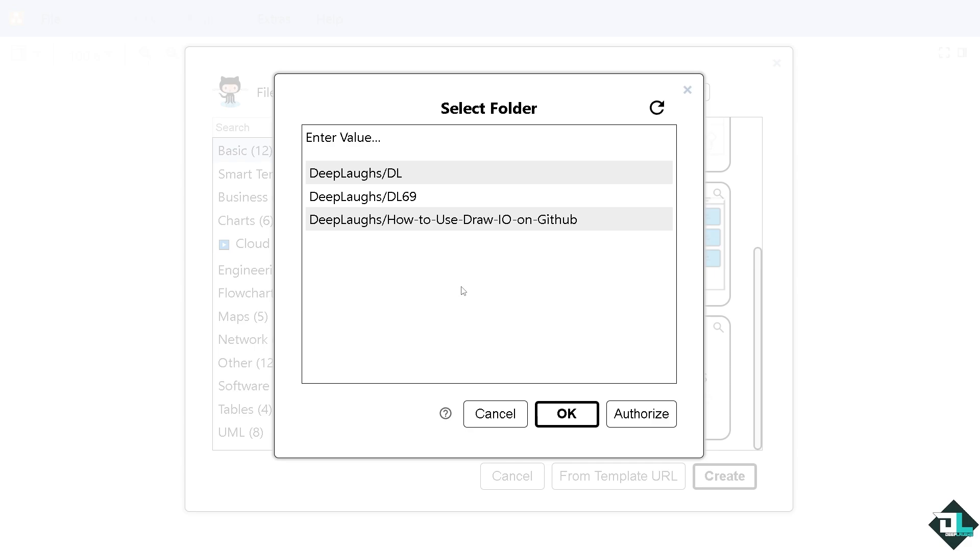
mouse_move(466, 283)
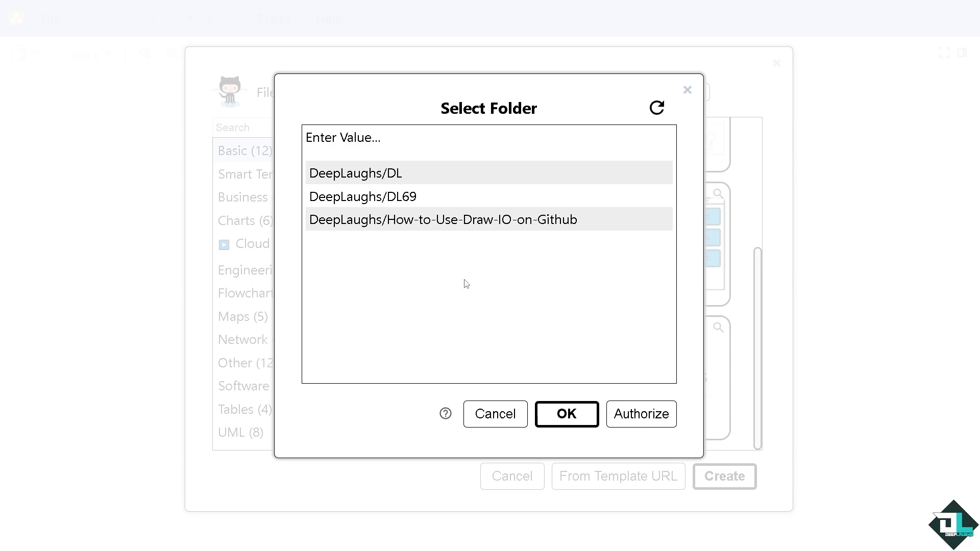
mouse_move(390, 206)
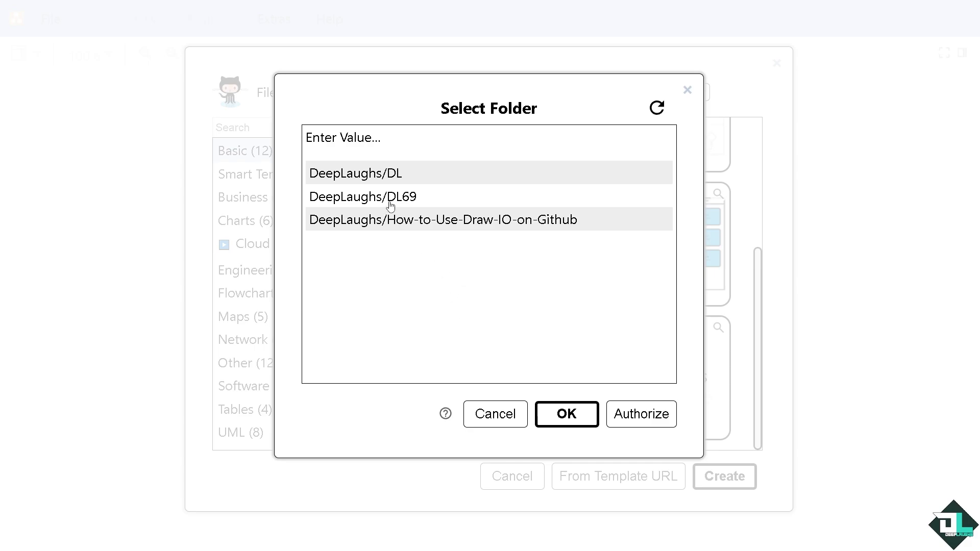
mouse_move(363, 196)
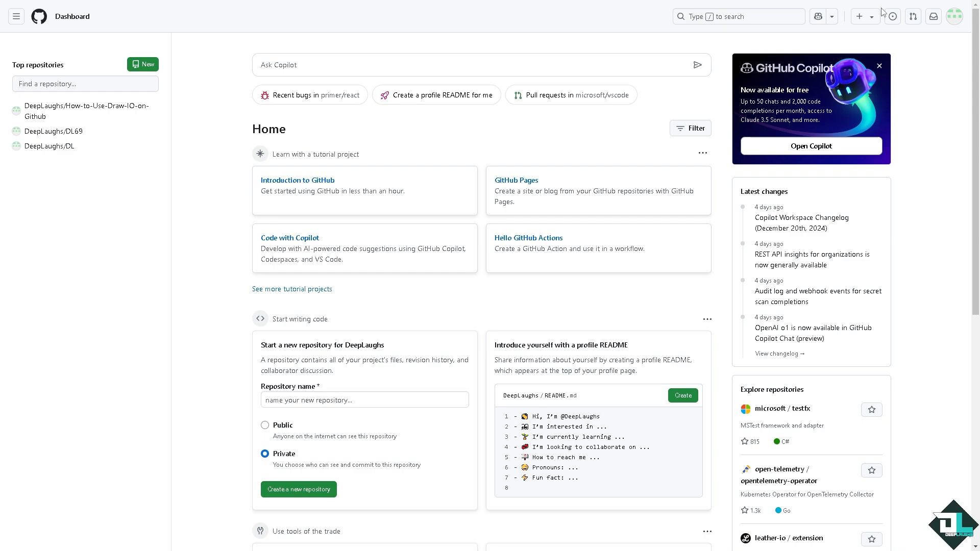
- Choose 'New repository' from GitHub's + menu
left_click(862, 16)
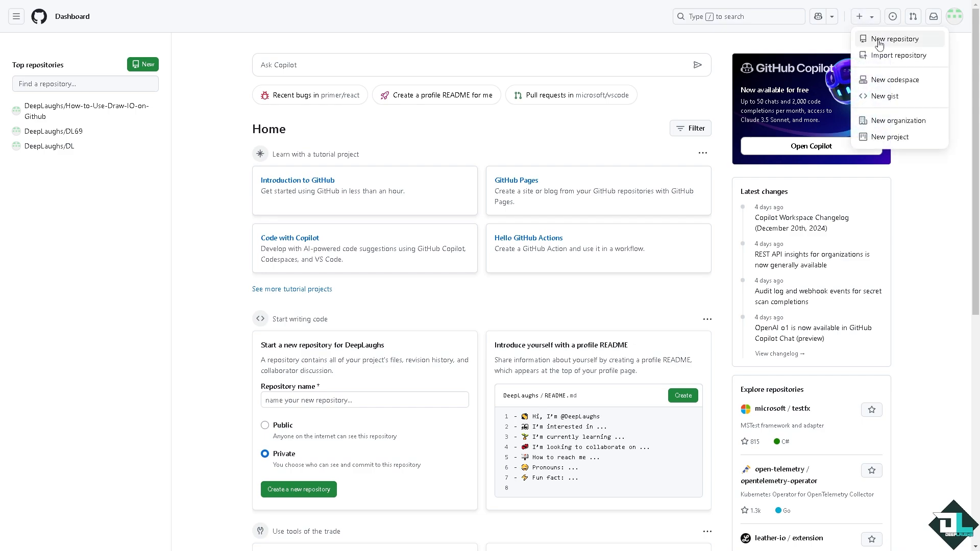
mouse_move(881, 47)
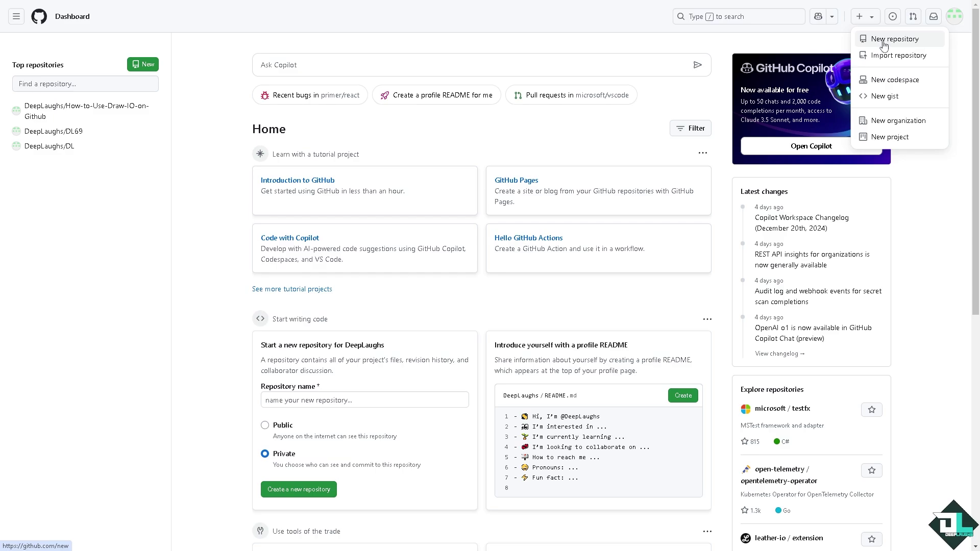
mouse_move(885, 43)
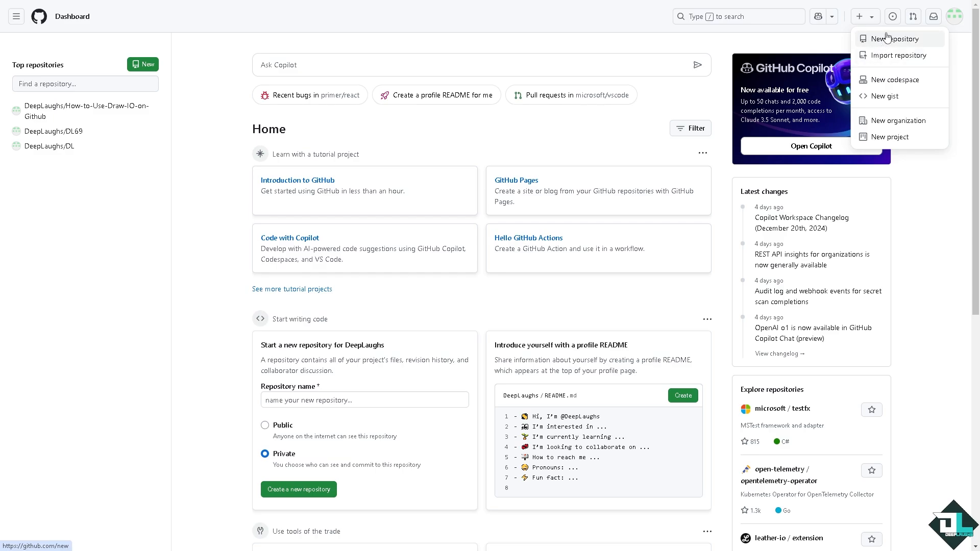
left_click(893, 39)
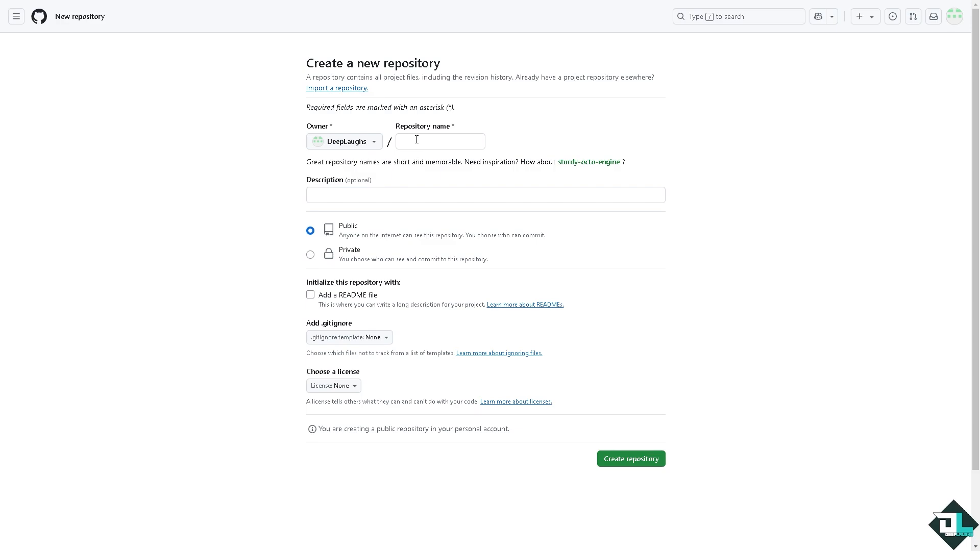
- Name the repository DEEPLAUGHSCHANNEL, describe it 'How to Use Draw IO on Github', keep it Public
type("DEEPLAUGHS")
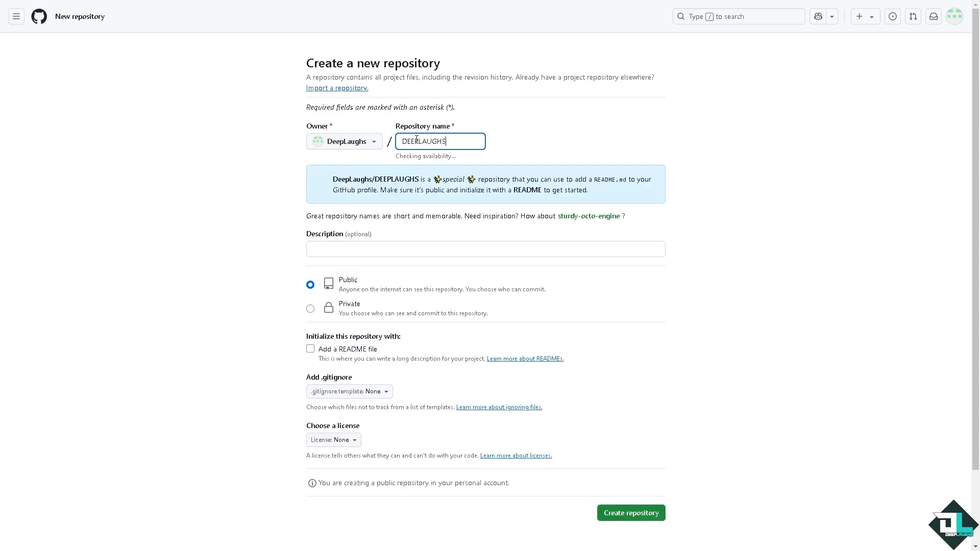
type("CHANNEL")
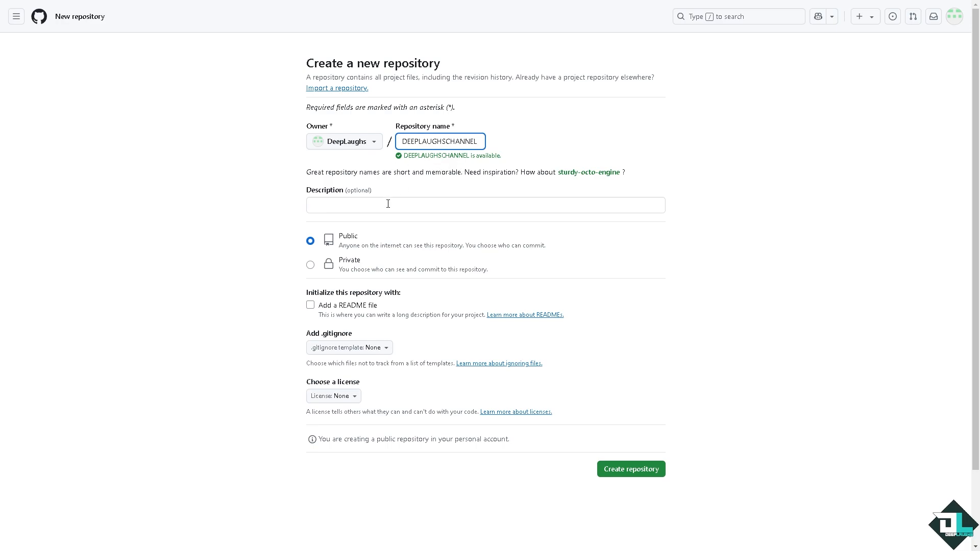
type("How to Use Draw IO on Github")
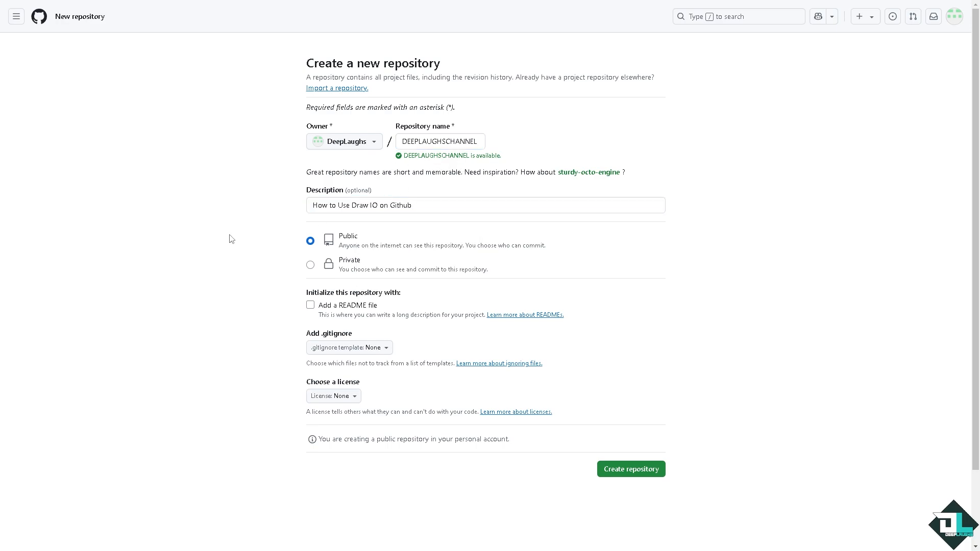
mouse_move(365, 262)
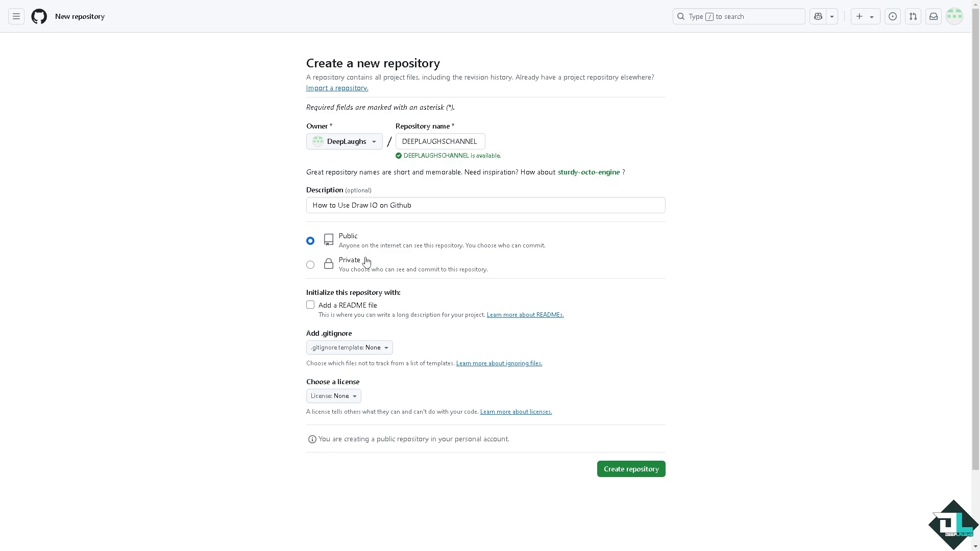
mouse_move(491, 256)
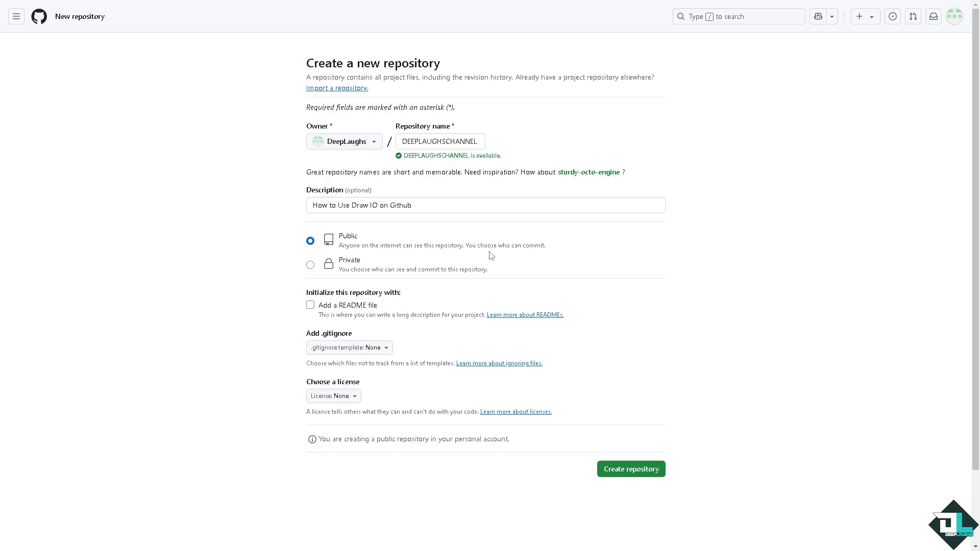
mouse_move(541, 260)
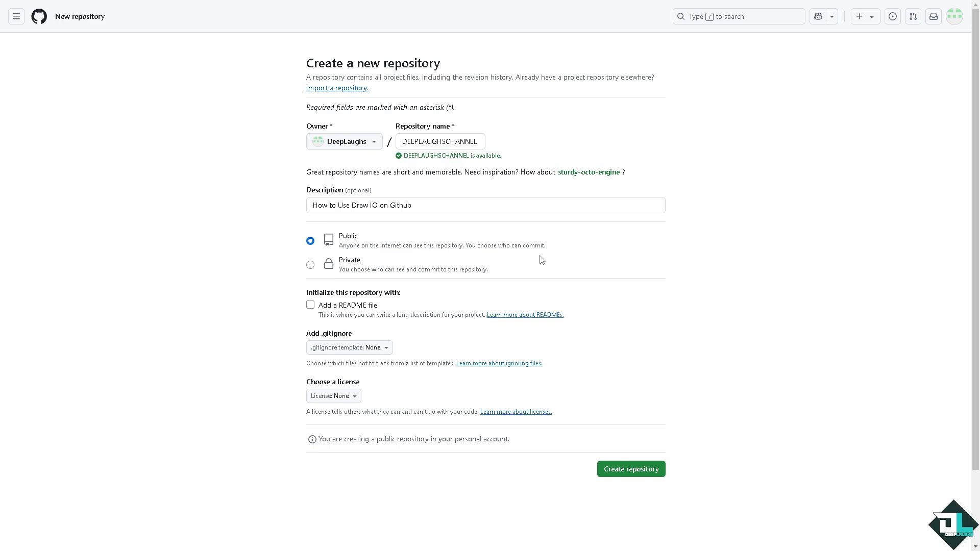
mouse_move(438, 267)
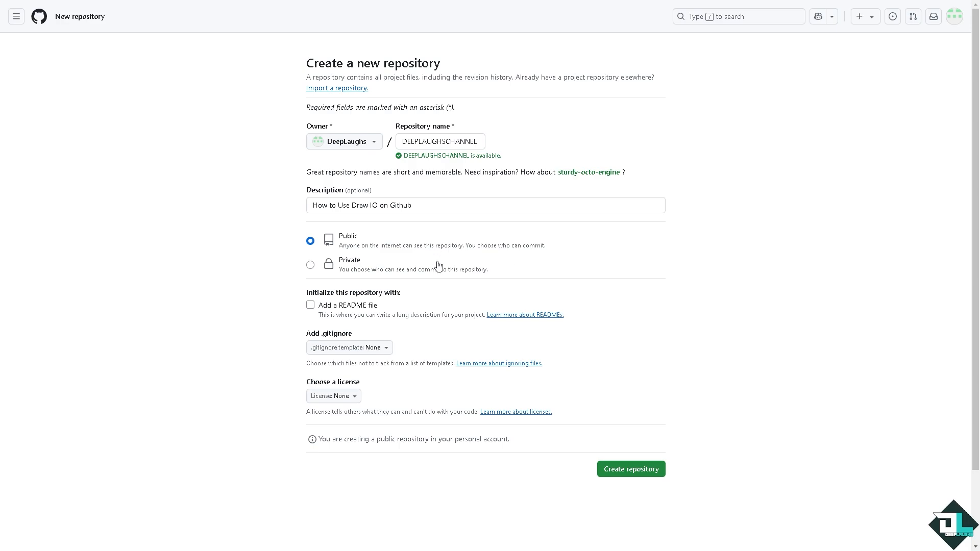
mouse_move(306, 275)
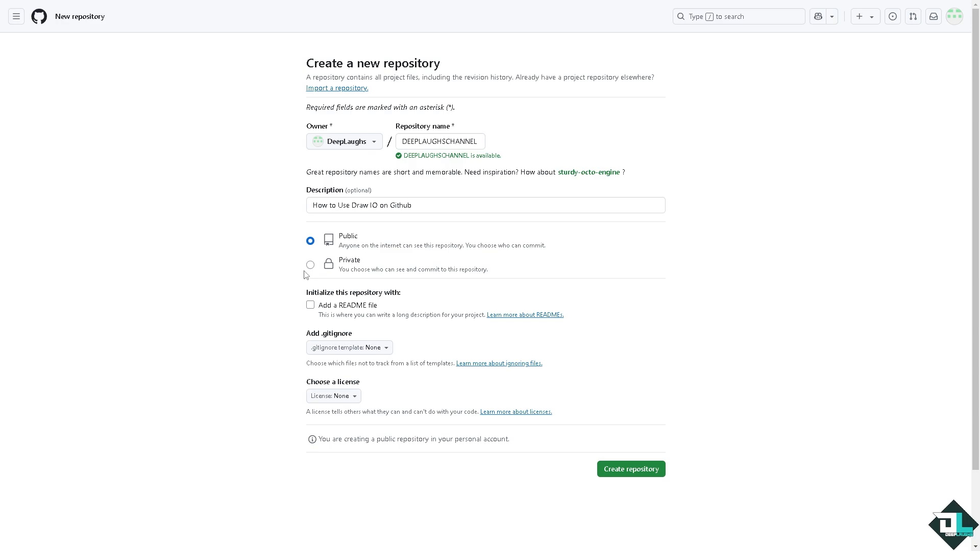
left_click(310, 265)
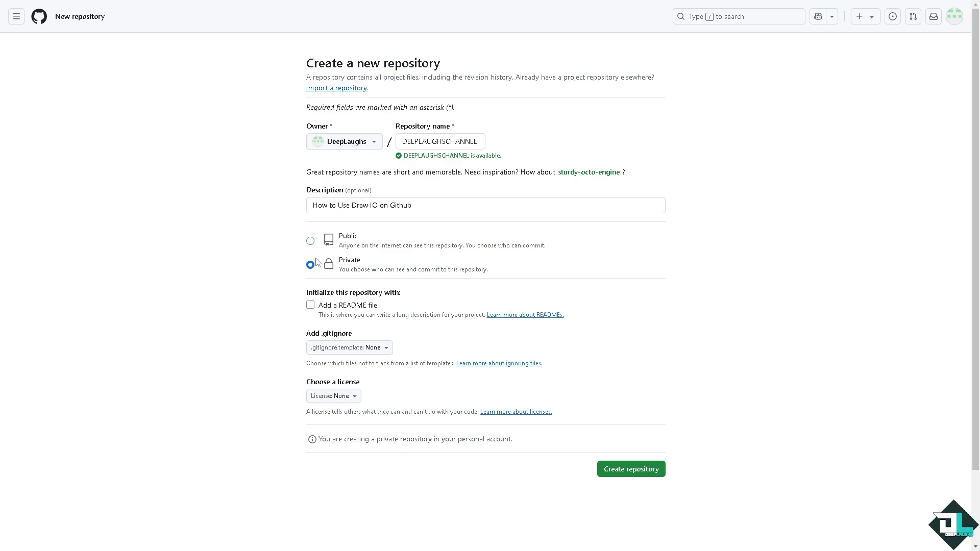
left_click(311, 240)
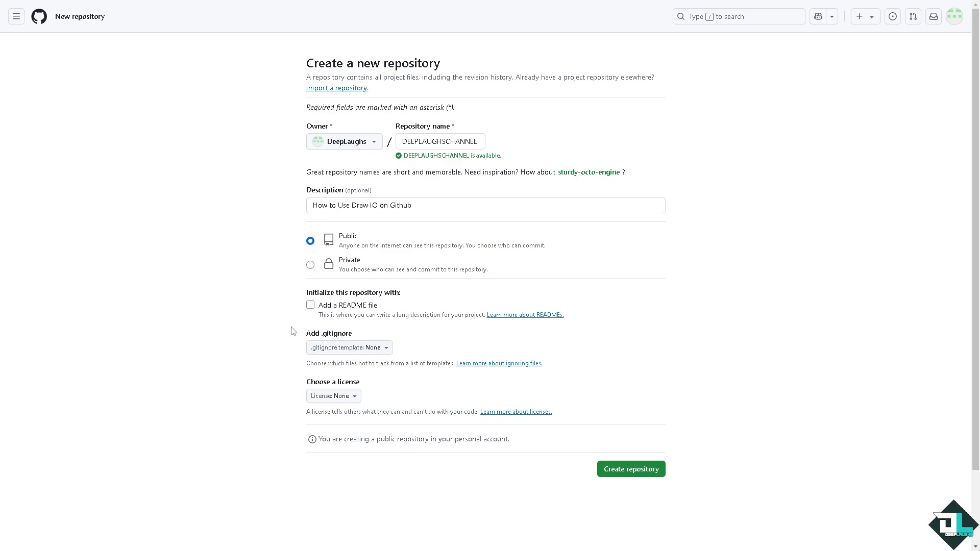
mouse_move(369, 347)
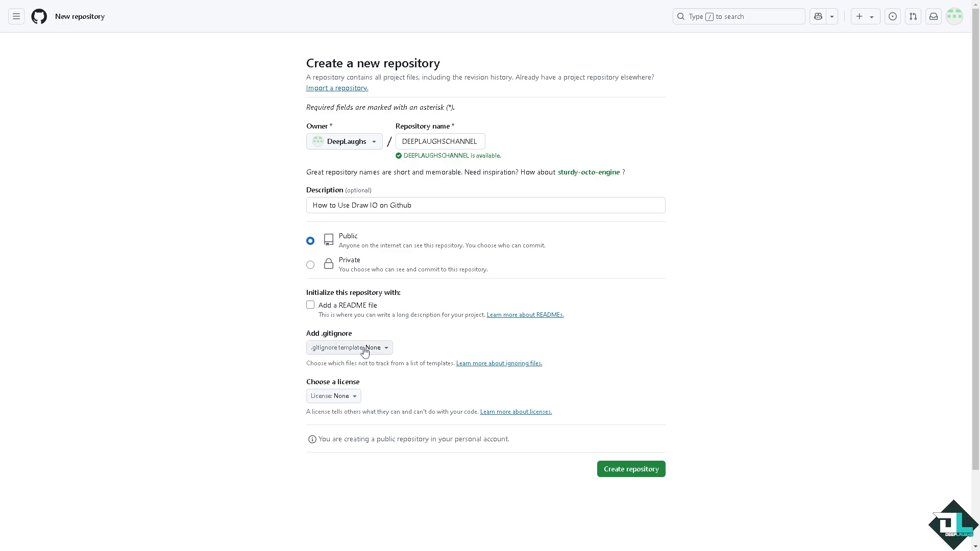
- Check the .gitignore templates, then create the public DEEPLAUGHSCHANNEL repository
left_click(349, 348)
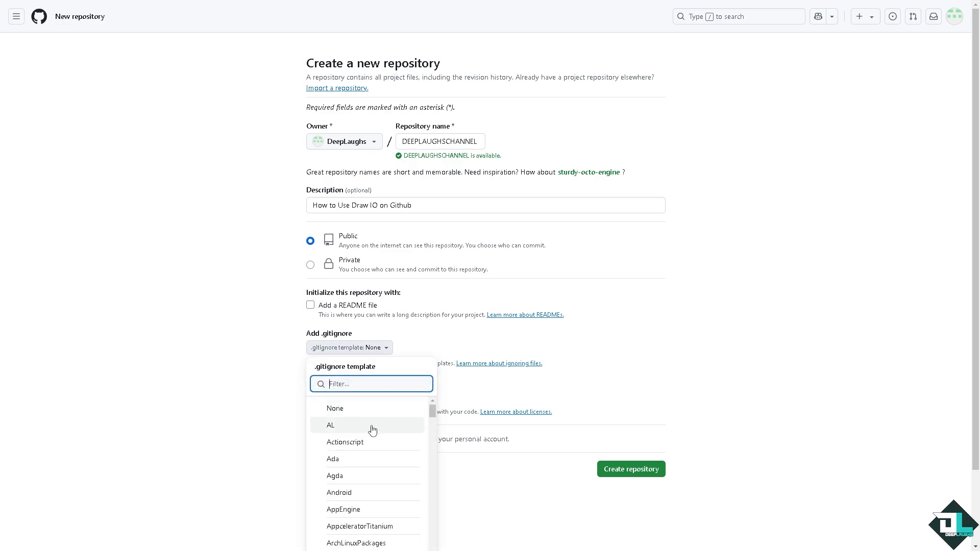
mouse_move(373, 420)
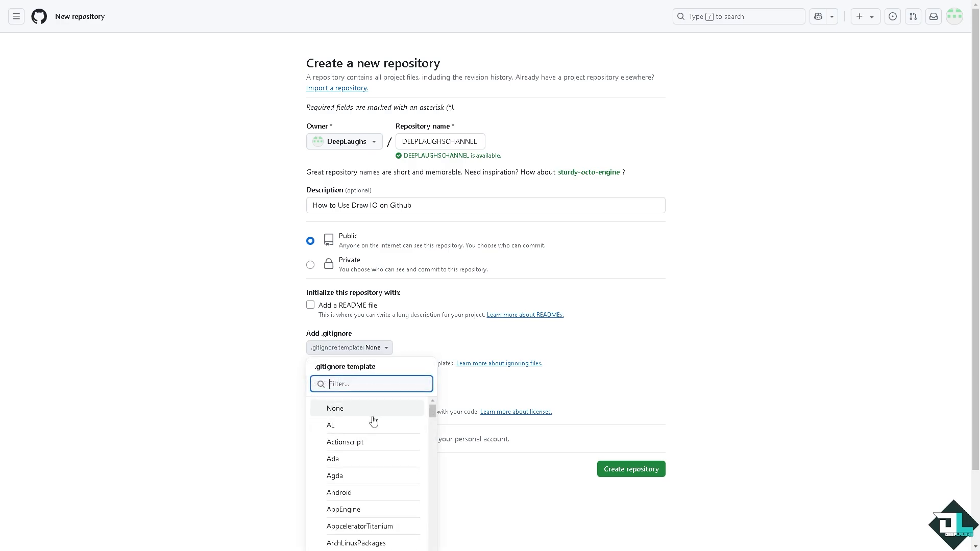
scroll("down", 3)
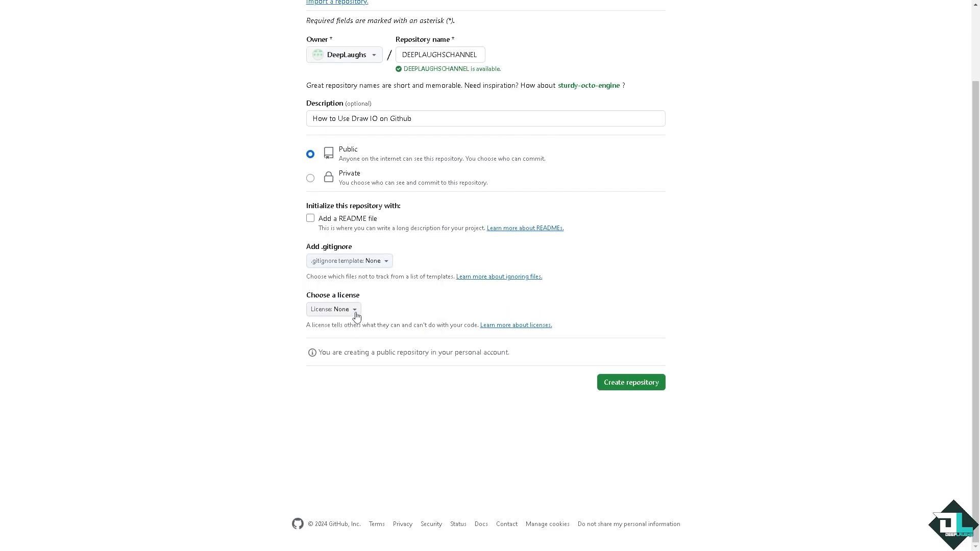
left_click(332, 309)
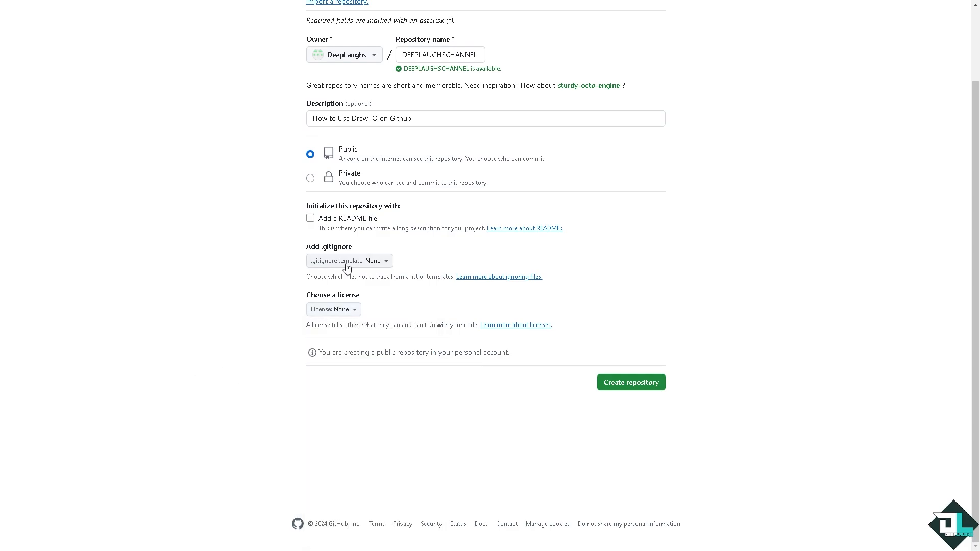
scroll("up", 3)
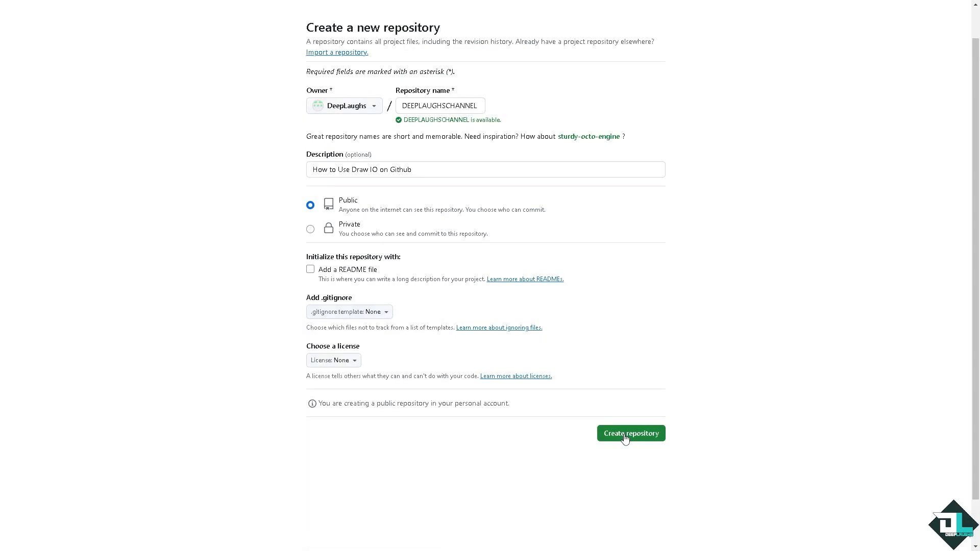
left_click(631, 434)
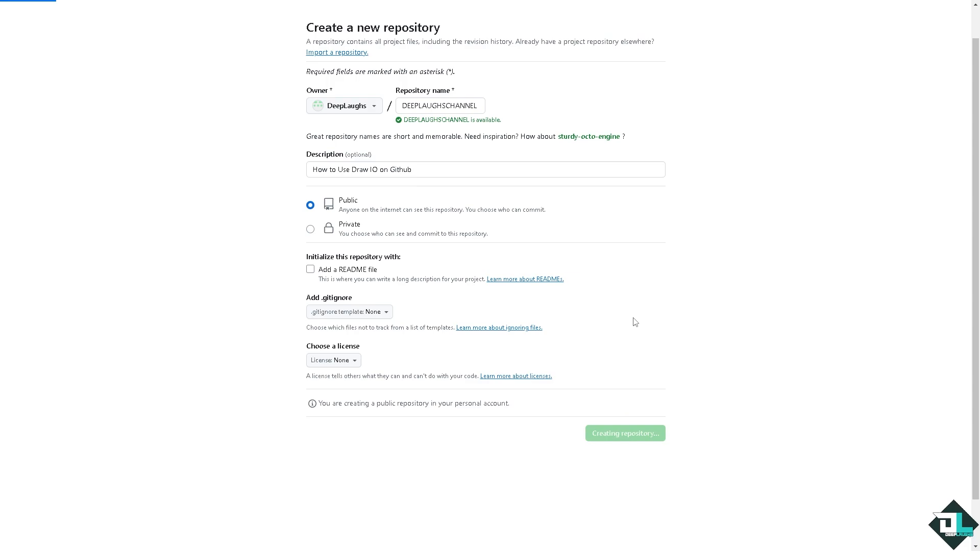
left_click(624, 434)
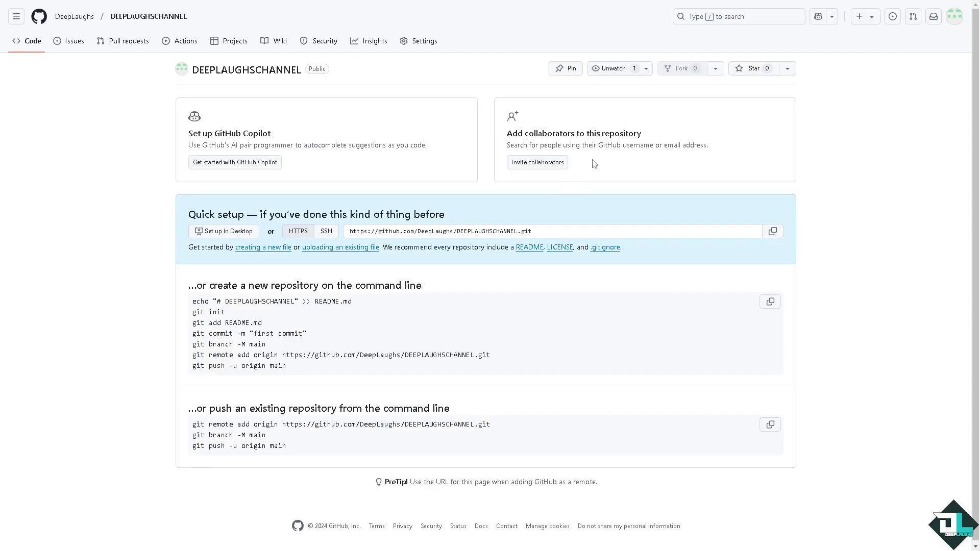
mouse_move(593, 164)
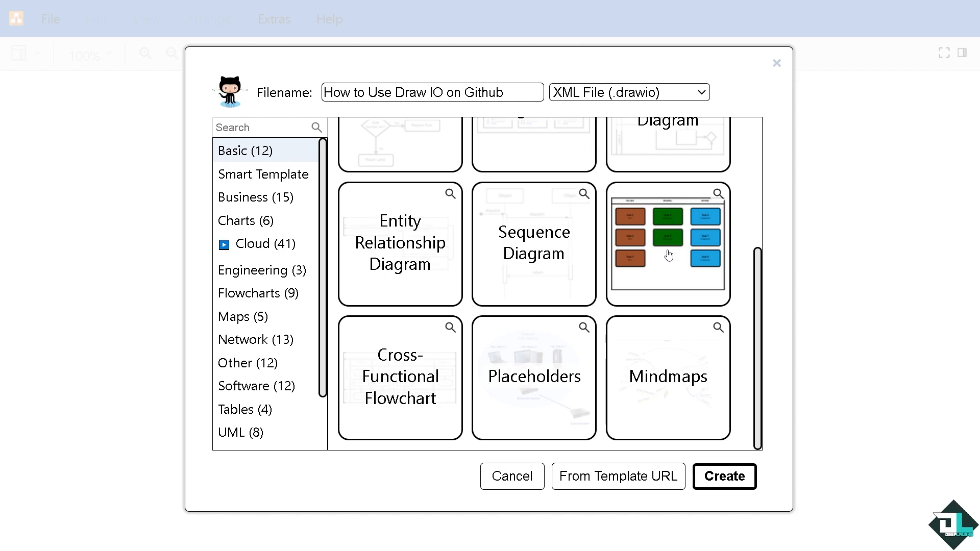
mouse_move(674, 287)
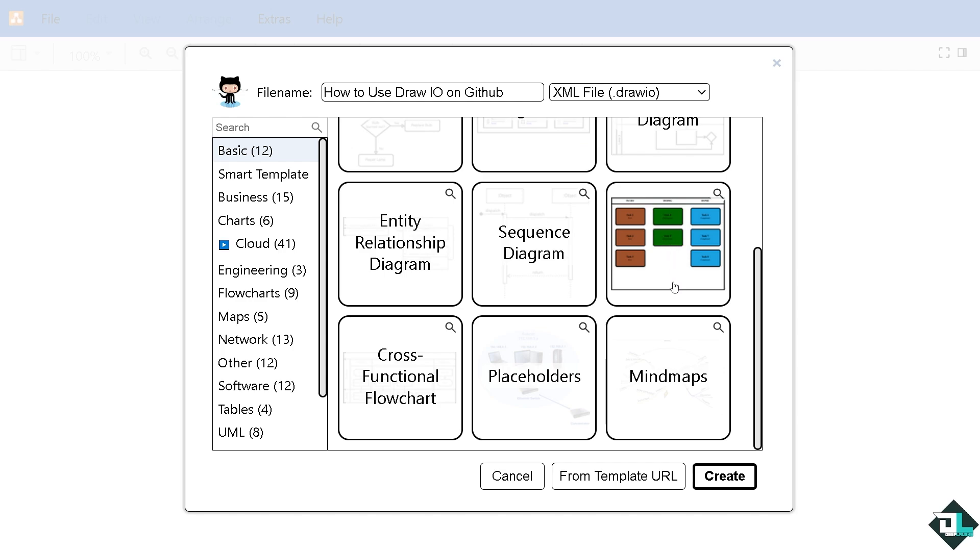
- Create the Kanban diagram in How-to-Use-Draw-IO-on-Github, committing 'Added How to Use Draw IO on Github'
left_click(724, 477)
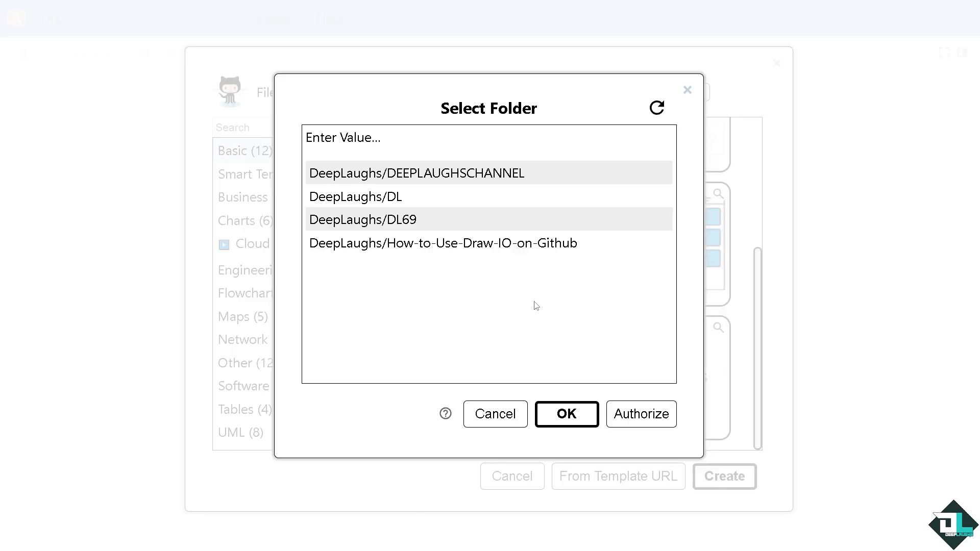
mouse_move(347, 156)
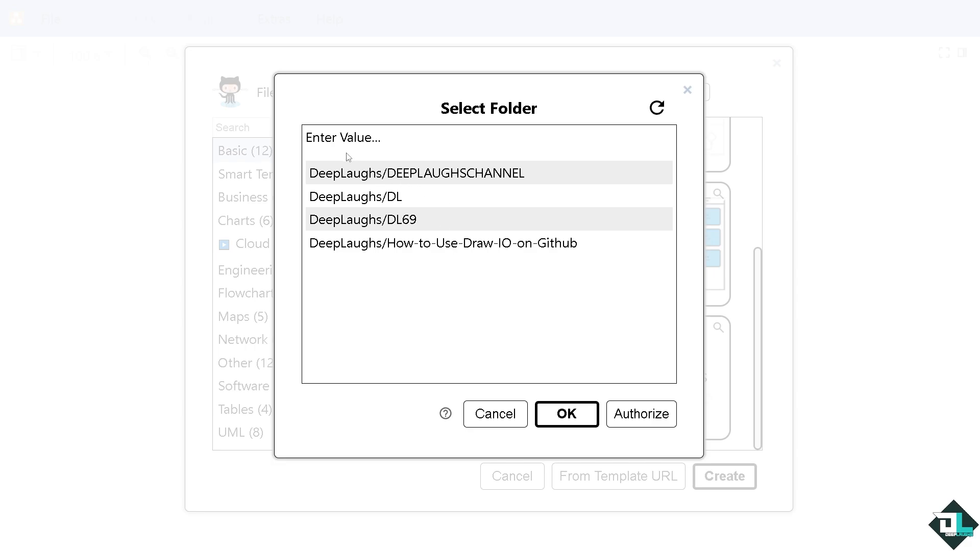
mouse_move(367, 178)
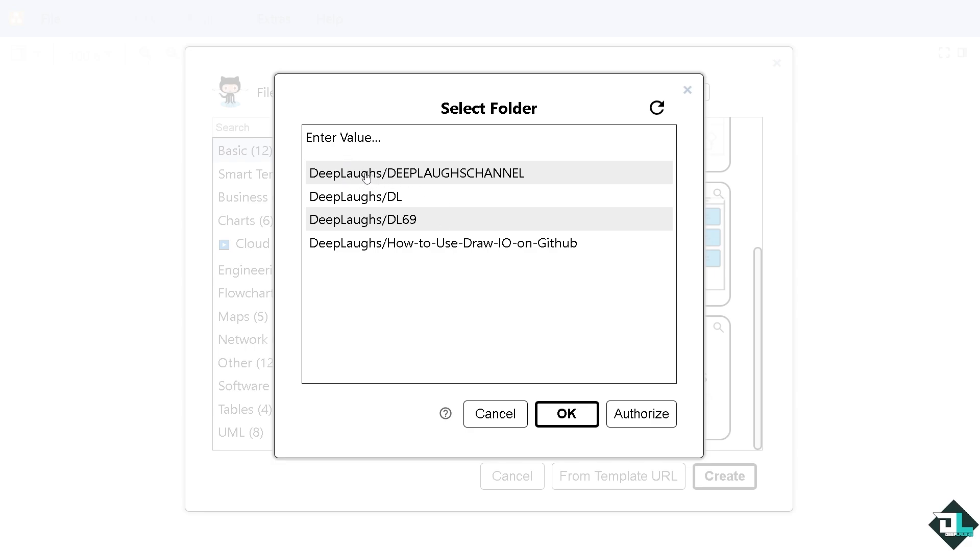
left_click(416, 174)
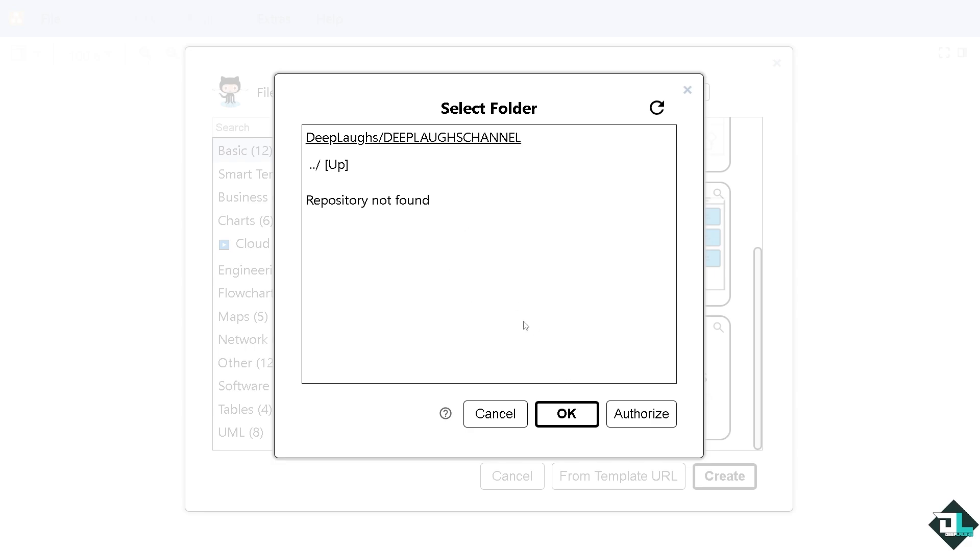
left_click(657, 107)
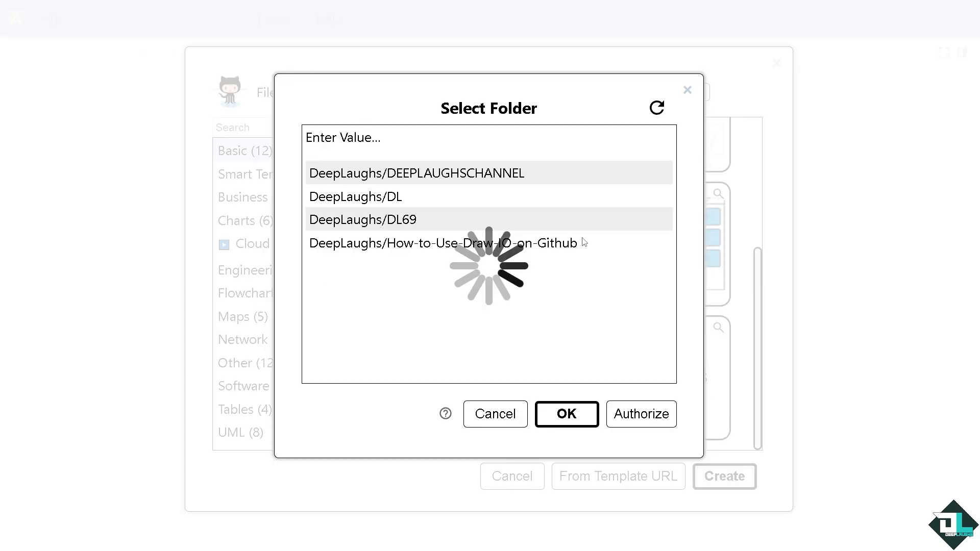
left_click(566, 415)
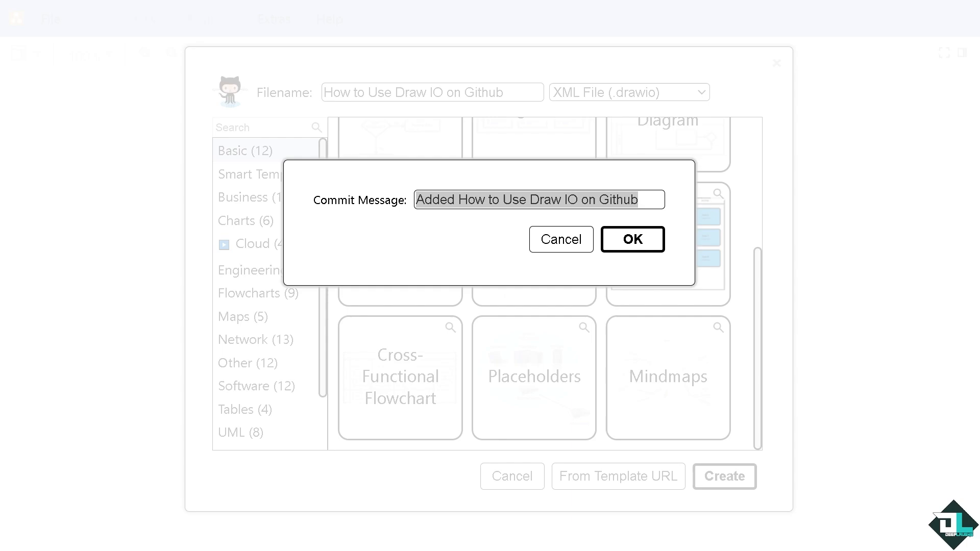
mouse_move(599, 236)
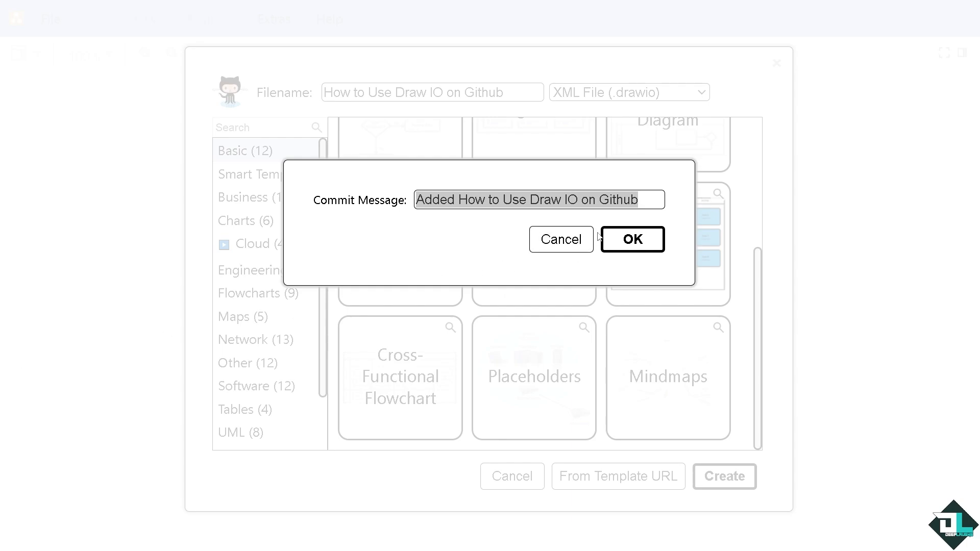
left_click(632, 240)
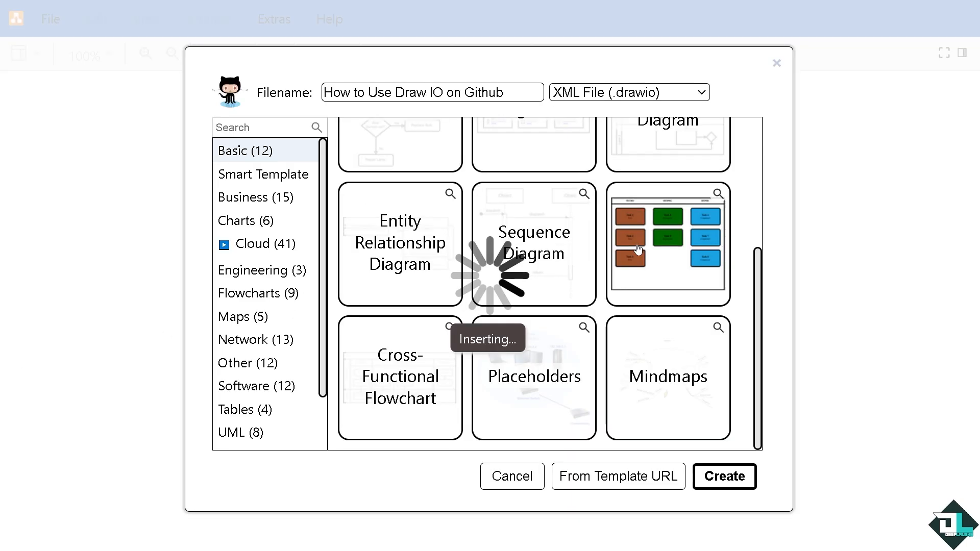
- Let the Kanban template insert, then zoom out to fit the whole board
left_click(724, 476)
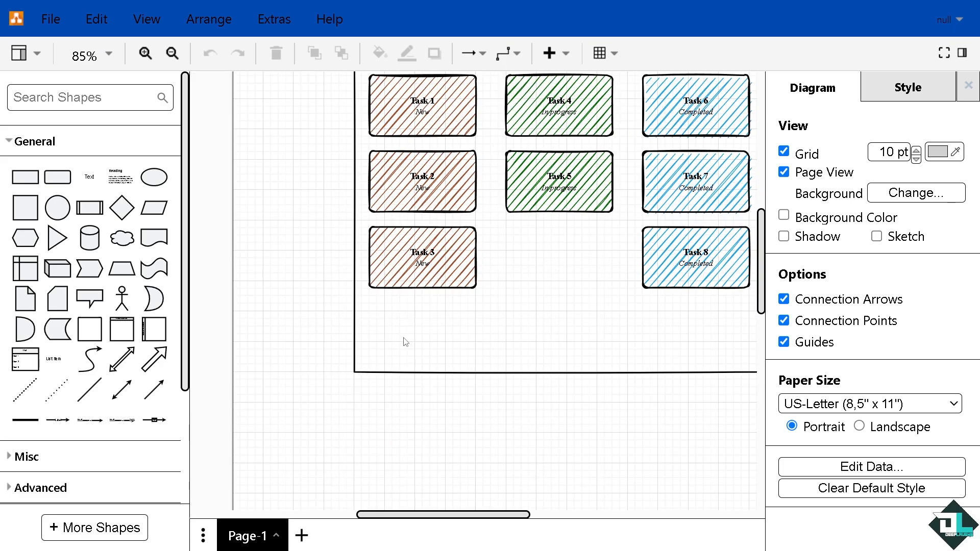
left_click(173, 53)
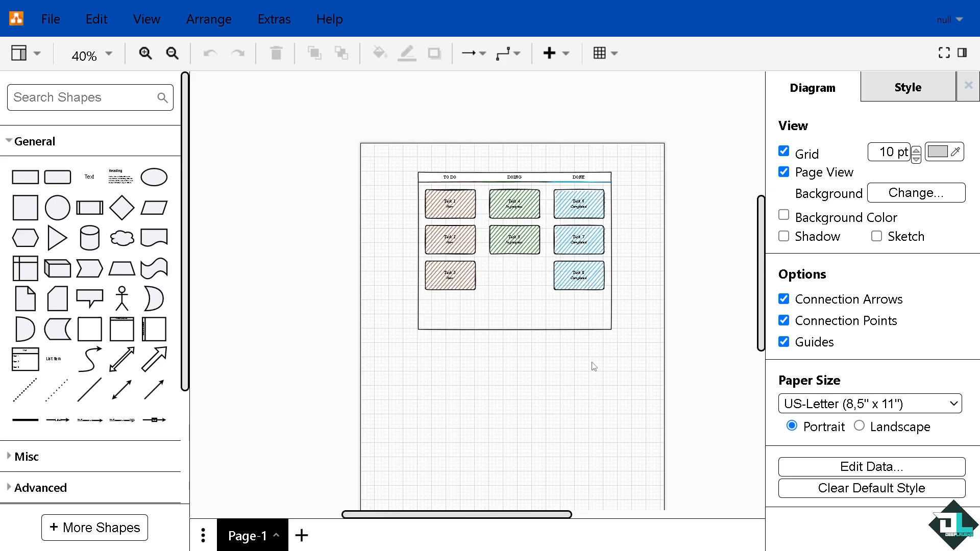
mouse_move(477, 265)
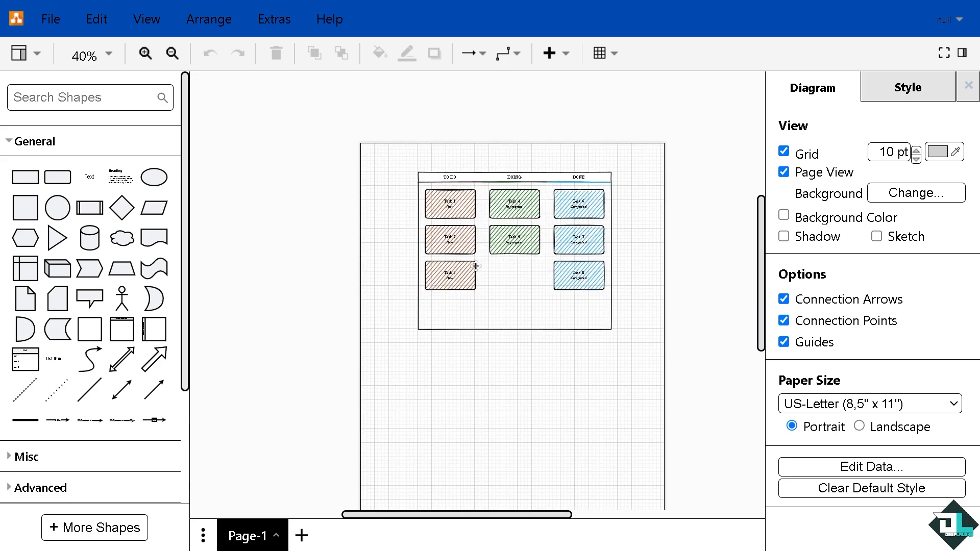
left_click(144, 53)
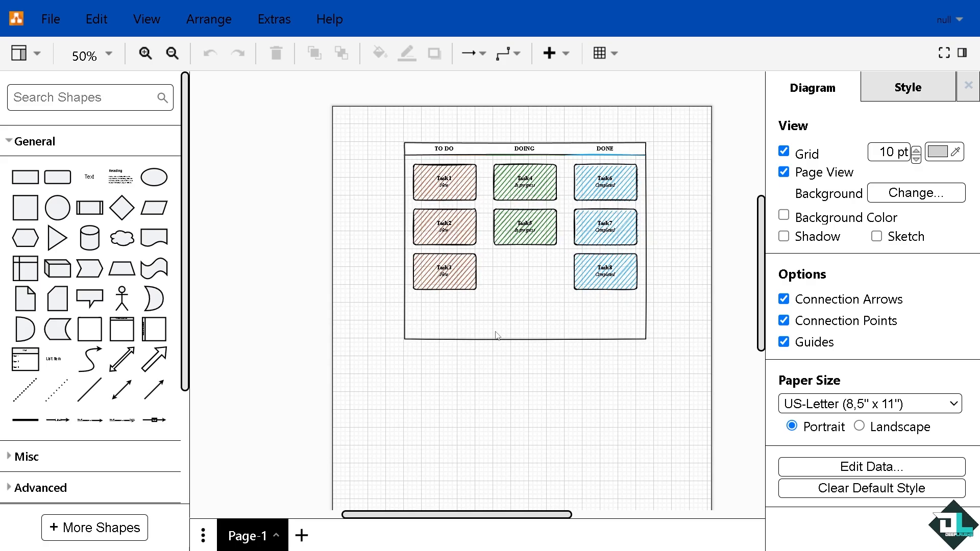
left_click(172, 53)
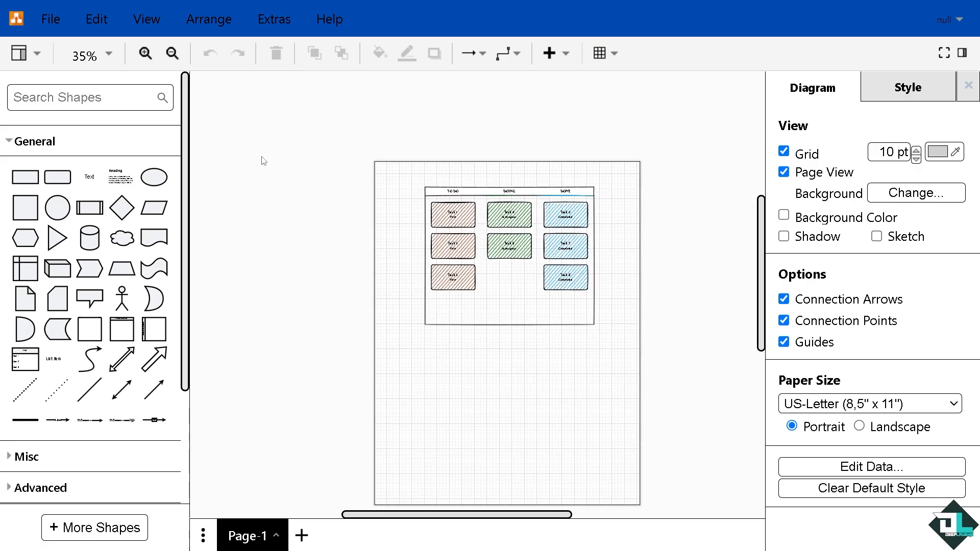
mouse_move(94, 305)
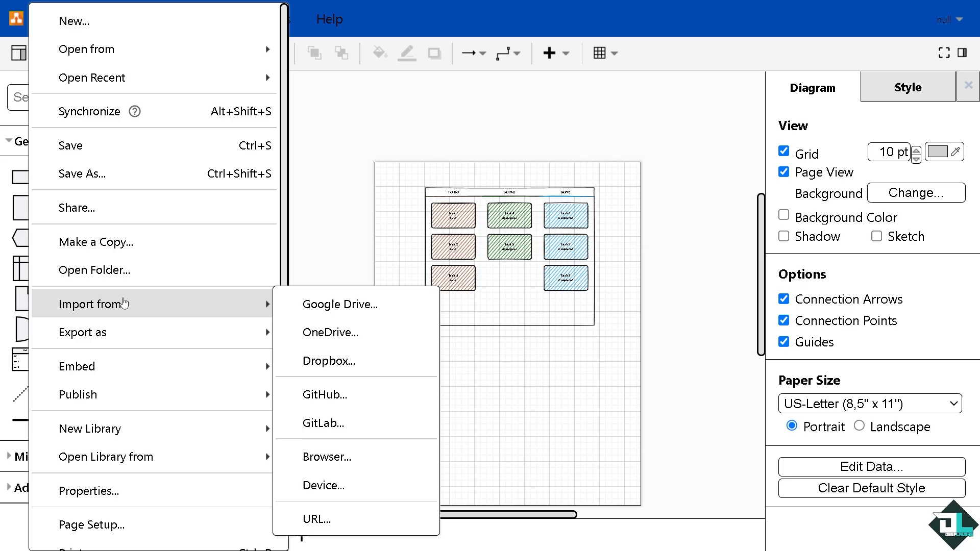
mouse_move(977, 347)
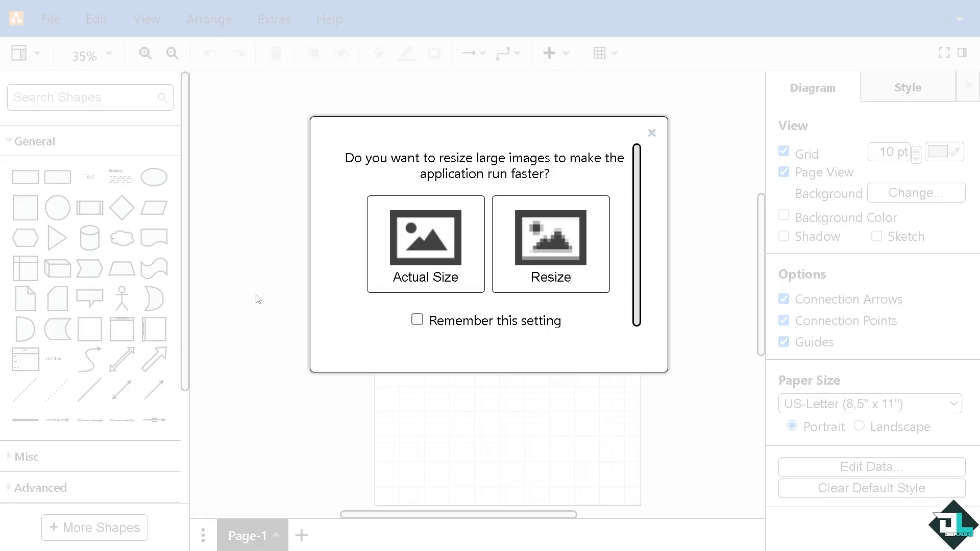
- Add an orange text background to the third column's heading
left_click(425, 244)
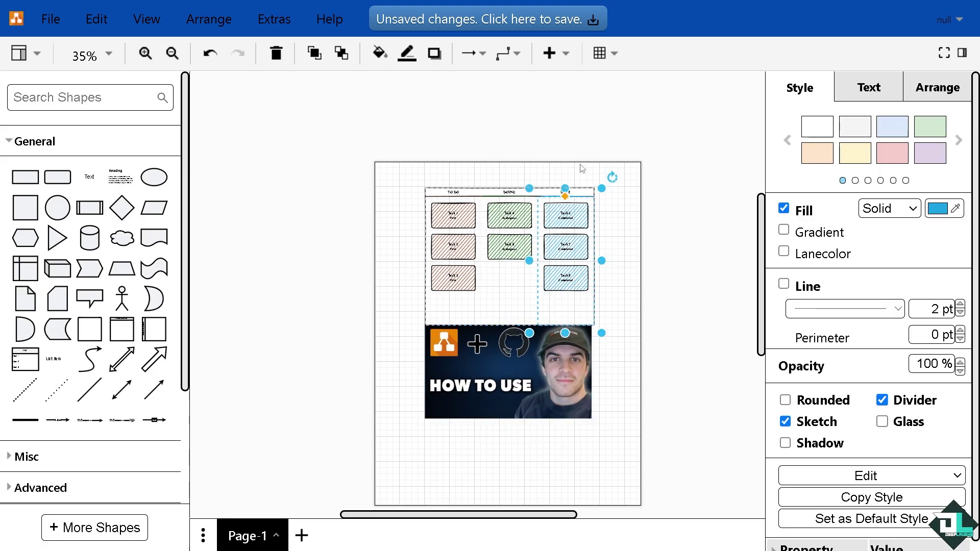
left_click(868, 87)
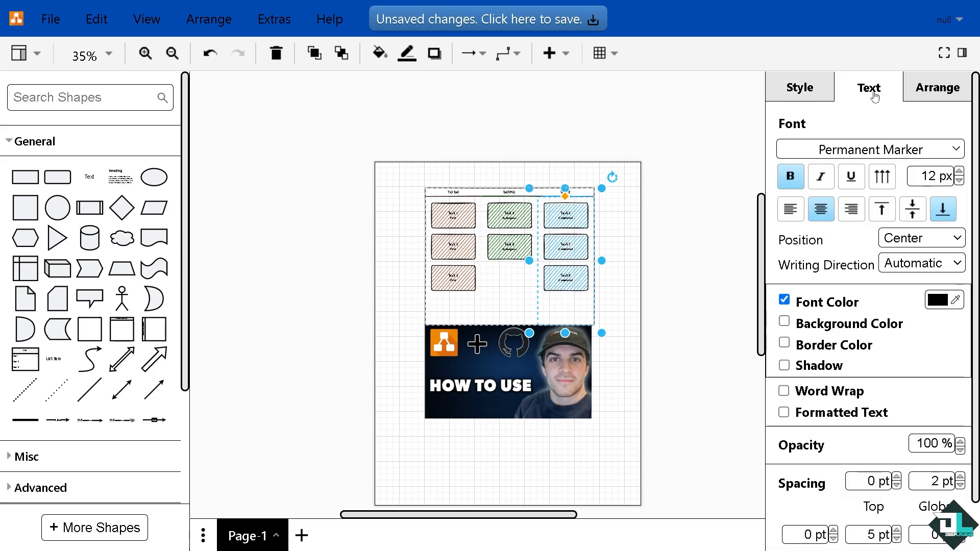
mouse_move(858, 333)
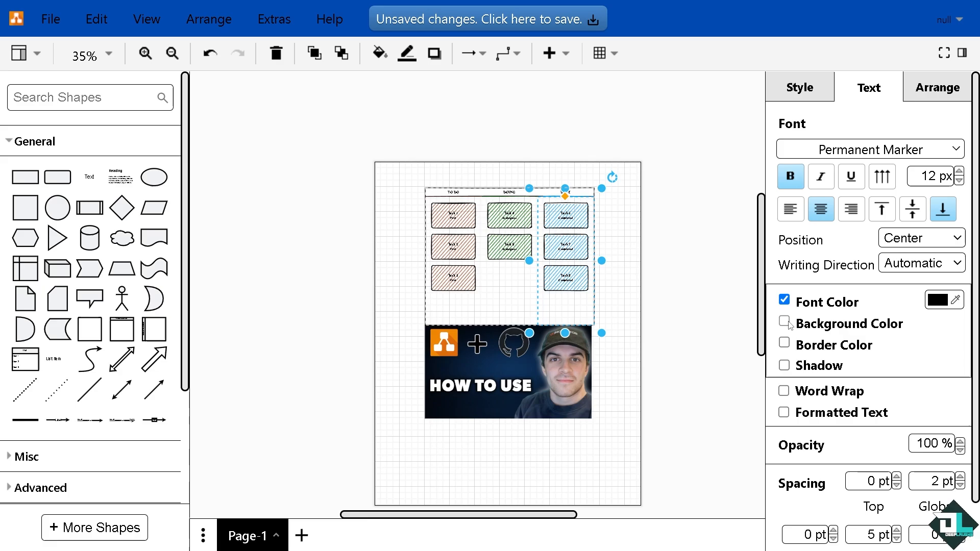
left_click(785, 324)
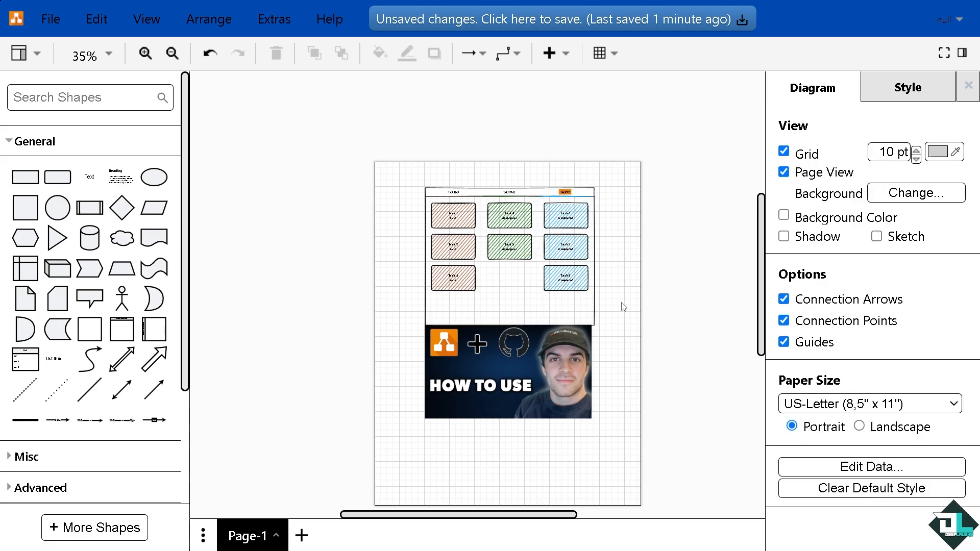
mouse_move(209, 19)
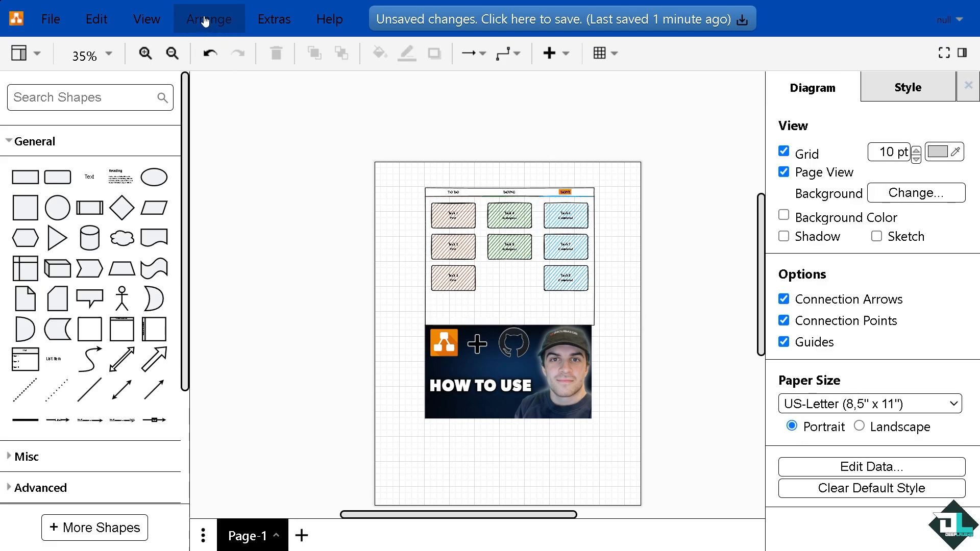
- Save the unsaved diagram changes to GitHub, accepting the suggested commit message
left_click(274, 18)
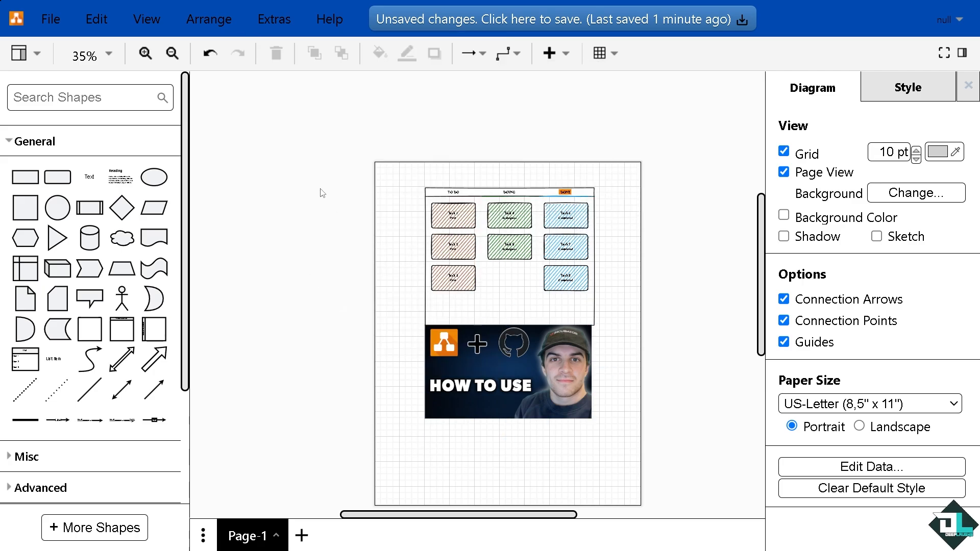
left_click(51, 19)
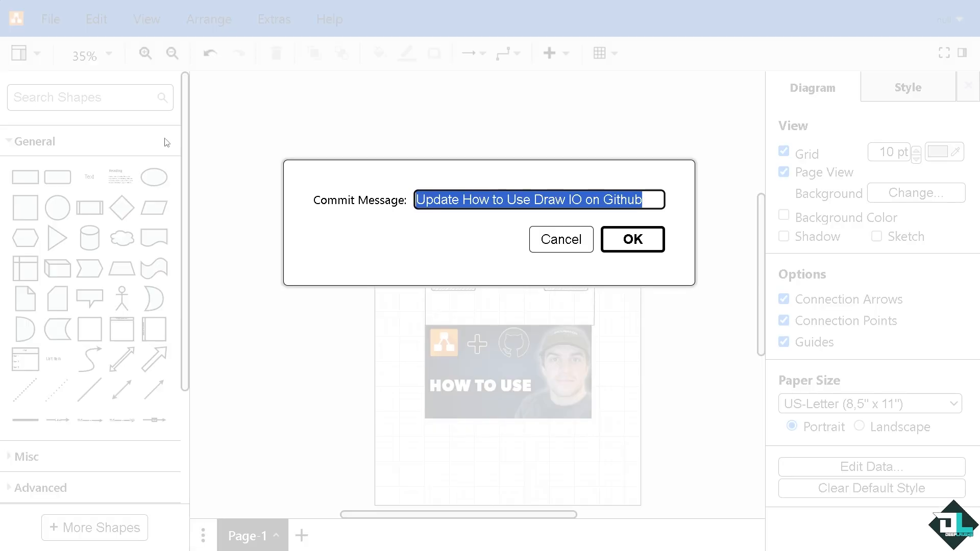
left_click(632, 239)
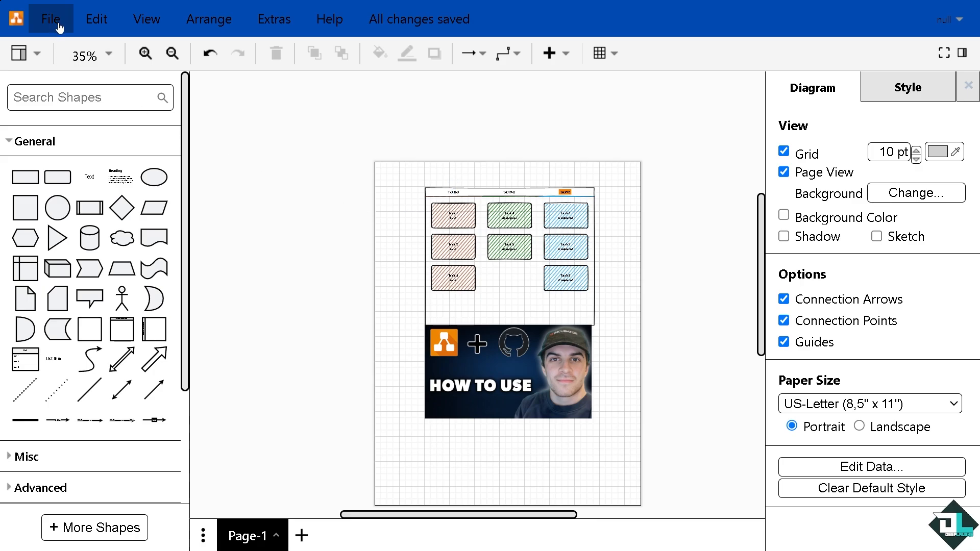
left_click(51, 19)
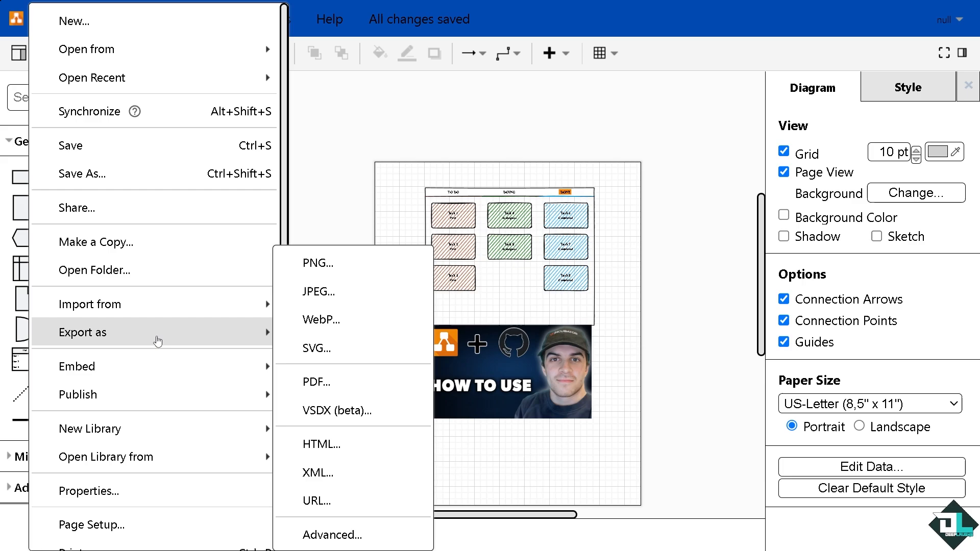
mouse_move(334, 326)
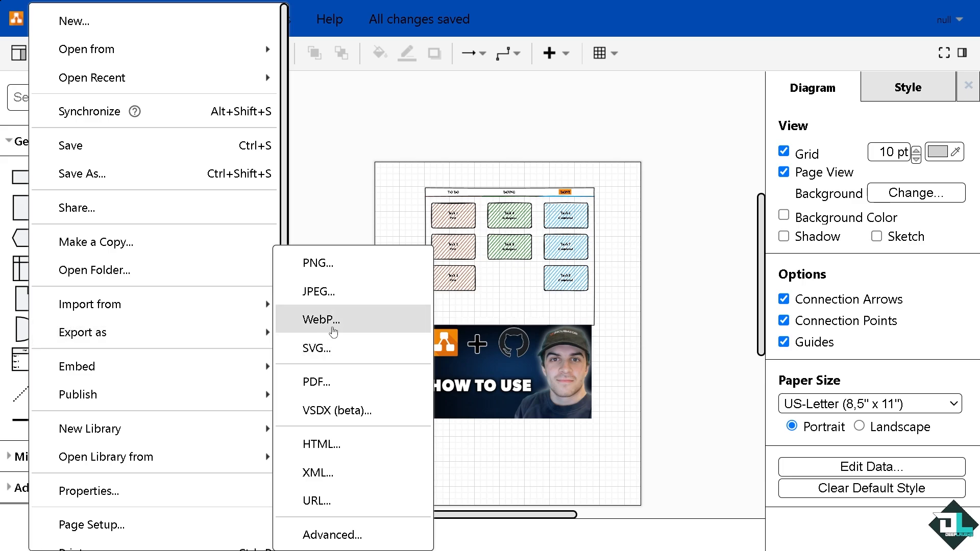
- Export a PNG with shadow, diagram size, border width 69 and dark appearance
left_click(321, 319)
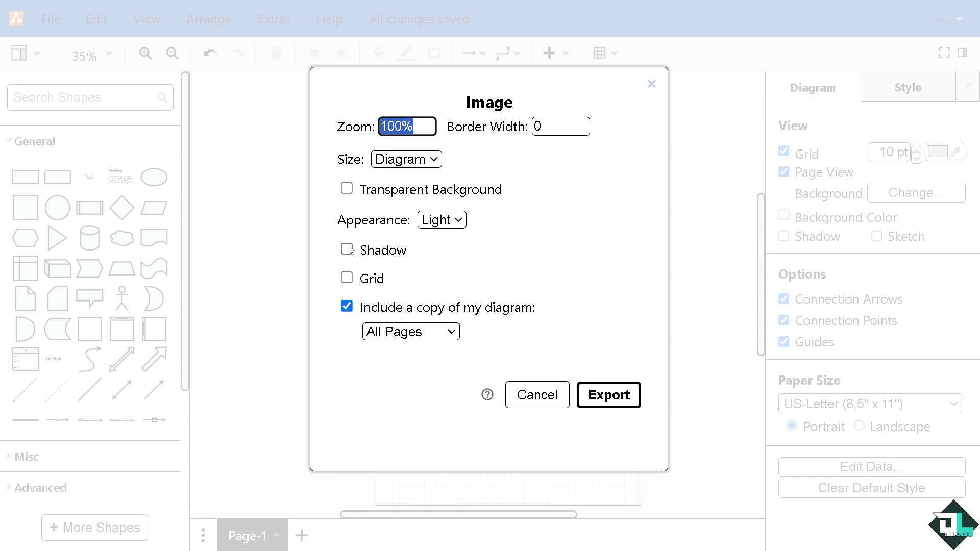
left_click(346, 250)
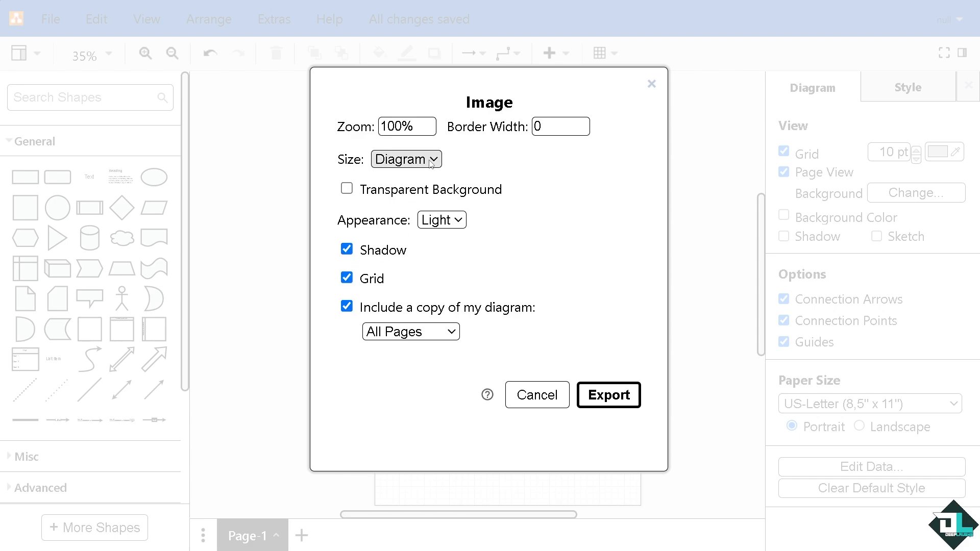
left_click(405, 159)
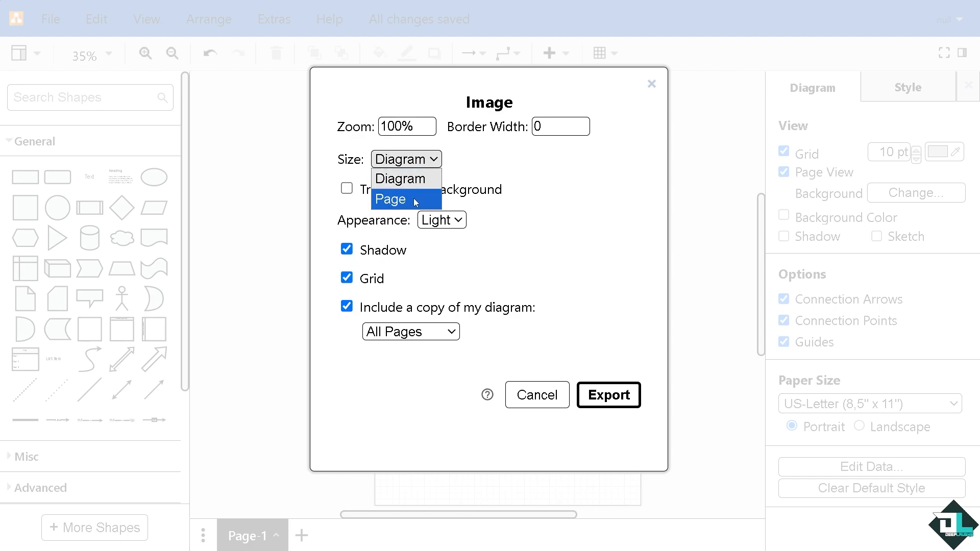
left_click(391, 199)
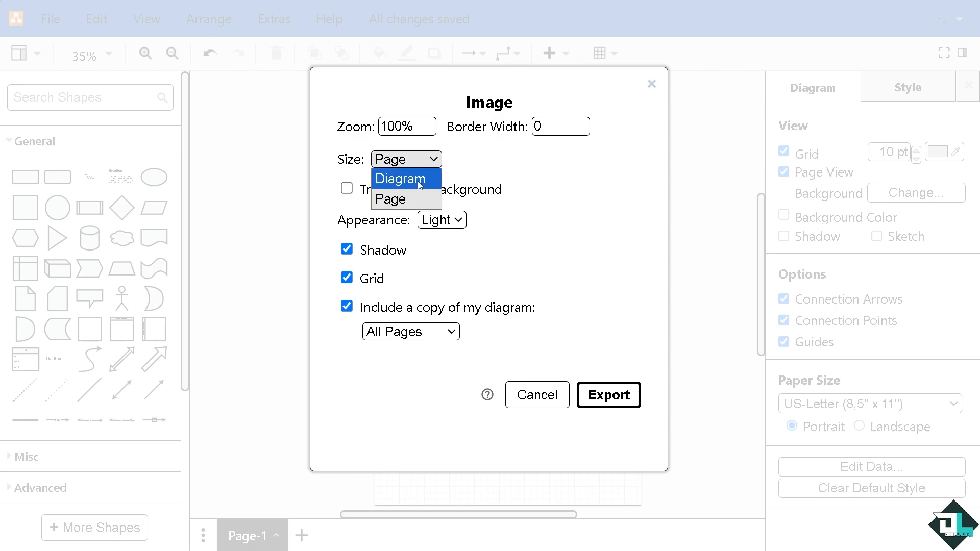
left_click(401, 179)
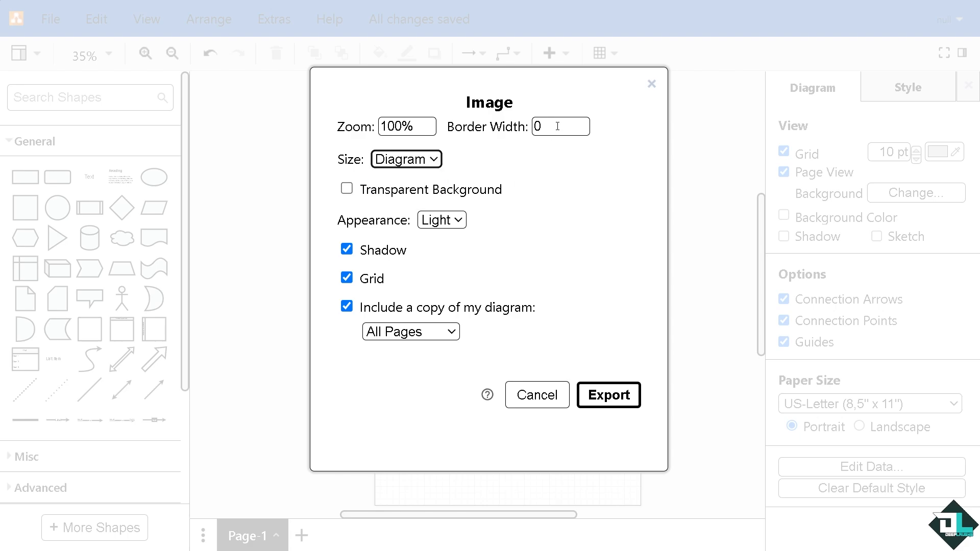
type("69")
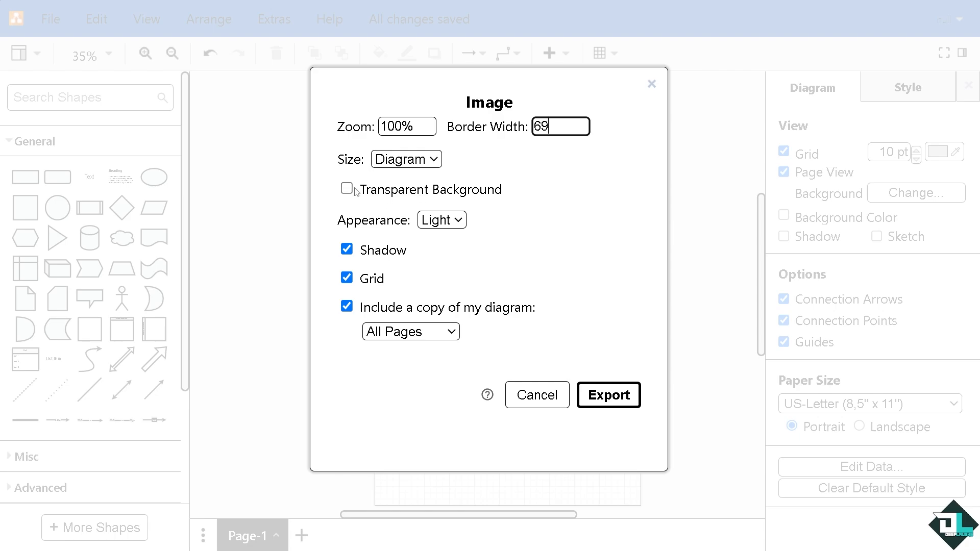
mouse_move(513, 272)
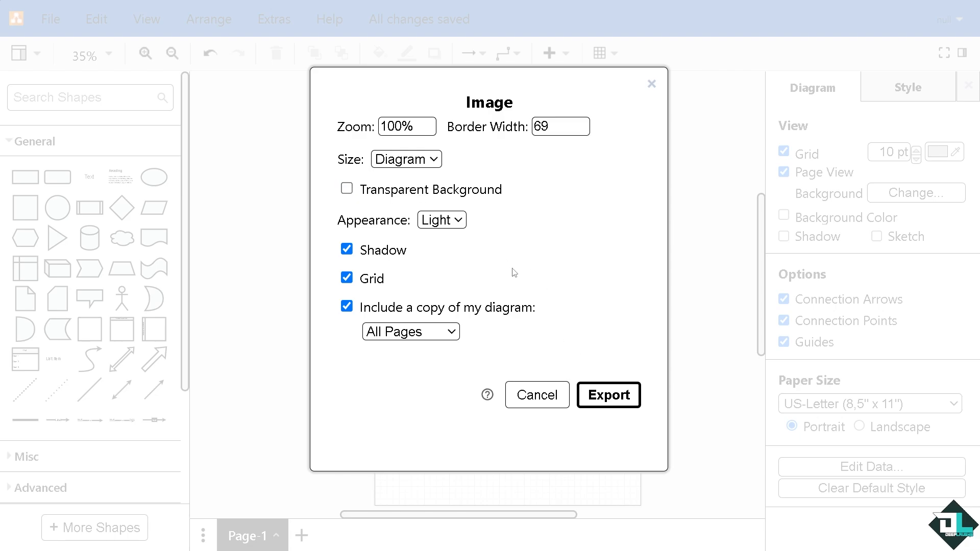
left_click(441, 220)
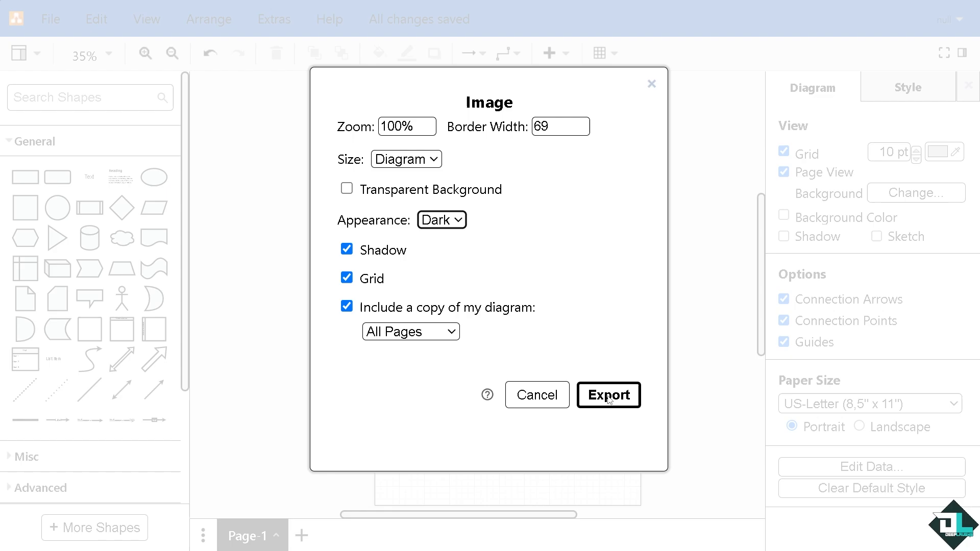
left_click(608, 396)
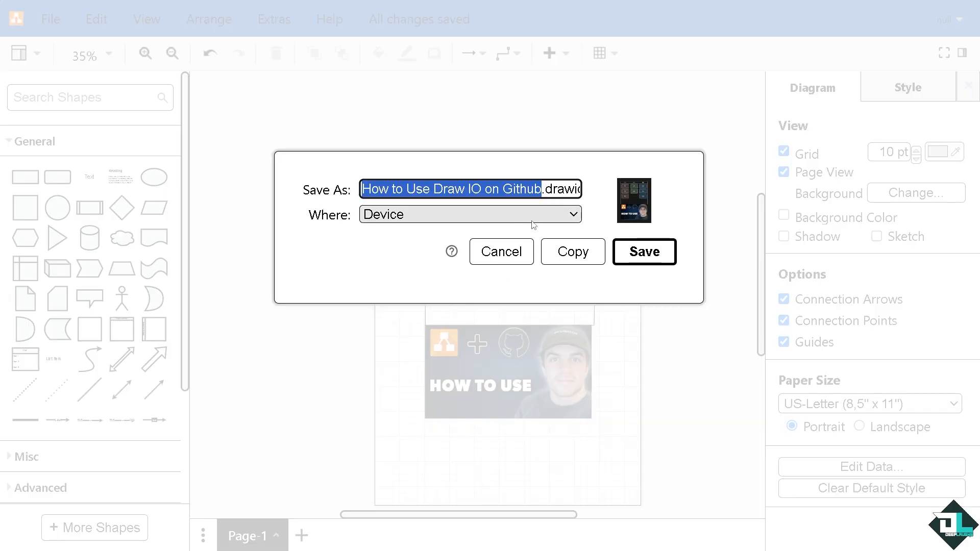
- Set the save destination to GitHub and pick the How-to-Use-Draw-IO-on-Github repository
left_click(470, 215)
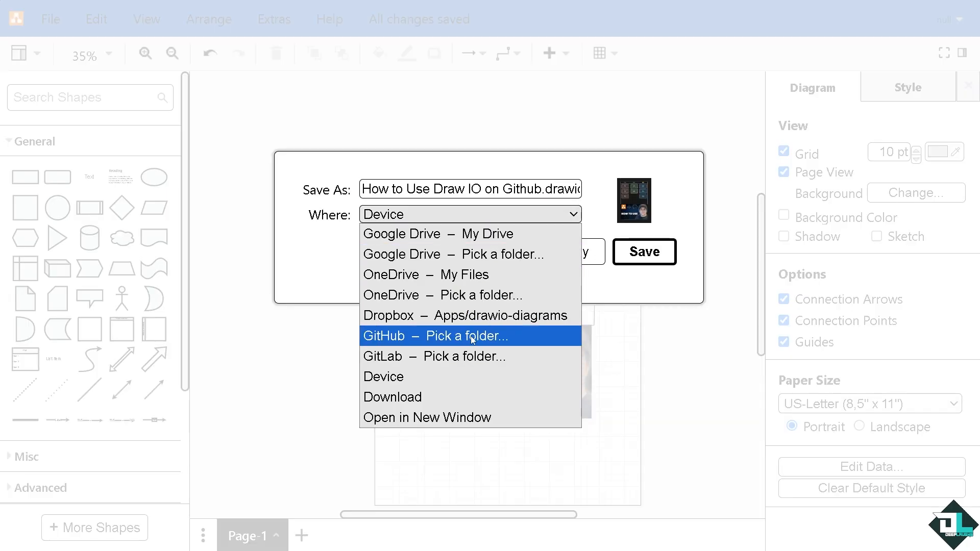
left_click(443, 336)
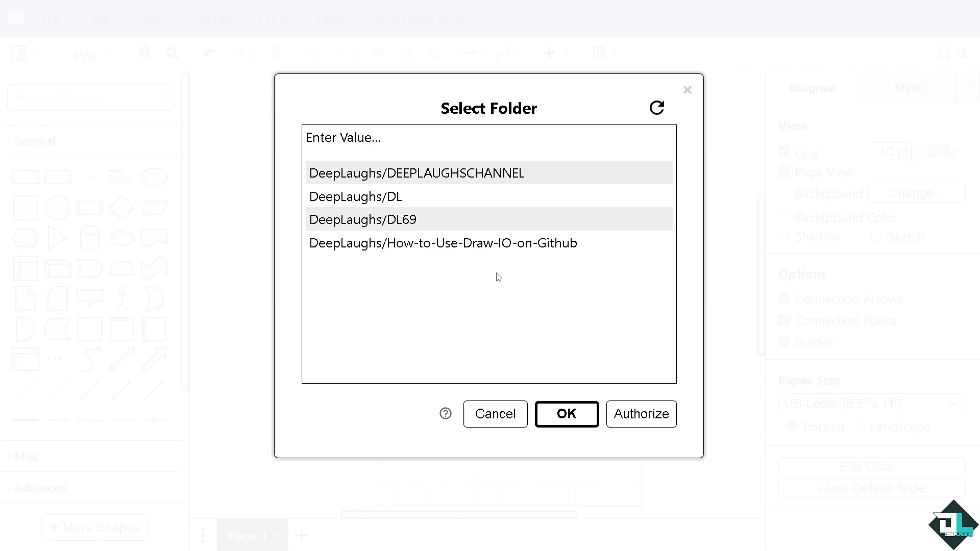
mouse_move(406, 179)
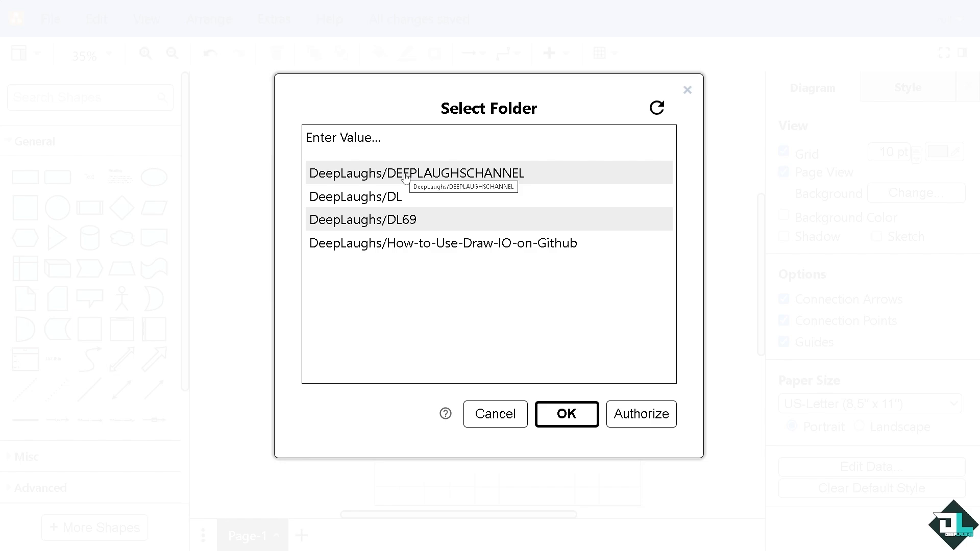
mouse_move(443, 248)
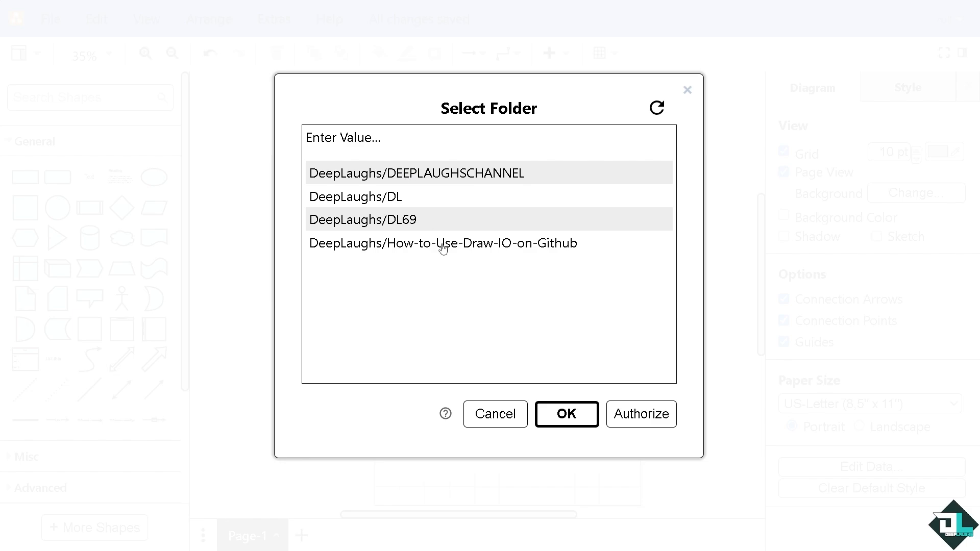
mouse_move(398, 179)
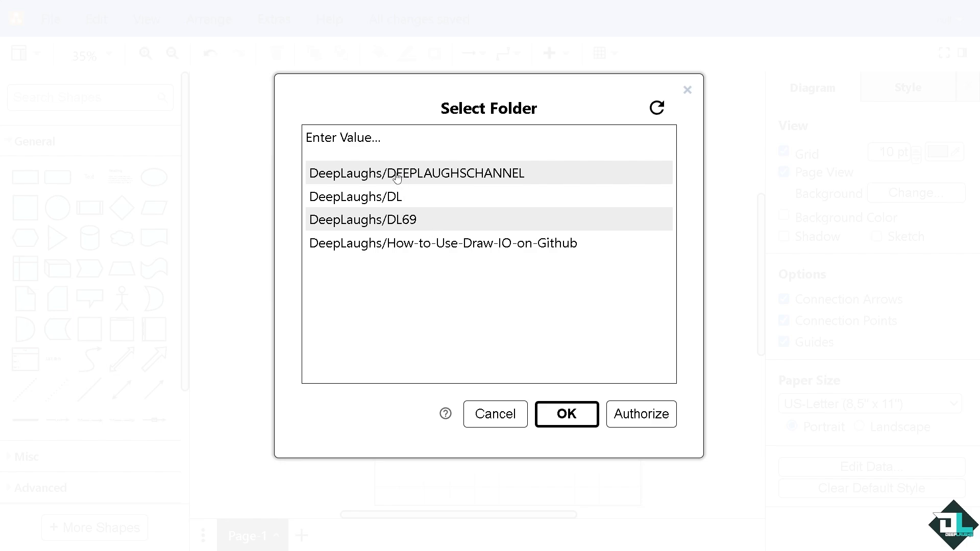
left_click(657, 108)
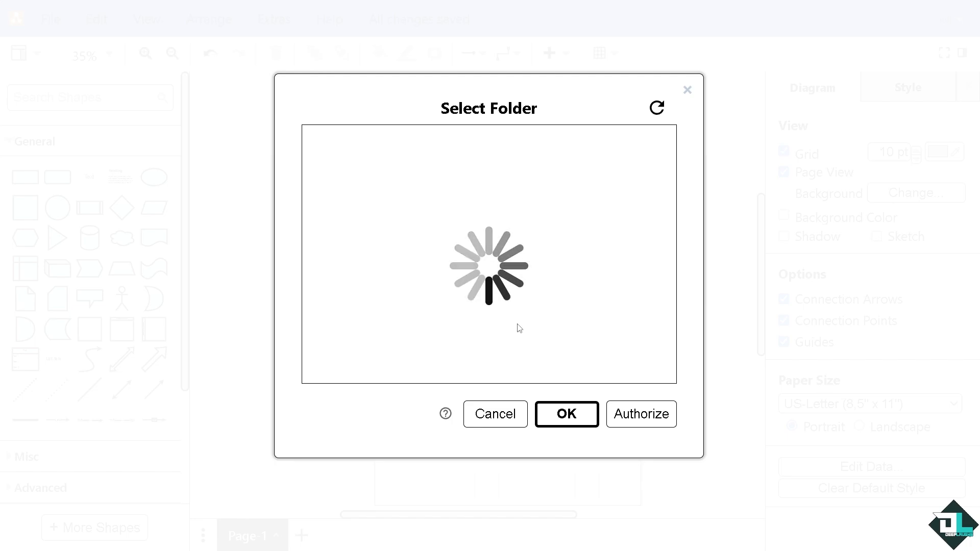
- Save the PNG into How-to-Use-Draw-IO-on-Github and accept the commit message
left_click(566, 414)
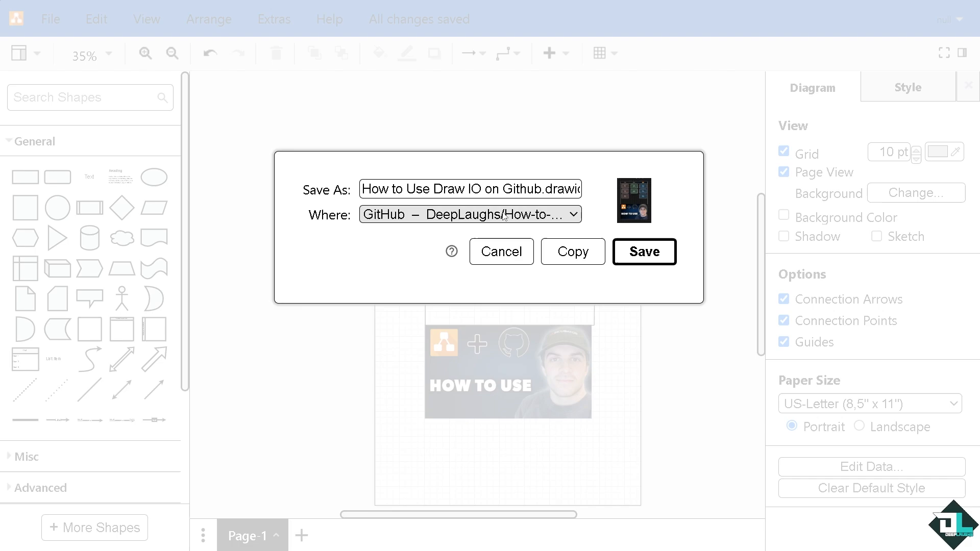
mouse_move(573, 252)
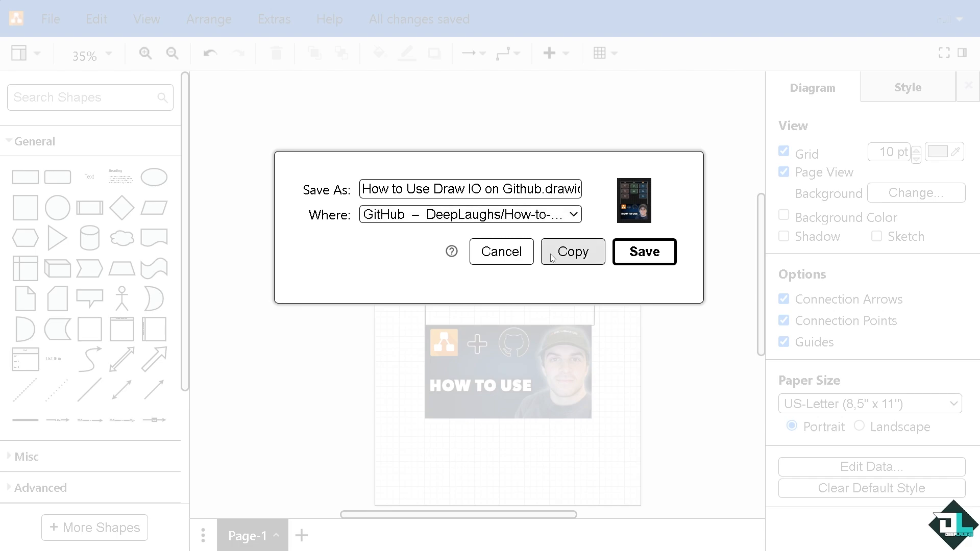
mouse_move(668, 258)
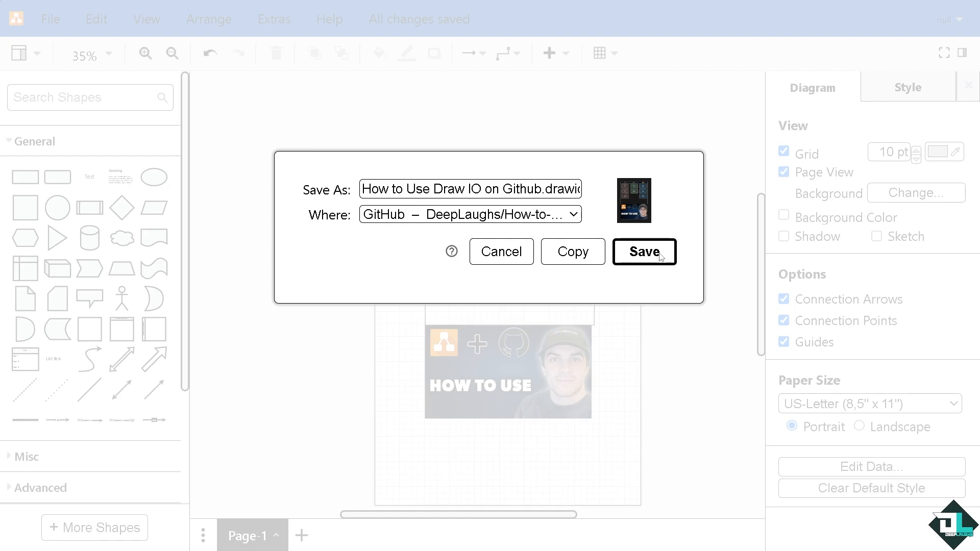
left_click(644, 252)
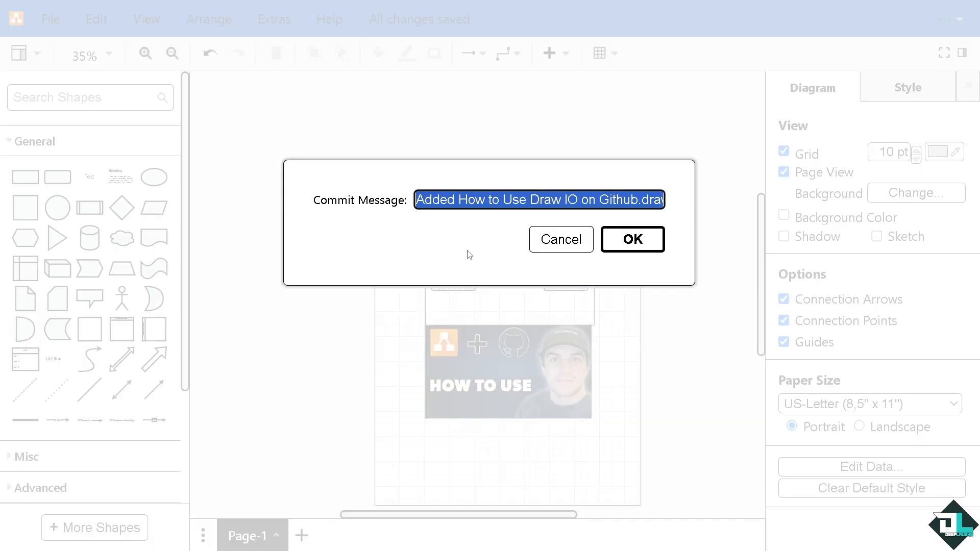
left_click(632, 240)
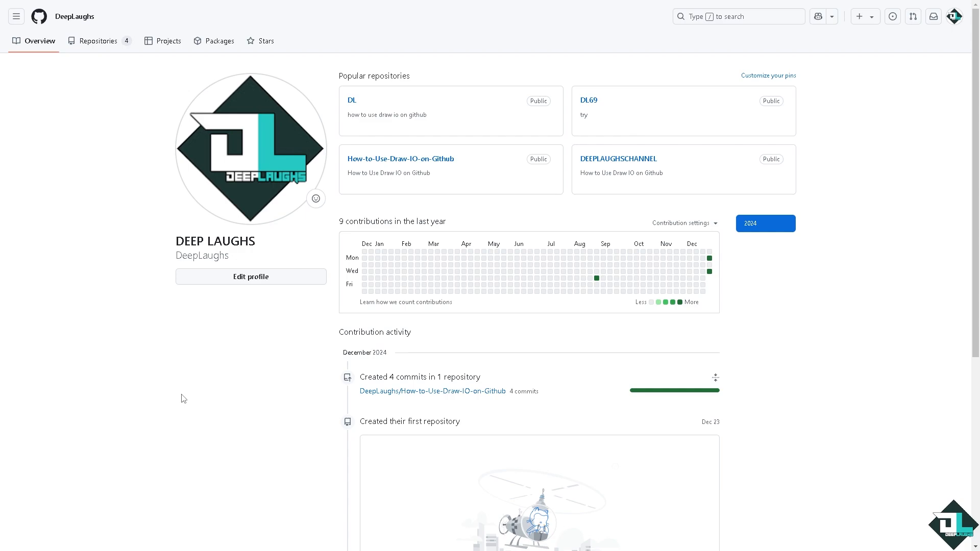
mouse_move(326, 330)
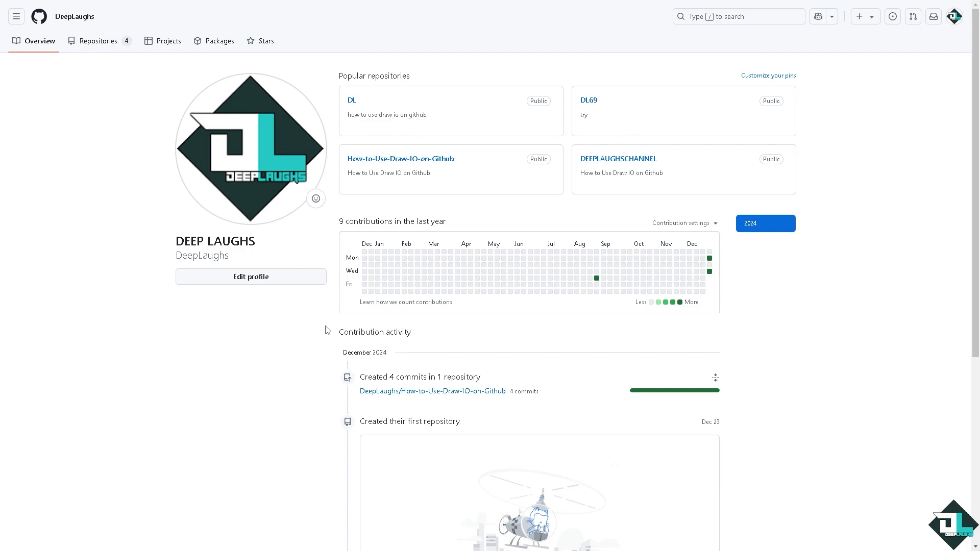
mouse_move(401, 101)
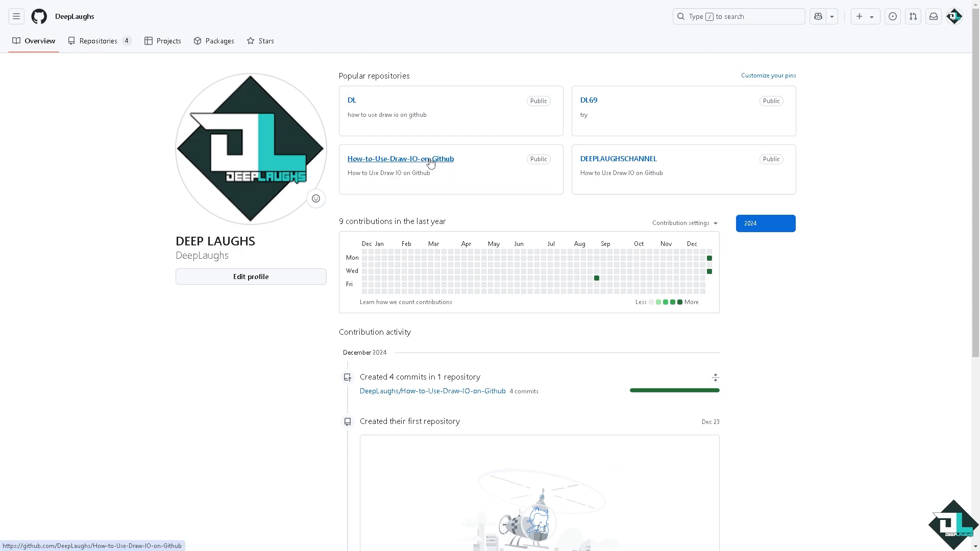
- Open the pinned How-to-Use-Draw-IO-on-Github repository to view its files and commits
left_click(400, 158)
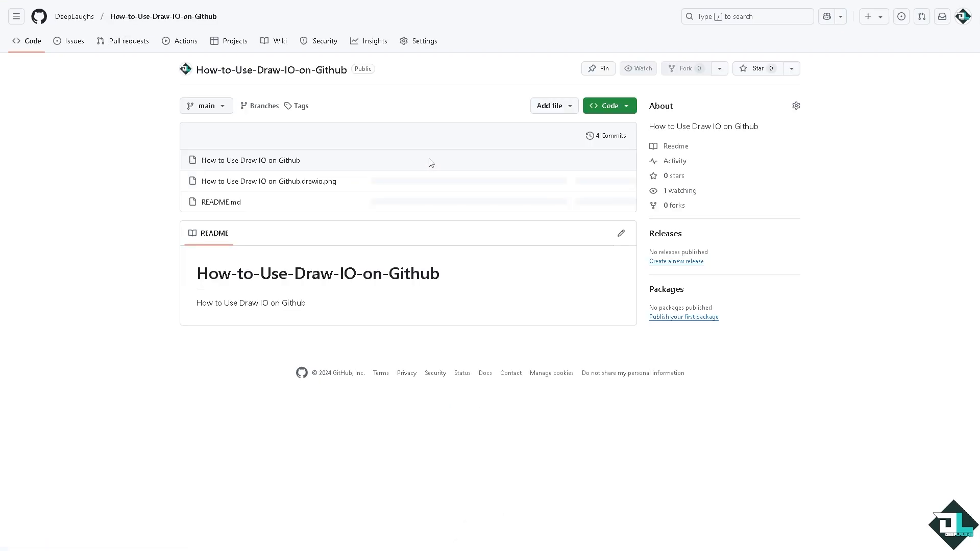
left_click(638, 68)
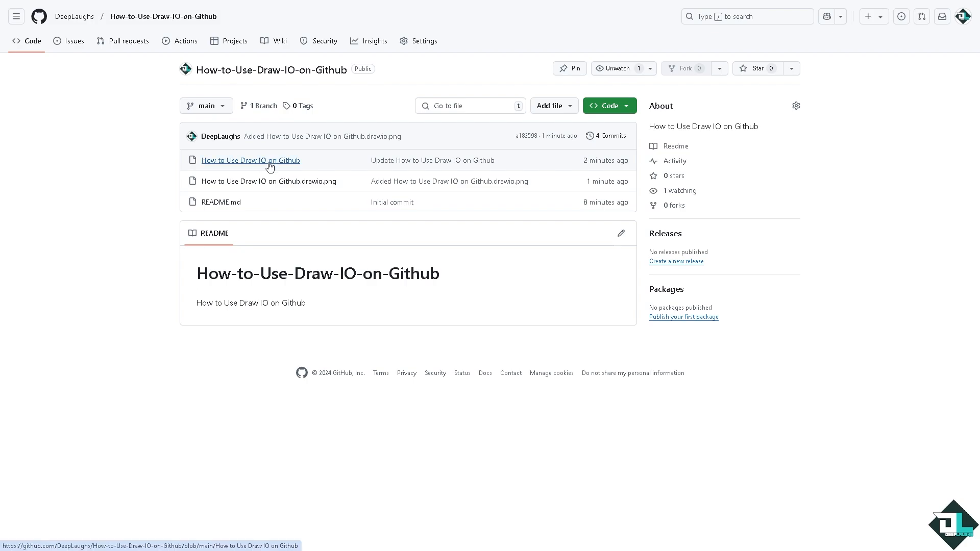
mouse_move(302, 167)
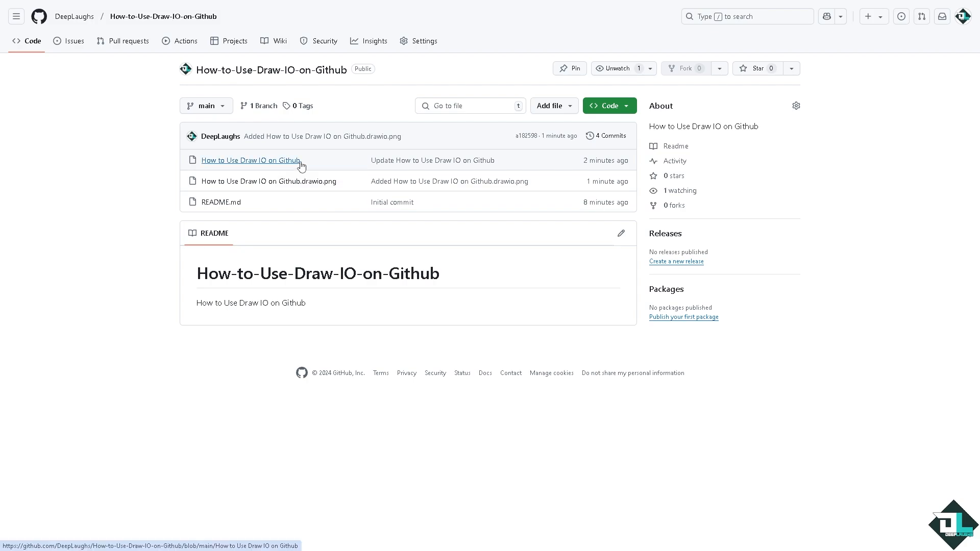
mouse_move(258, 180)
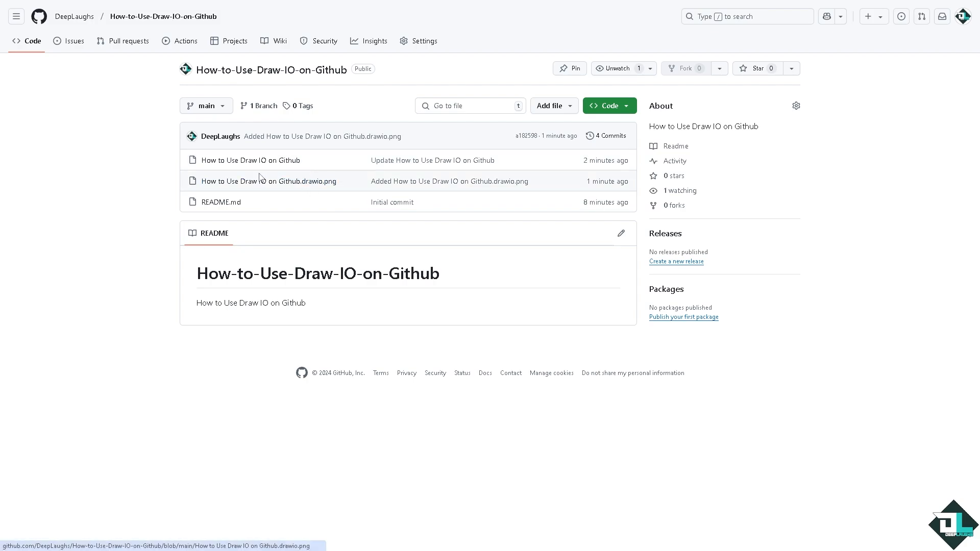
mouse_move(392, 203)
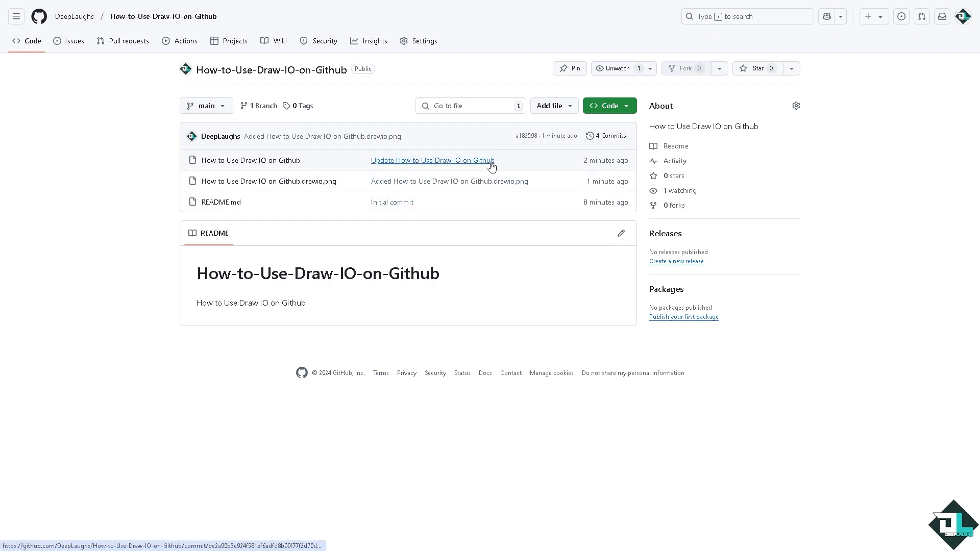
mouse_move(427, 186)
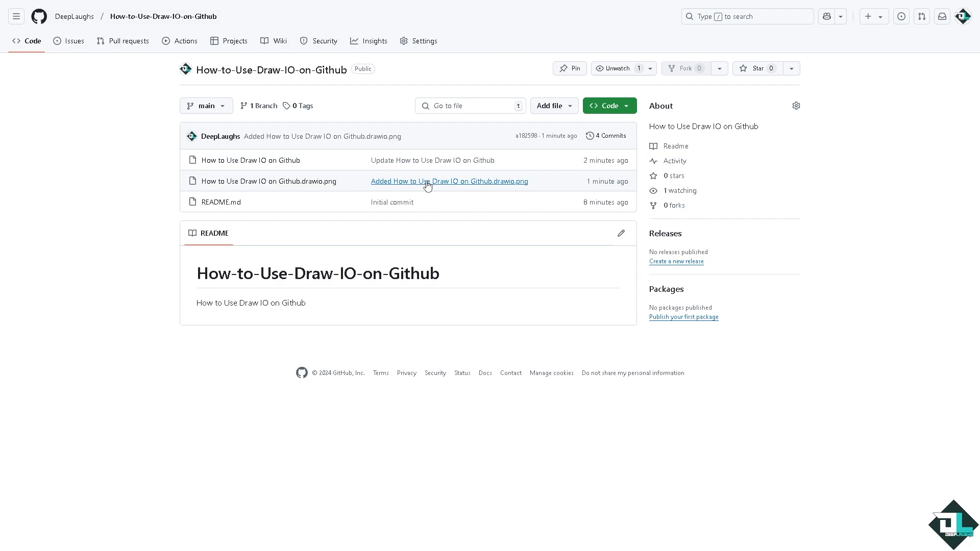
mouse_move(268, 181)
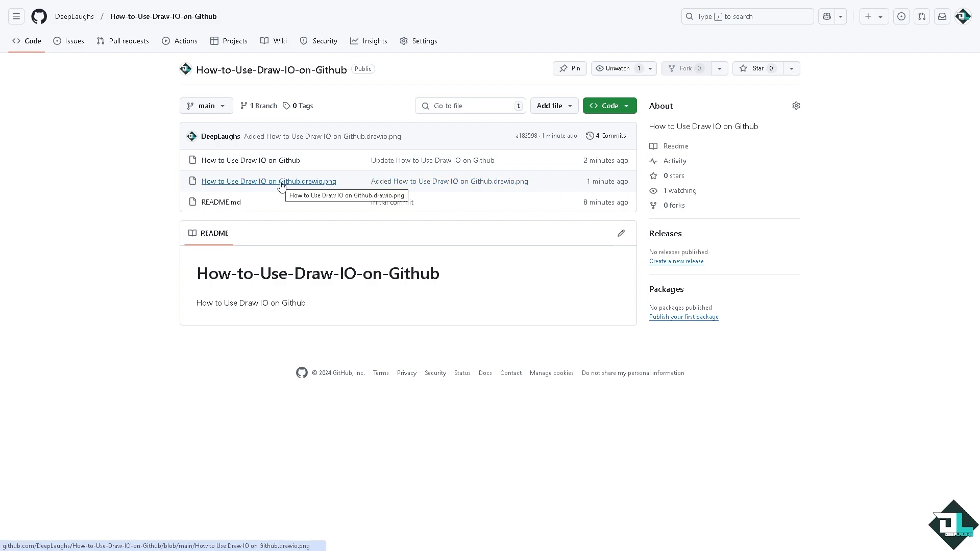
mouse_move(281, 186)
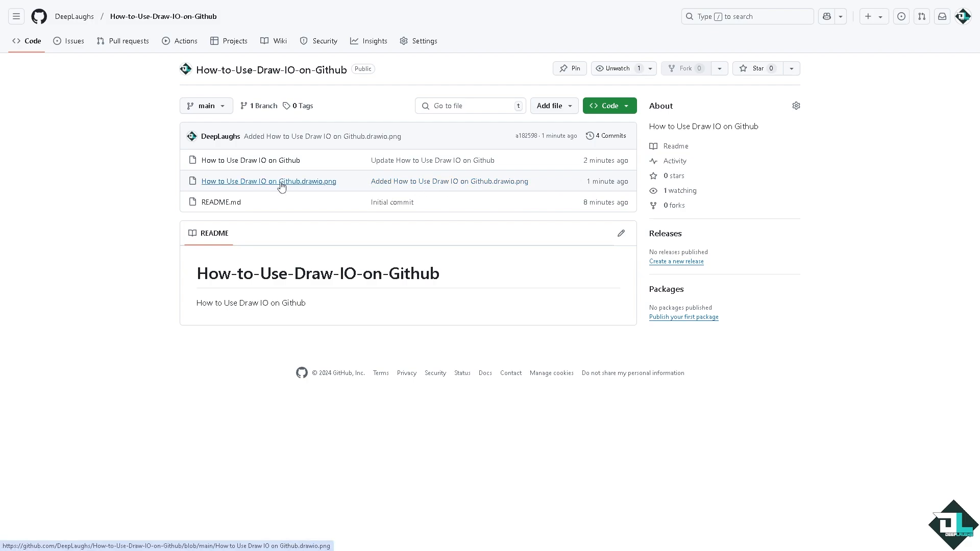
- Preview 'How to Use Draw IO on Github.drawio.png' showing the dark Kanban board
left_click(269, 181)
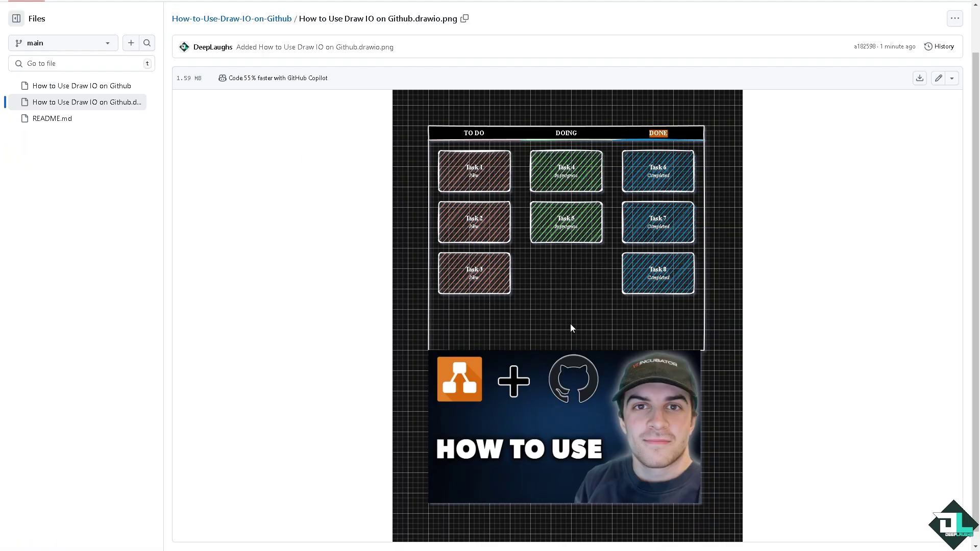
mouse_move(557, 322)
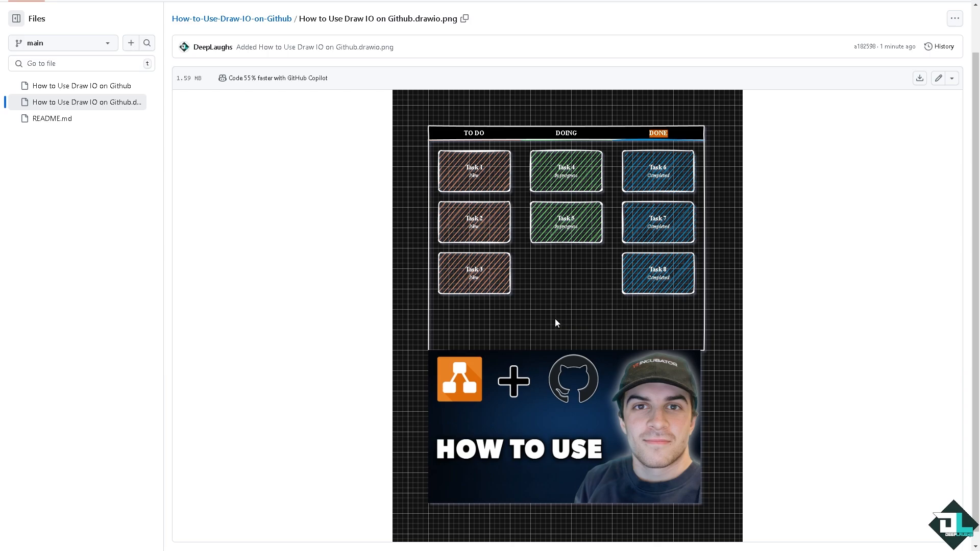
mouse_move(920, 78)
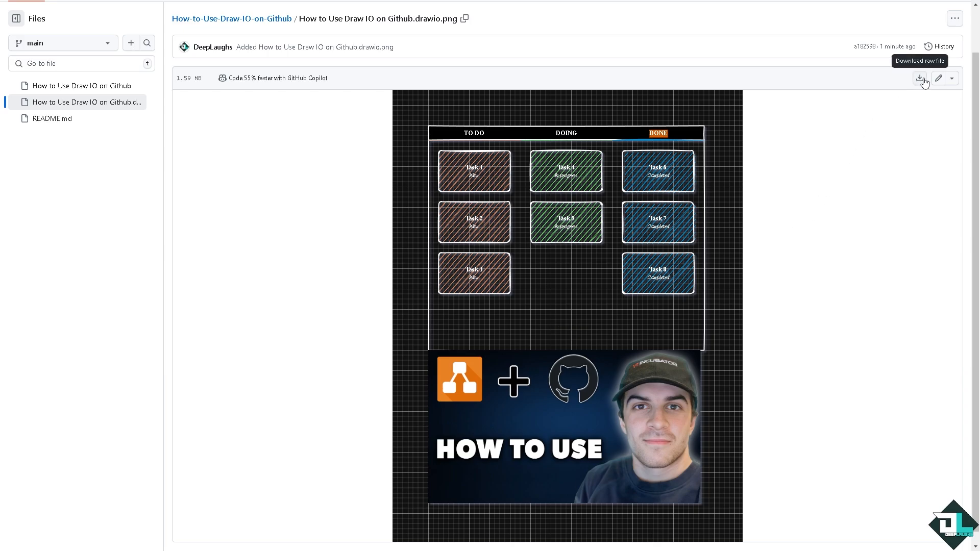
scroll("up", 3)
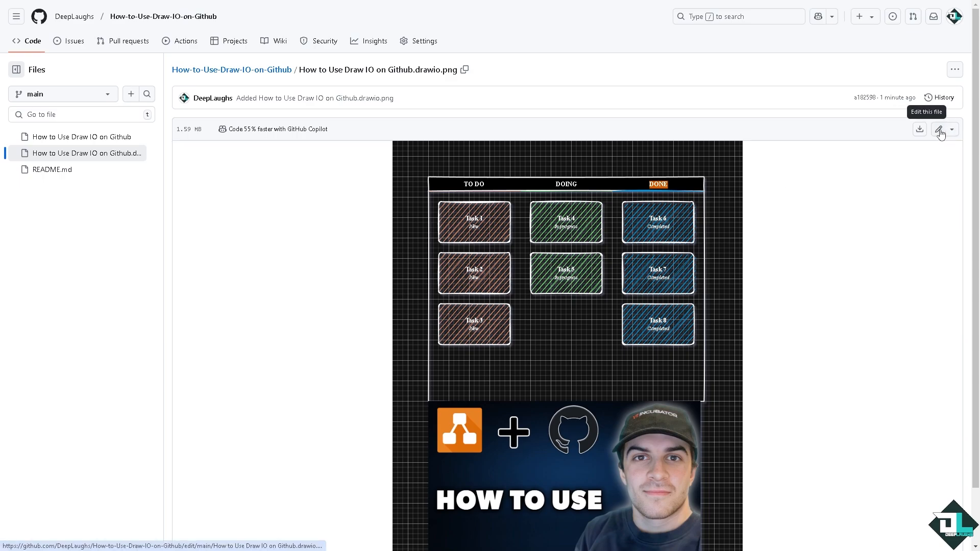
- Try editing the PNG file, which GitHub reports as non-editable binary content
left_click(942, 130)
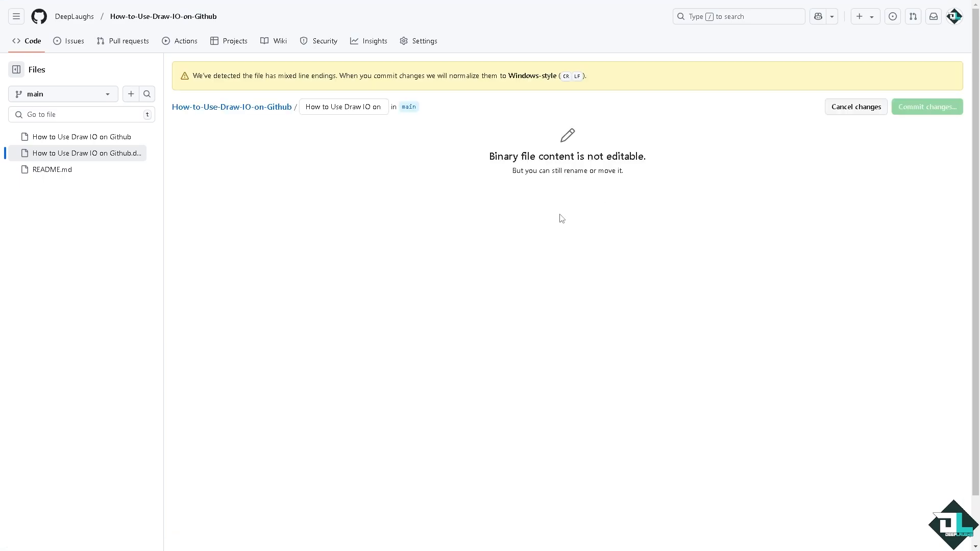
mouse_move(521, 180)
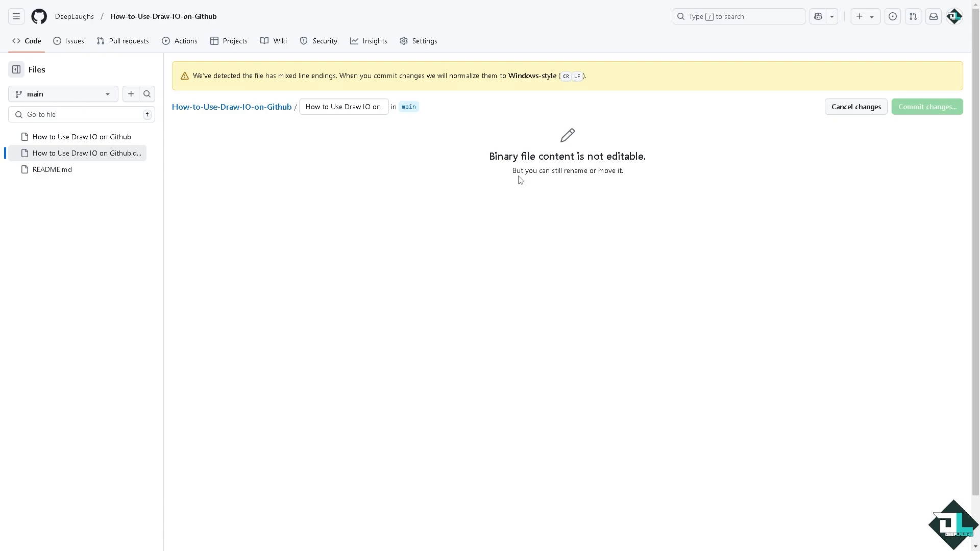
mouse_move(540, 166)
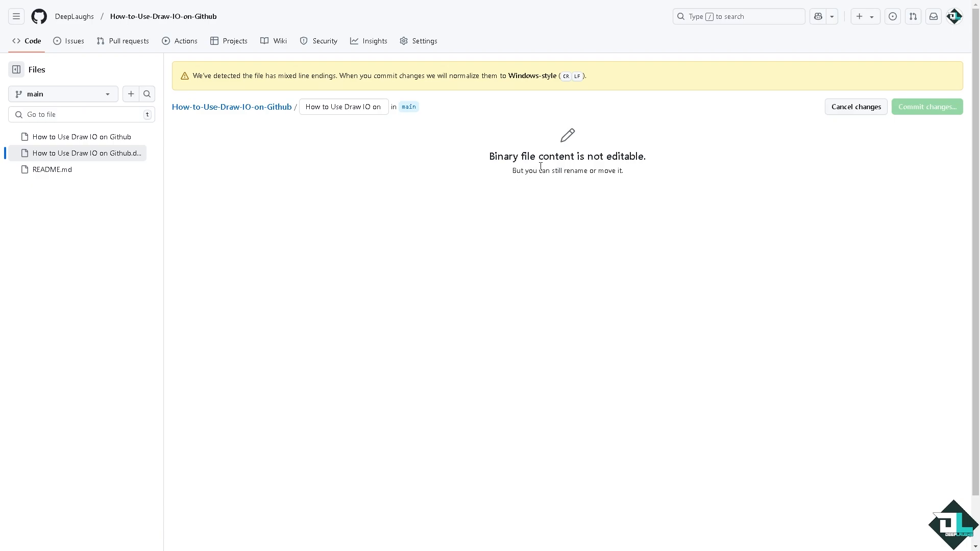
mouse_move(868, 111)
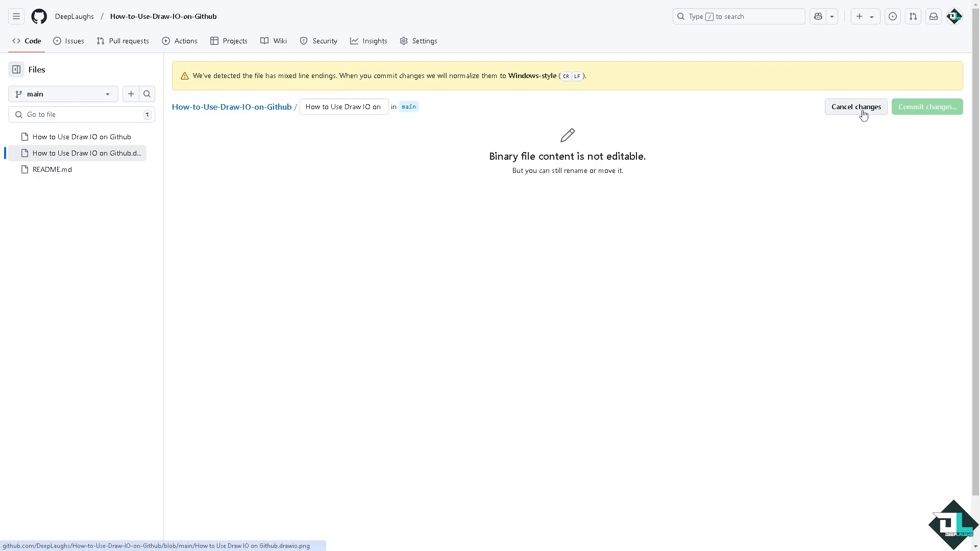
- Cancel the edit, return to the Kanban PNG preview, and view its edit options
left_click(855, 107)
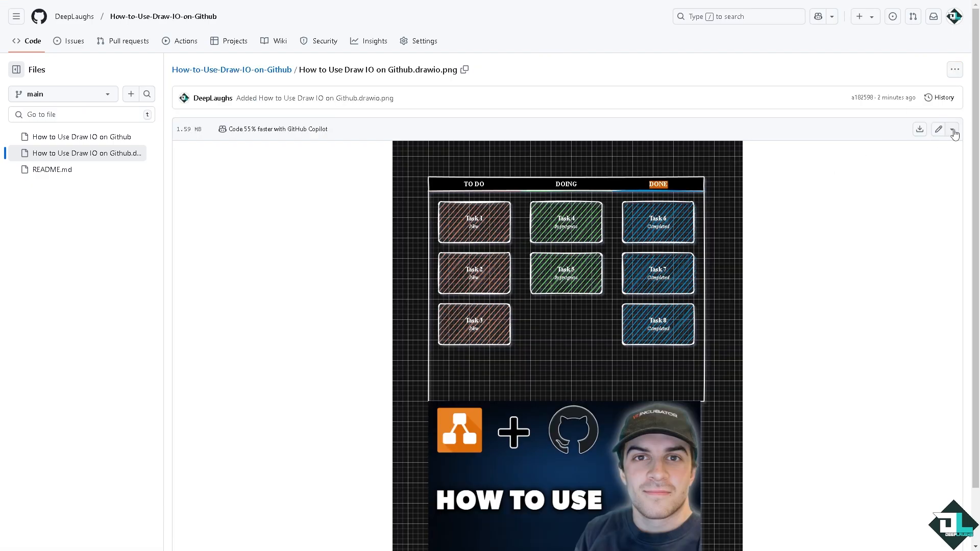
left_click(952, 129)
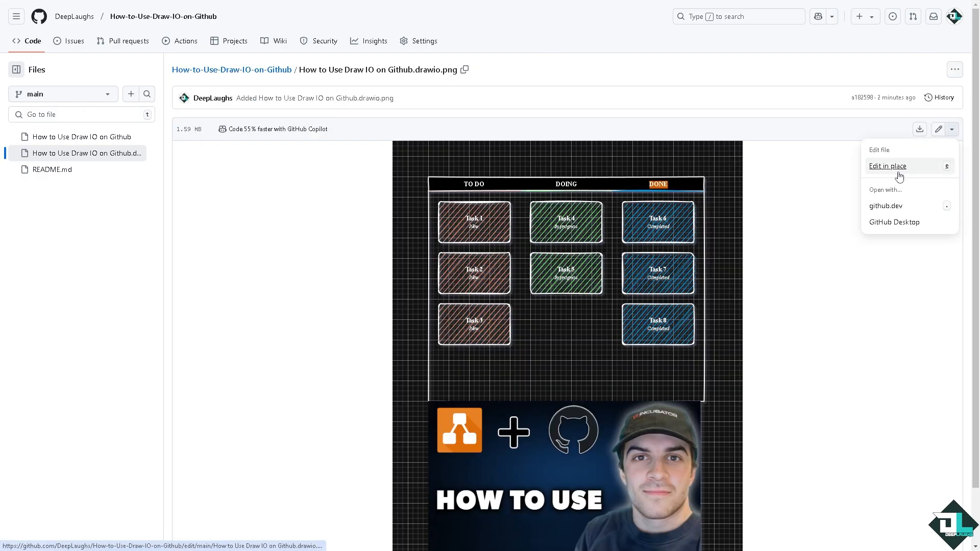
mouse_move(885, 206)
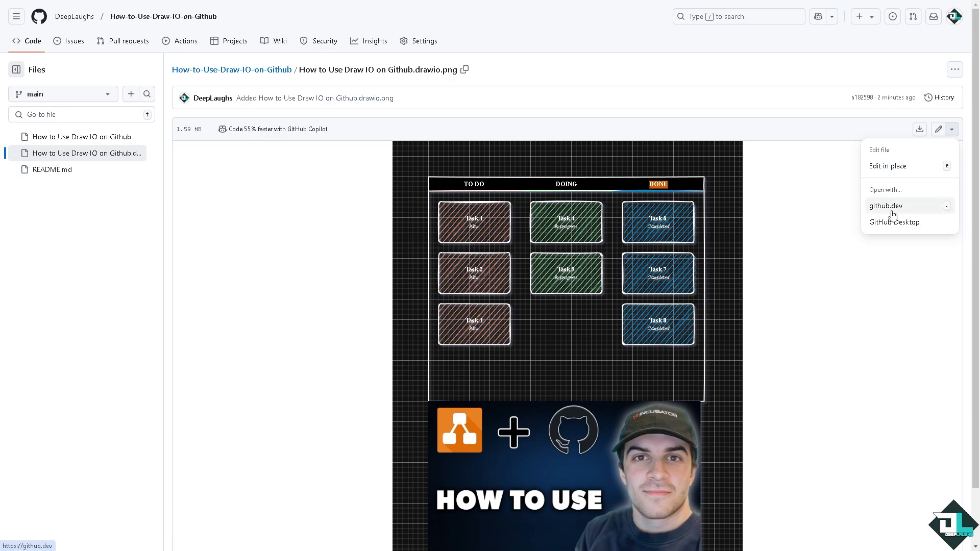
mouse_move(910, 225)
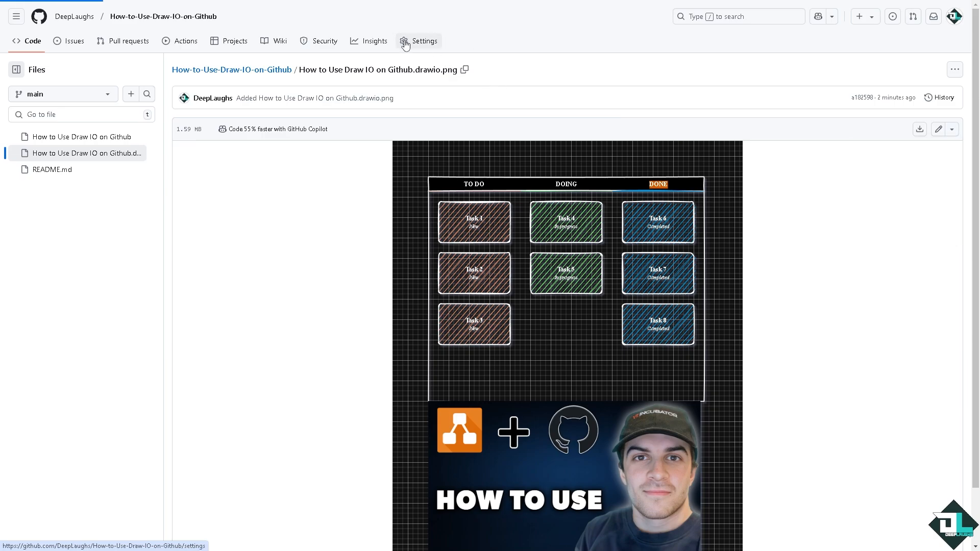
- Open Settings for How-to-Use-Draw-IO-on-Github to view its name and default branch main
left_click(424, 41)
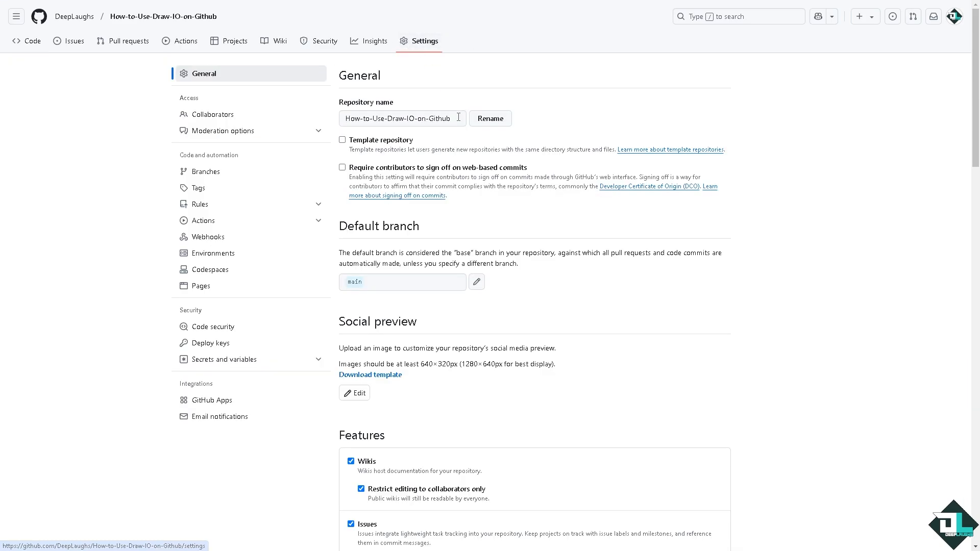
mouse_move(414, 336)
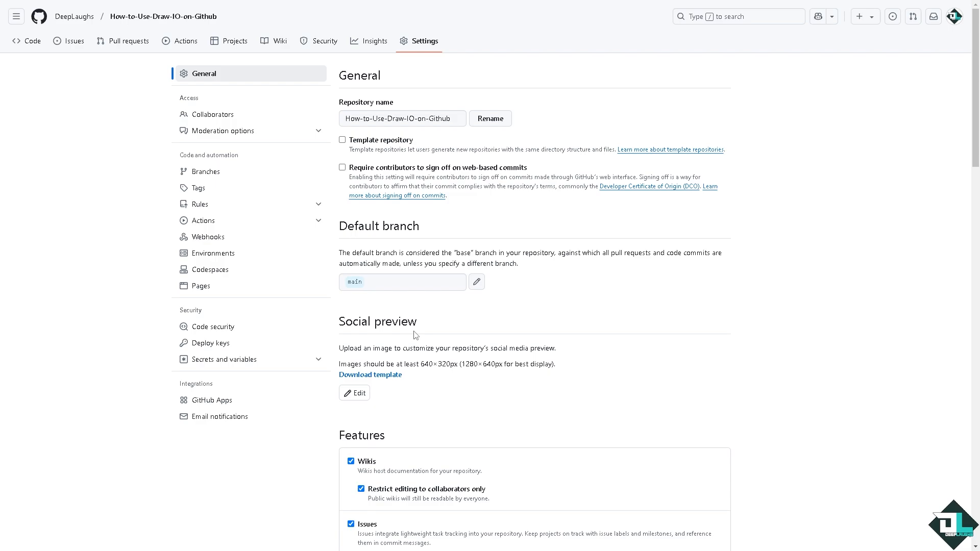
mouse_move(325, 36)
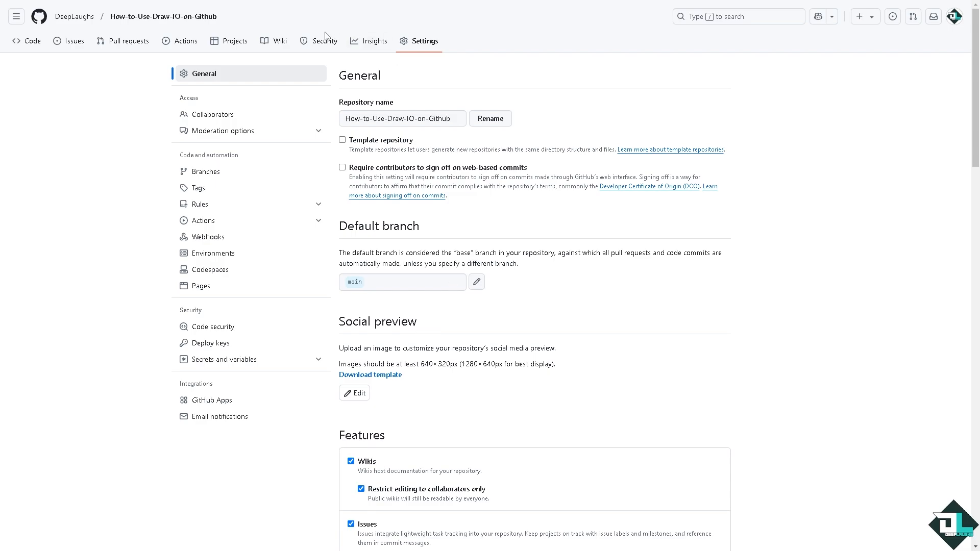
mouse_move(249, 59)
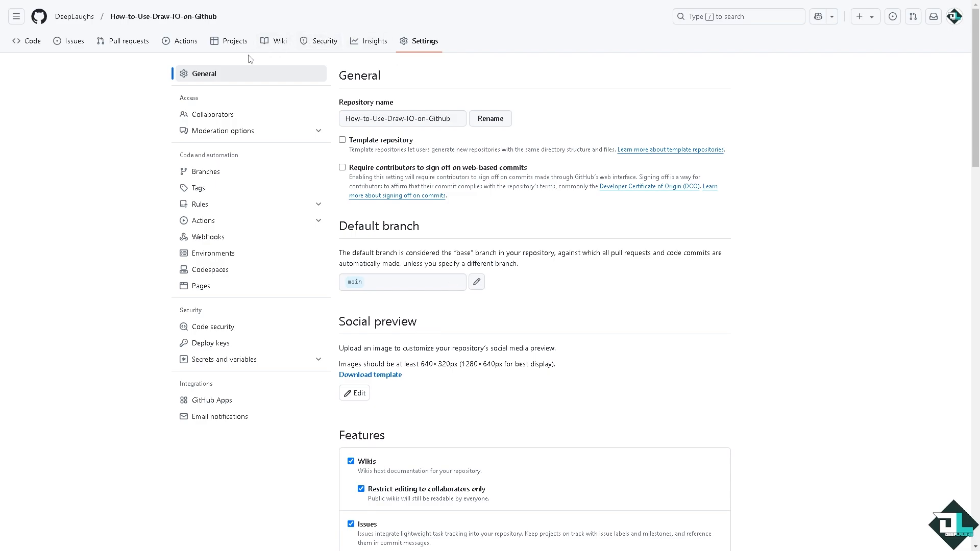
mouse_move(250, 67)
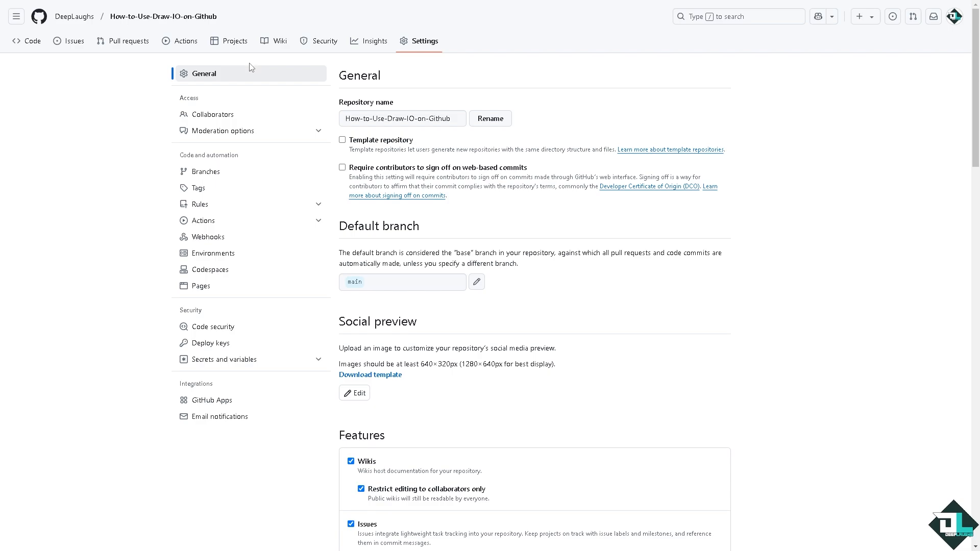